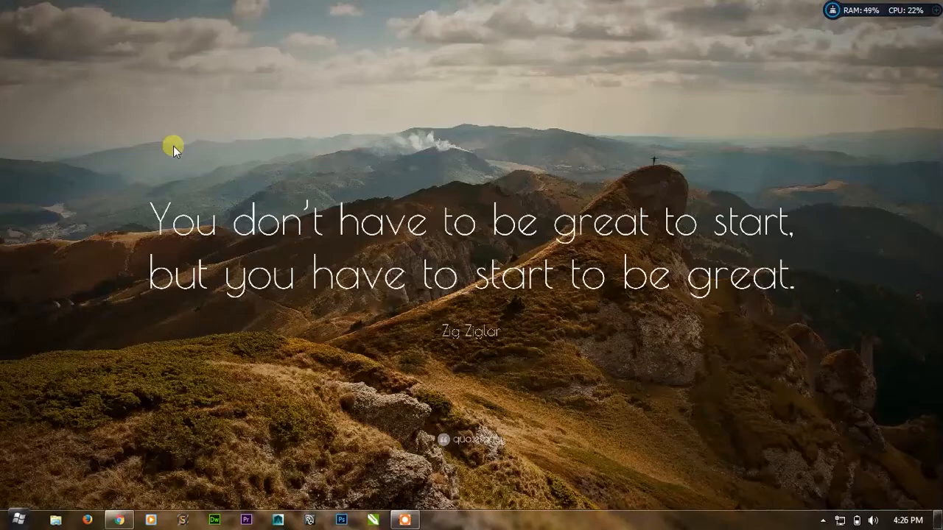
- Refresh the desktop and bring up its context menu again
right_click(173, 145)
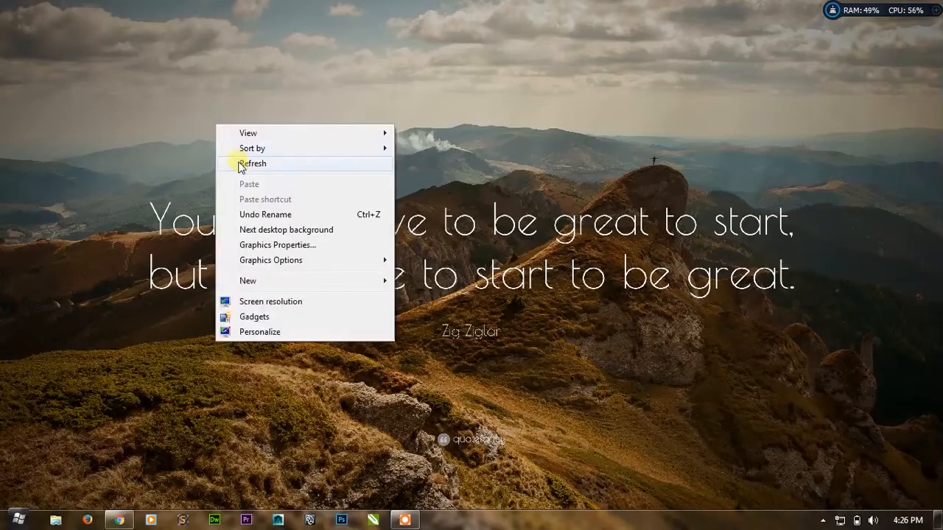
left_click(254, 163)
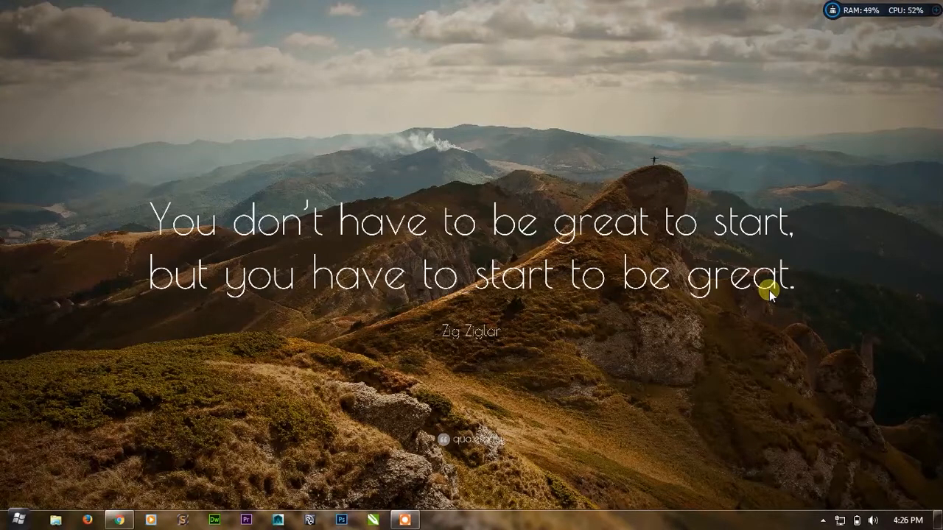
mouse_move(80, 102)
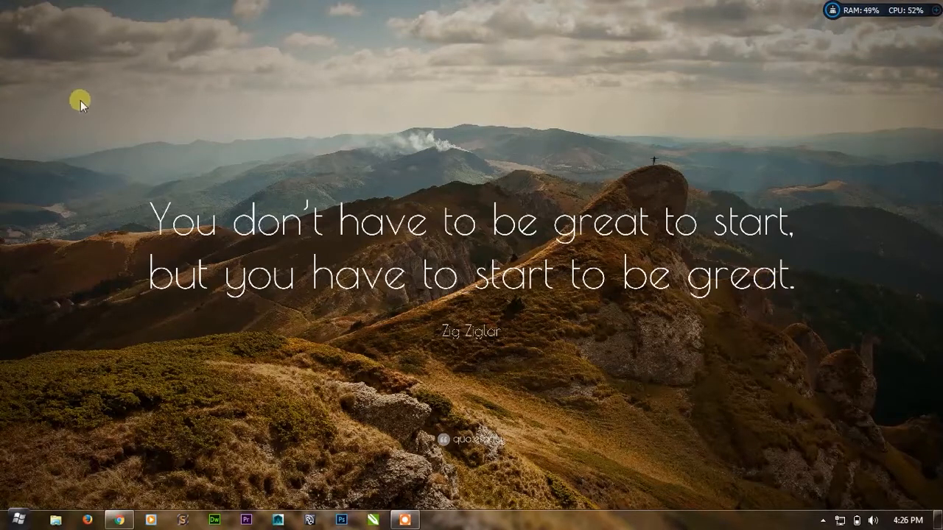
mouse_move(125, 144)
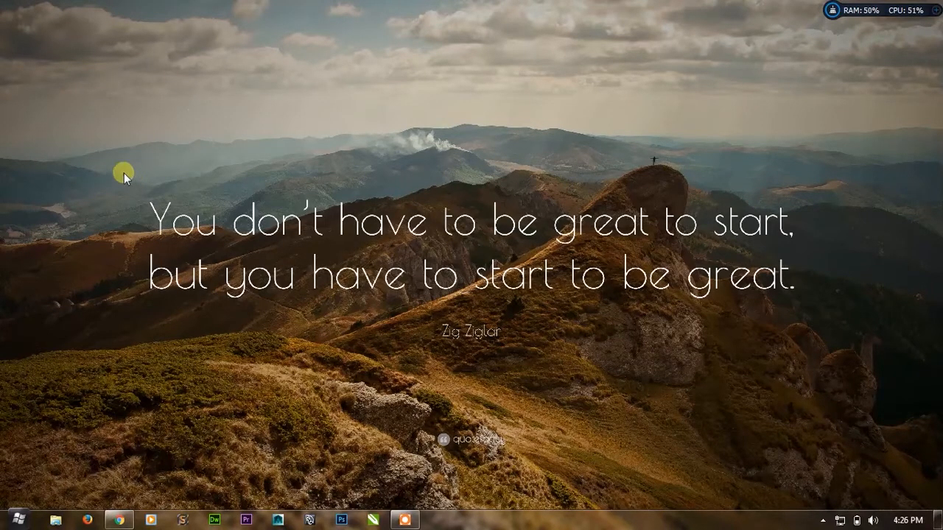
mouse_move(796, 305)
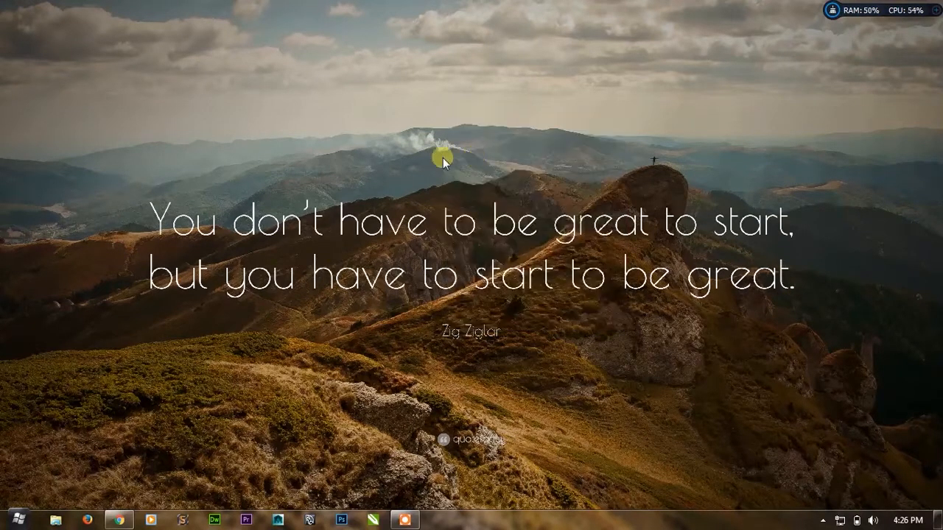
mouse_move(152, 169)
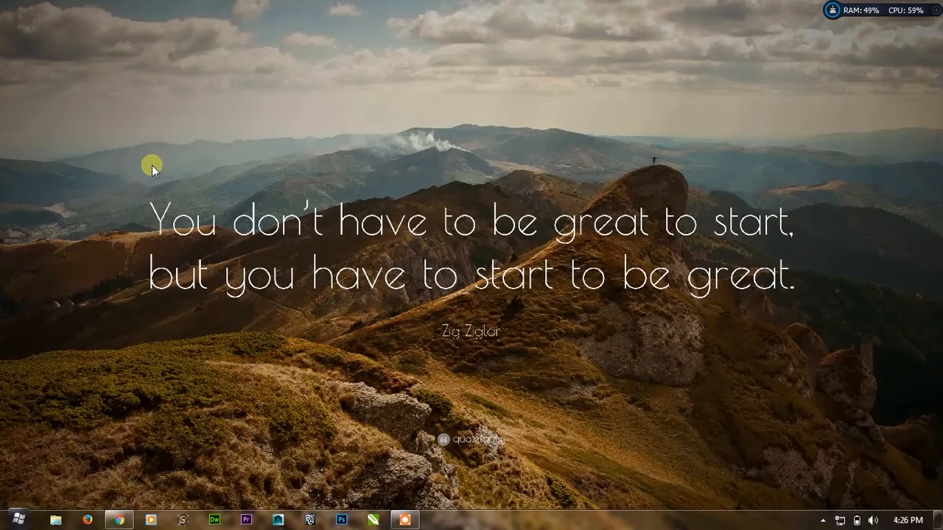
right_click(151, 169)
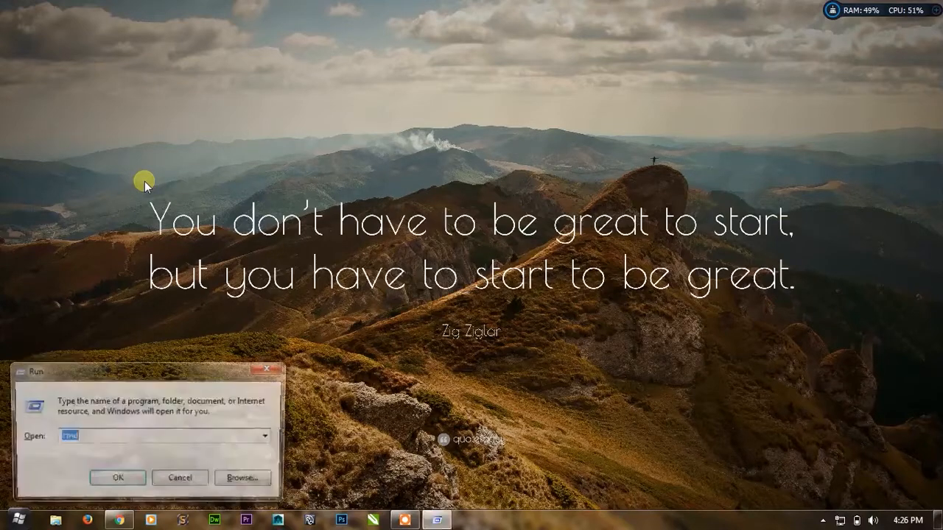
- Launch the command prompt and select hard drives in the Computer view
left_click(179, 477)
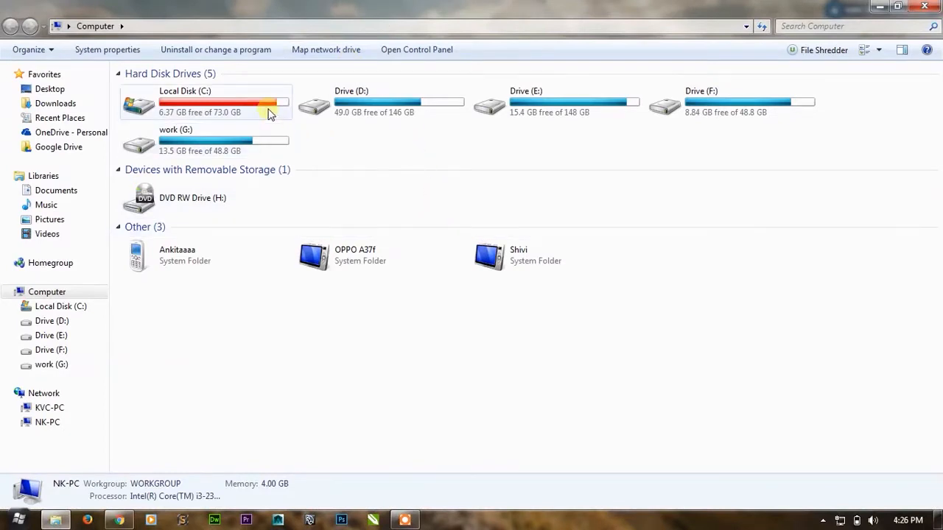
left_click(381, 102)
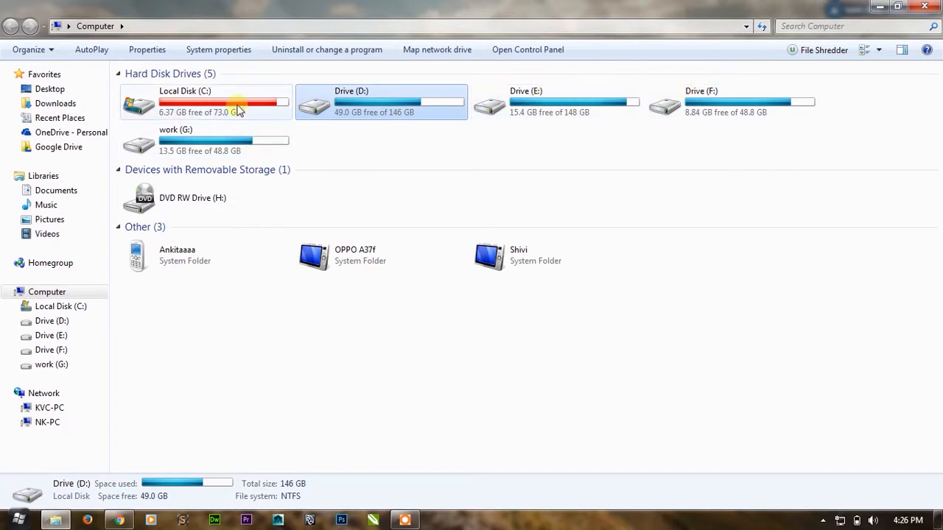
left_click(206, 140)
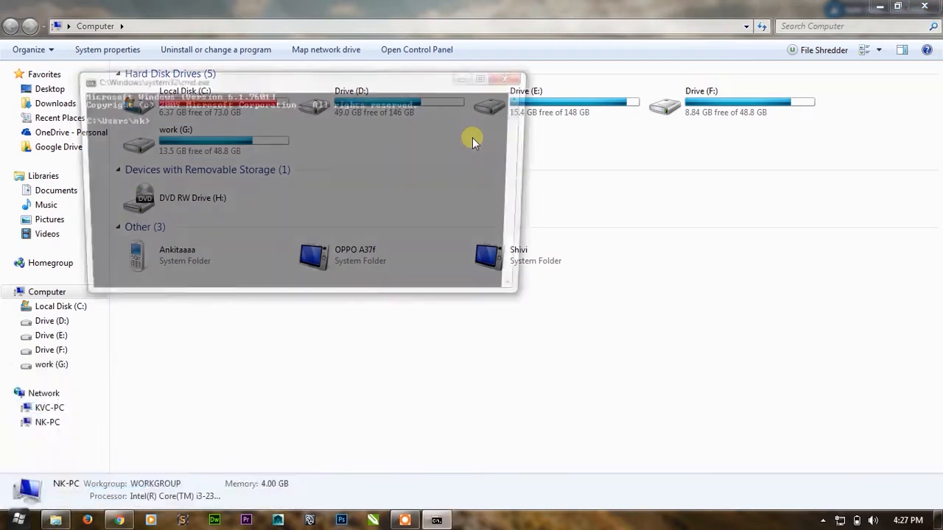
- Launch DiskPart with UAC approval, select volume E and remove letter E
type("di")
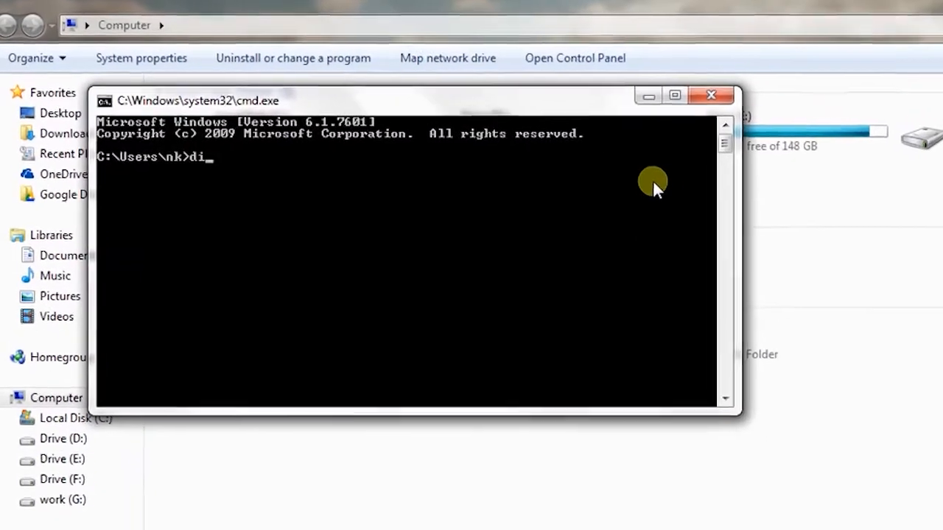
type("skpar")
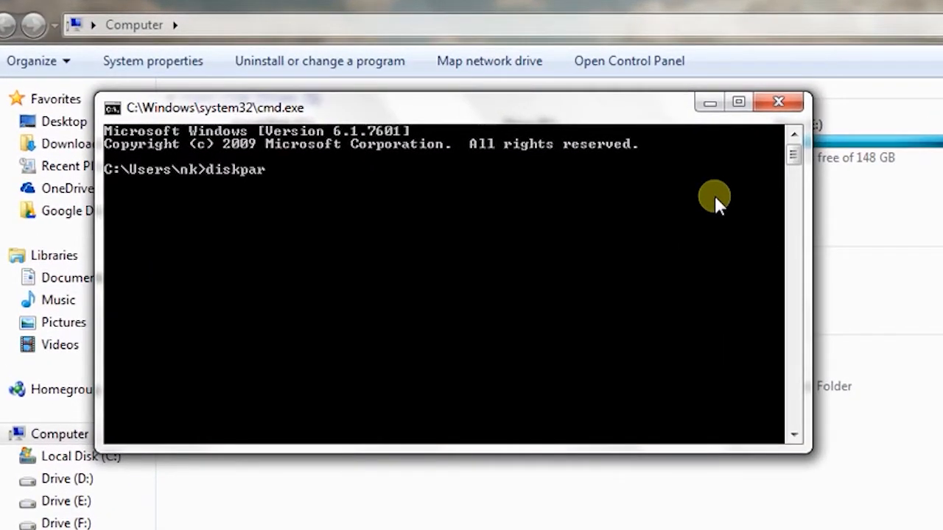
key("Enter")
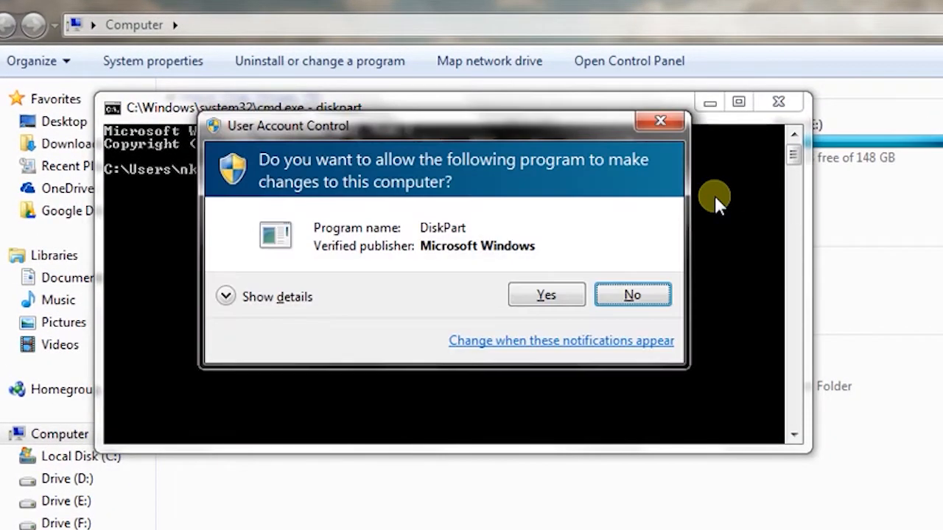
left_click(546, 294)
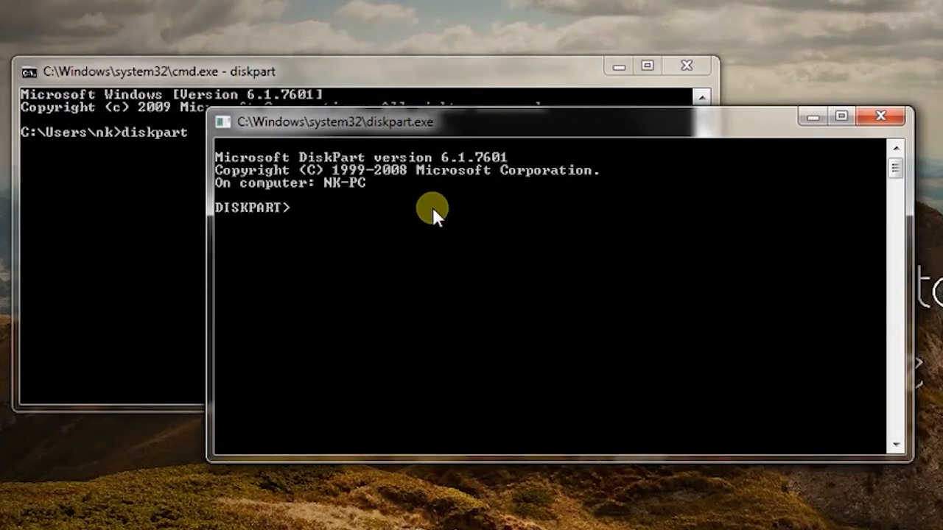
type("select volume e")
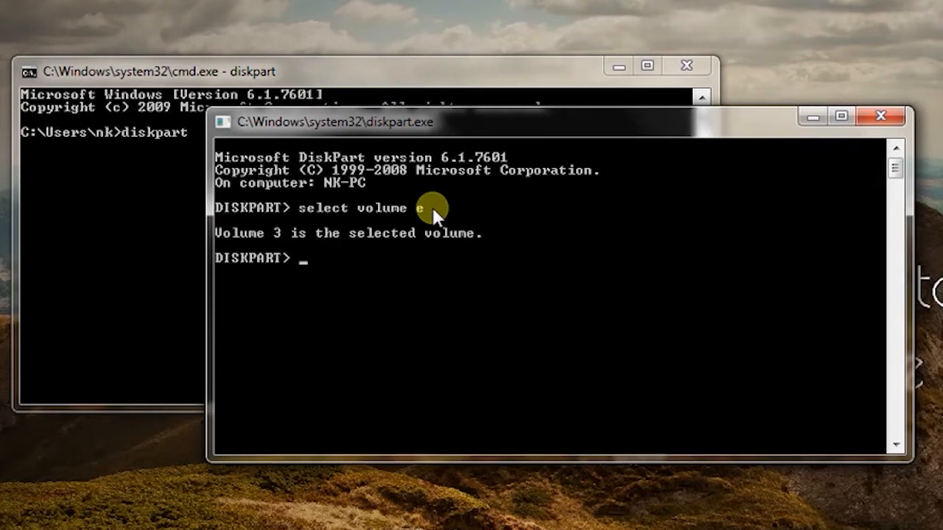
type("remove letter e")
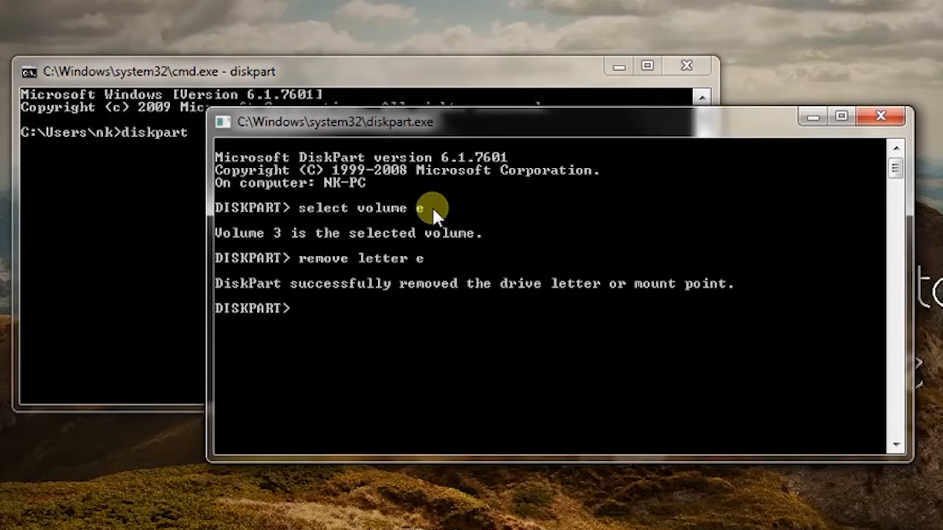
mouse_move(284, 306)
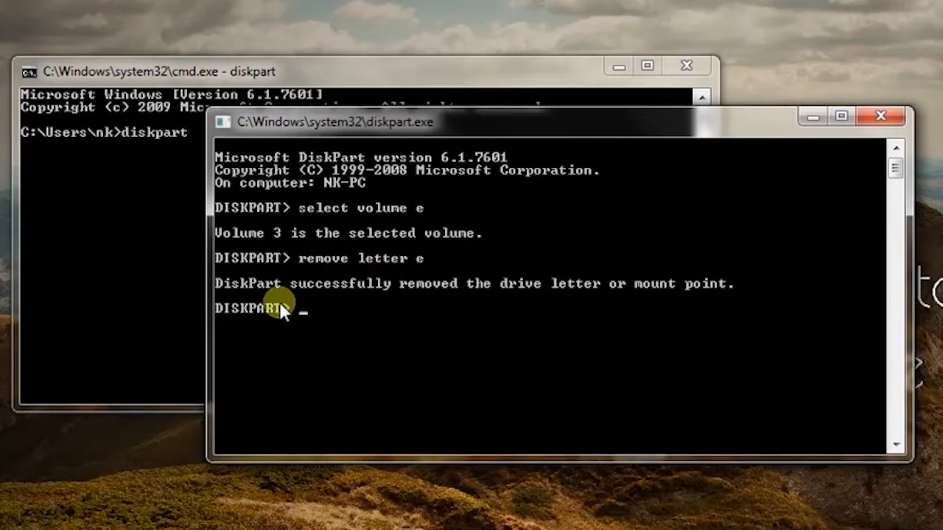
mouse_move(545, 302)
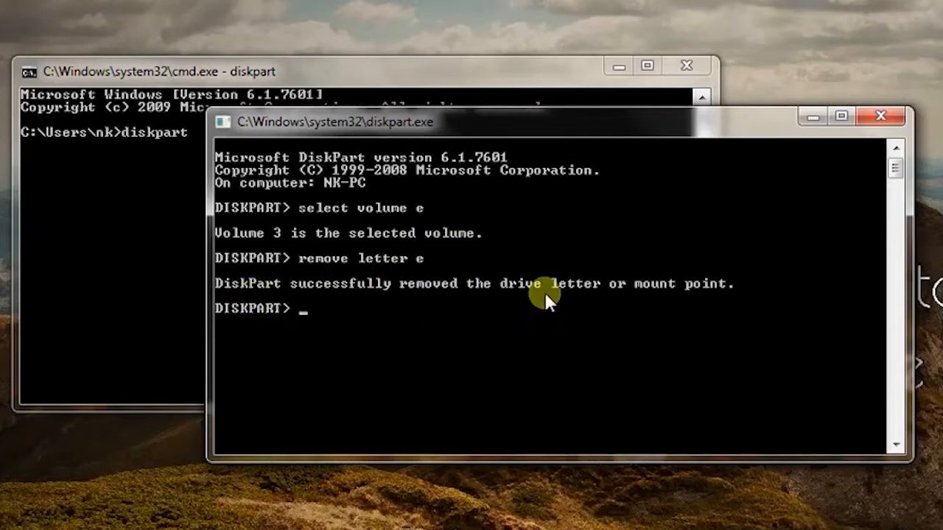
mouse_move(713, 299)
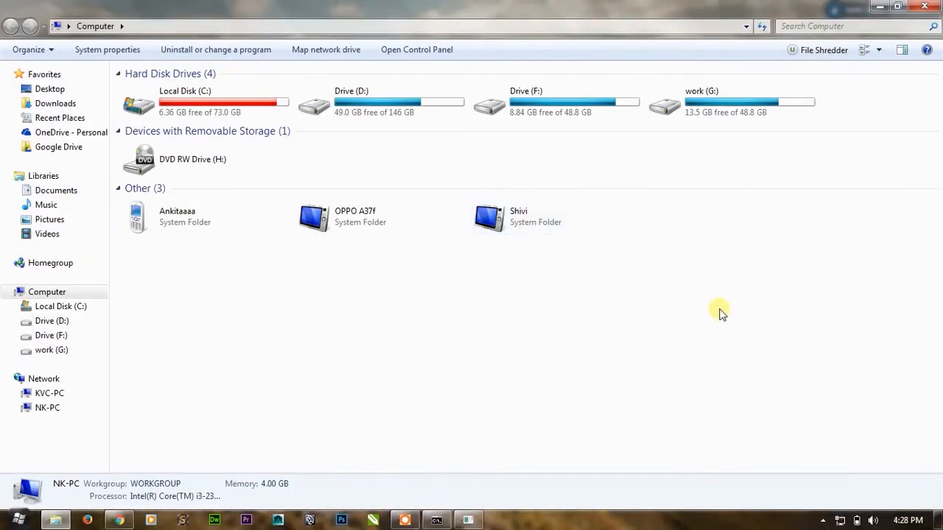
mouse_move(576, 232)
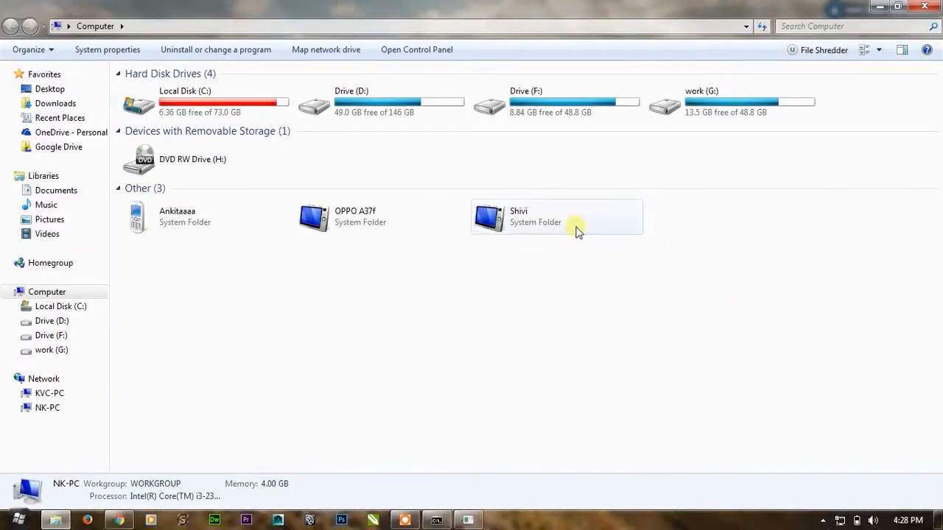
mouse_move(325, 106)
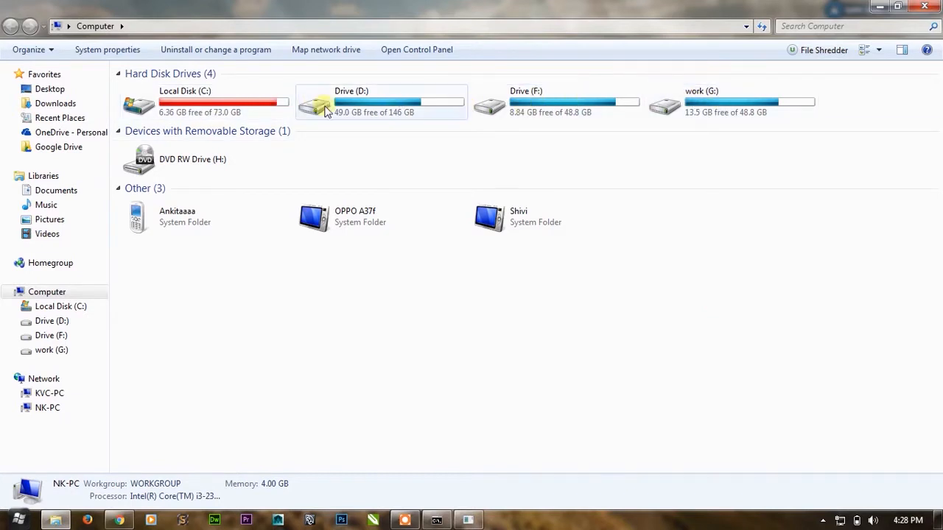
- Select the remaining drives, including work (G:), F: and D:, confirming E: is absent
left_click(556, 102)
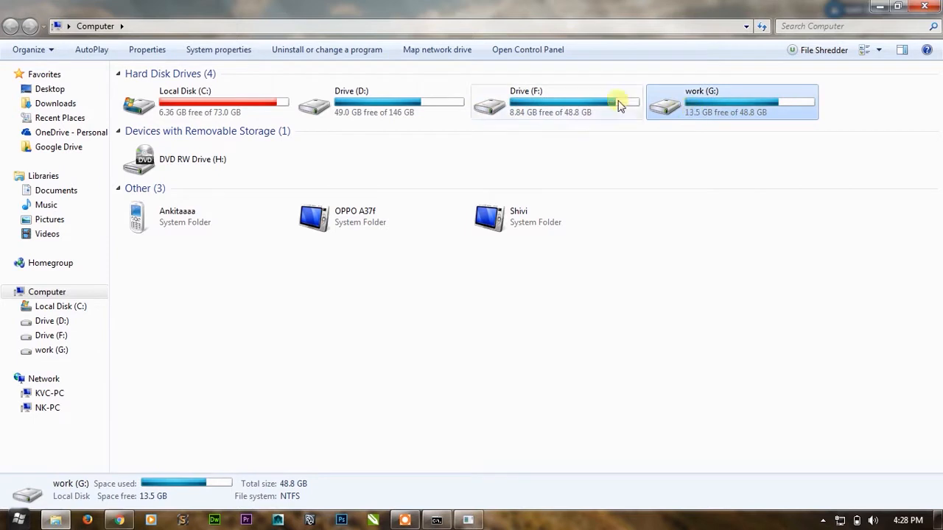
left_click(380, 101)
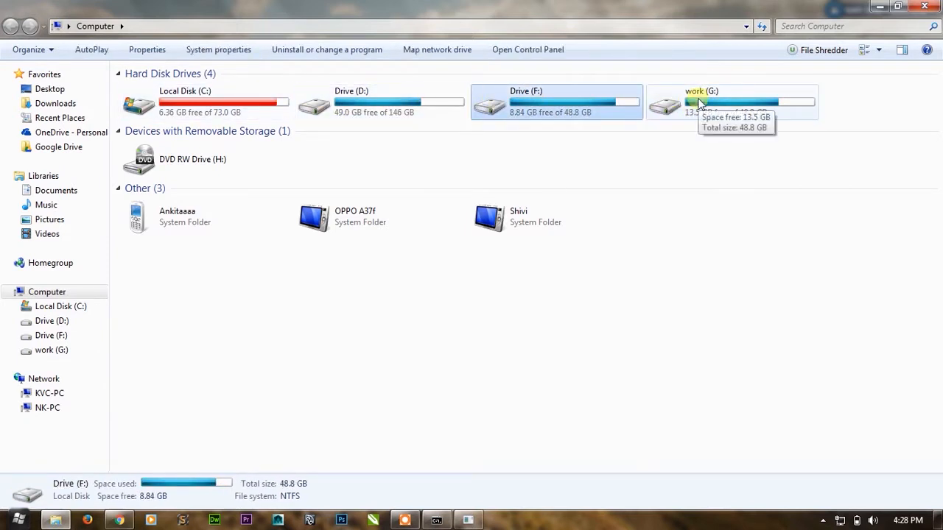
left_click(731, 101)
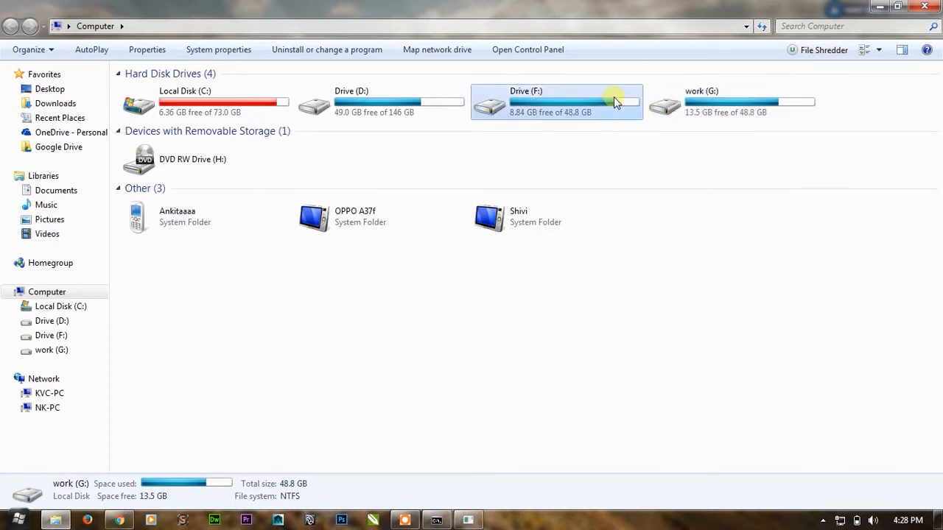
left_click(206, 101)
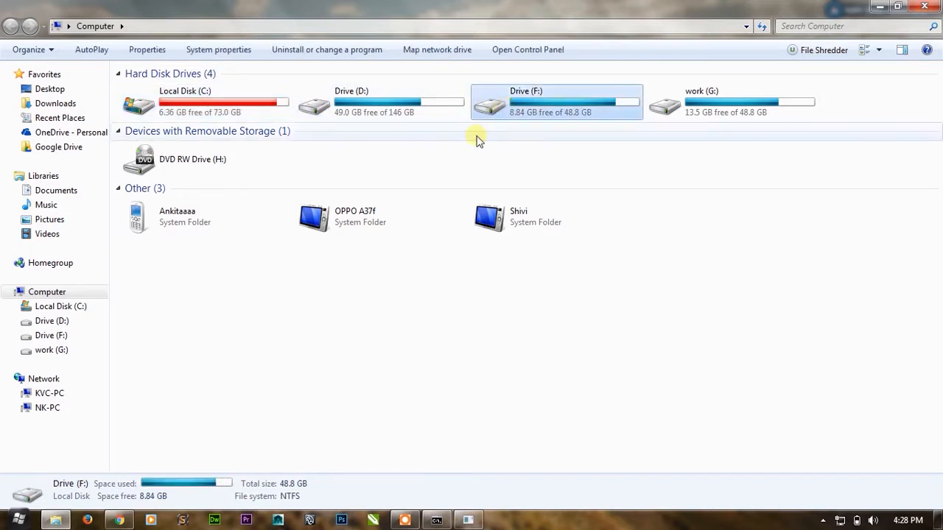
mouse_move(461, 112)
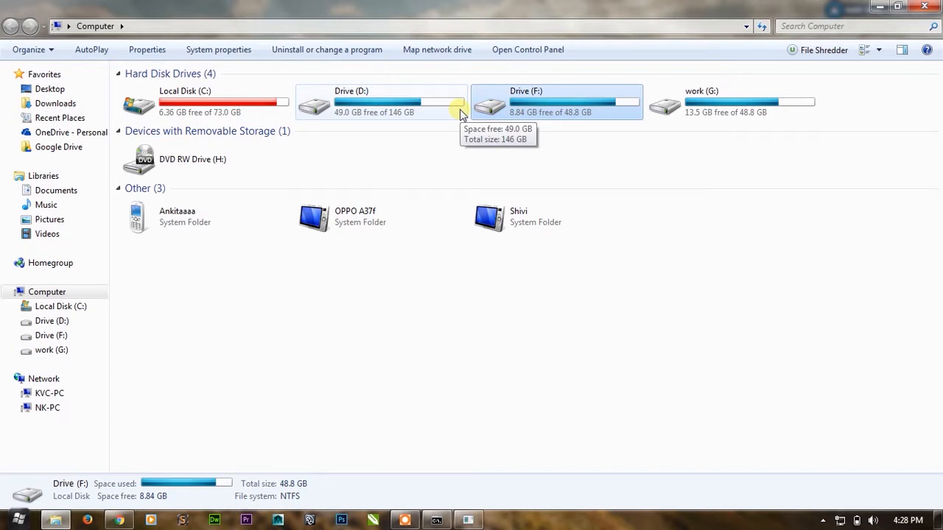
left_click(351, 102)
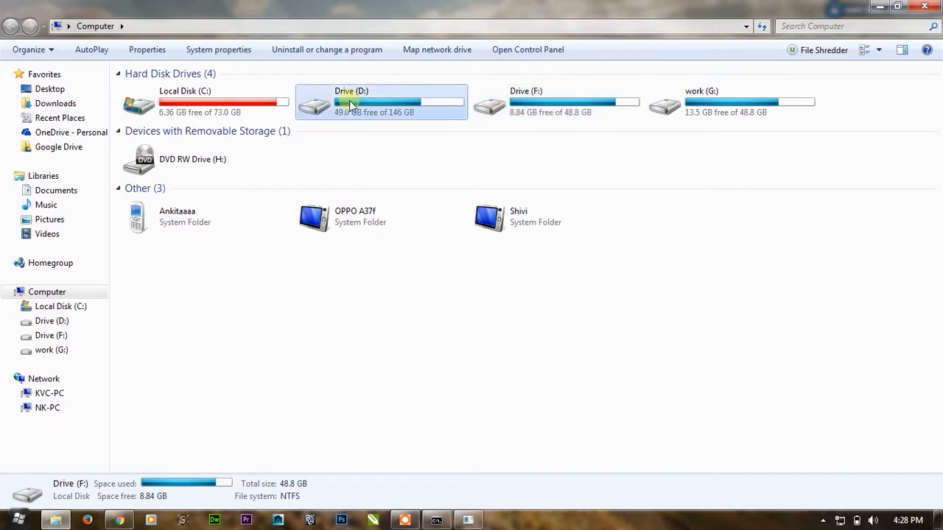
left_click(731, 101)
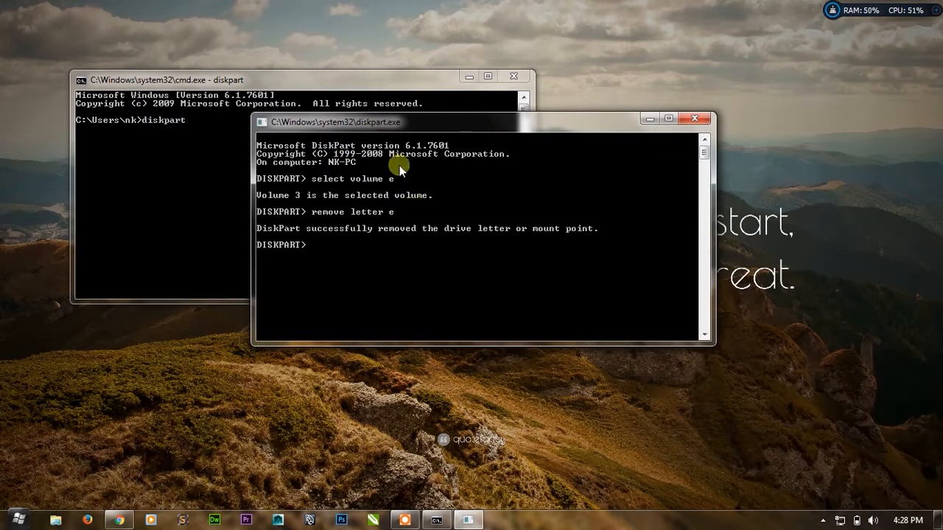
mouse_move(398, 234)
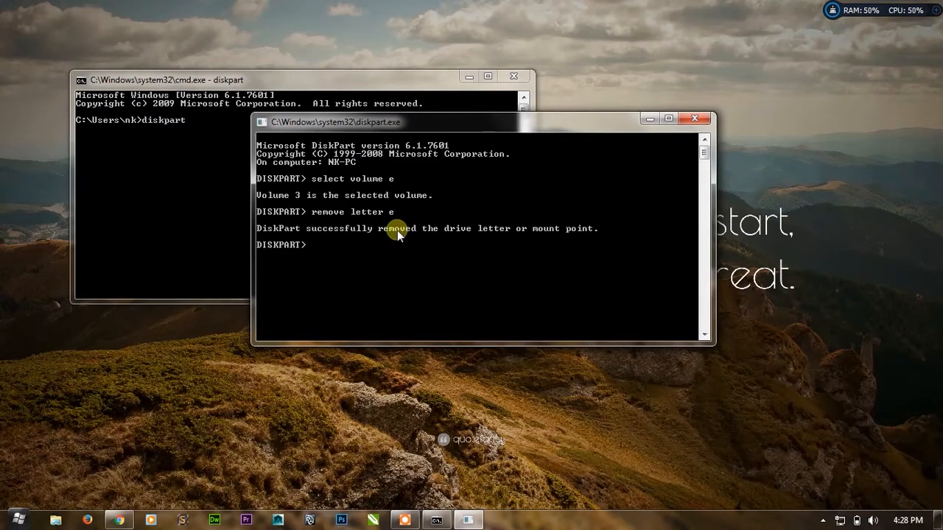
- Run 'list volume', select volume 3, and begin typing 'assign letter e'
type("l")
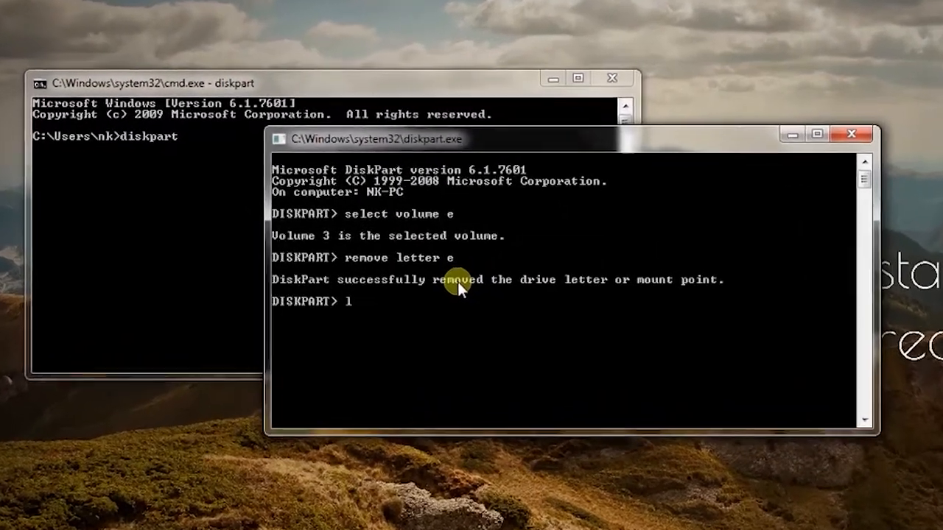
type("ist volu")
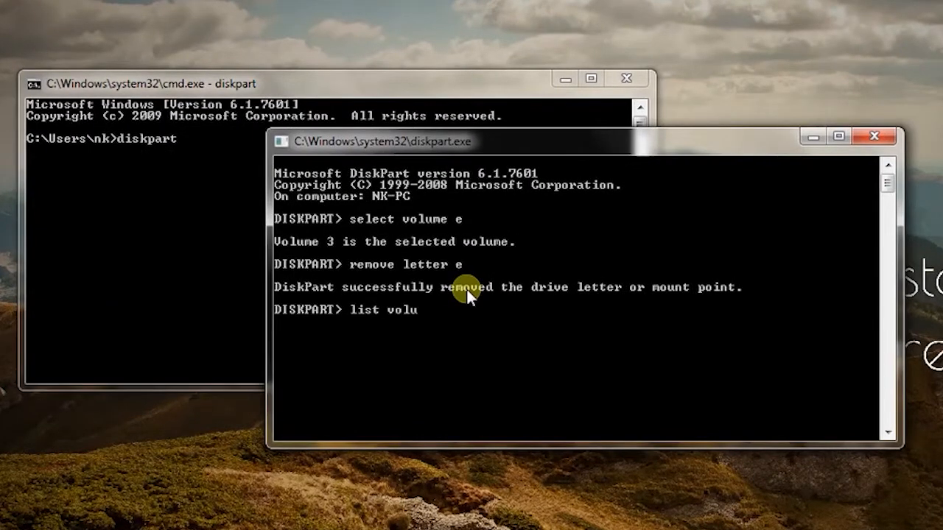
key("Enter")
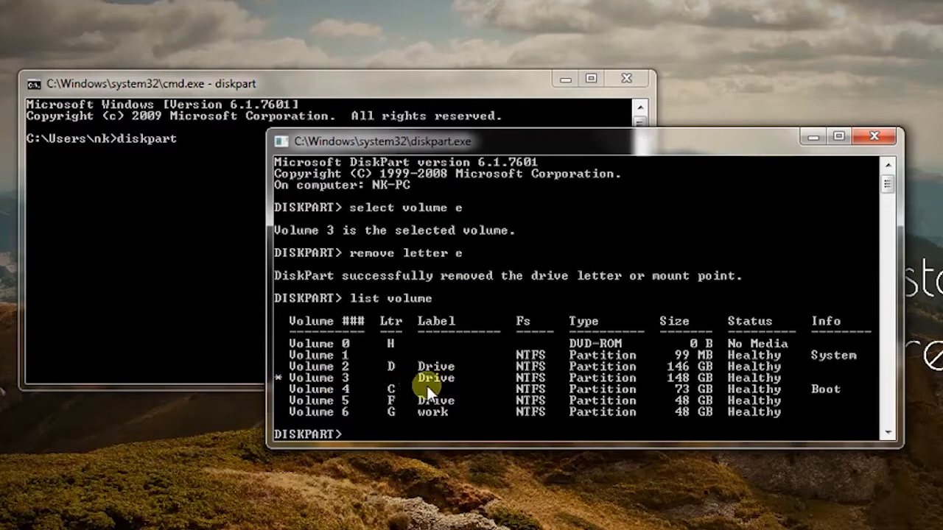
mouse_move(404, 383)
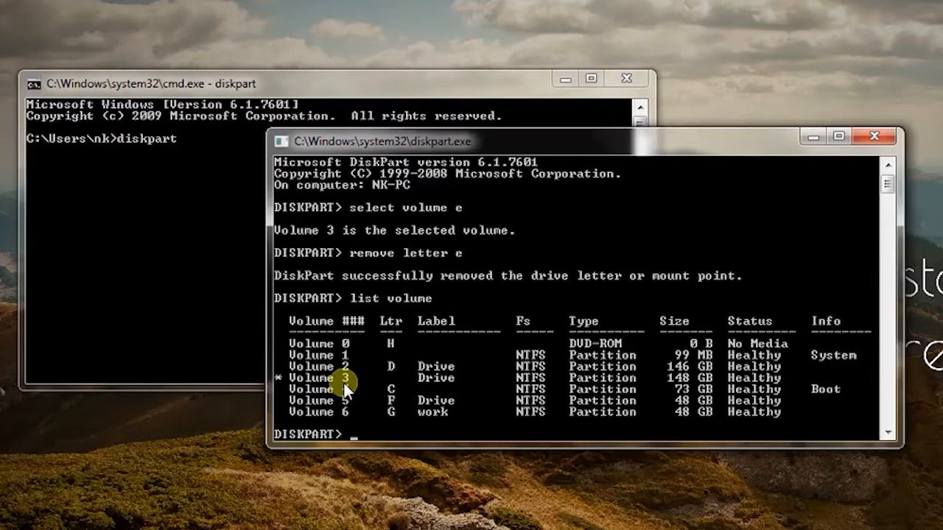
type("s")
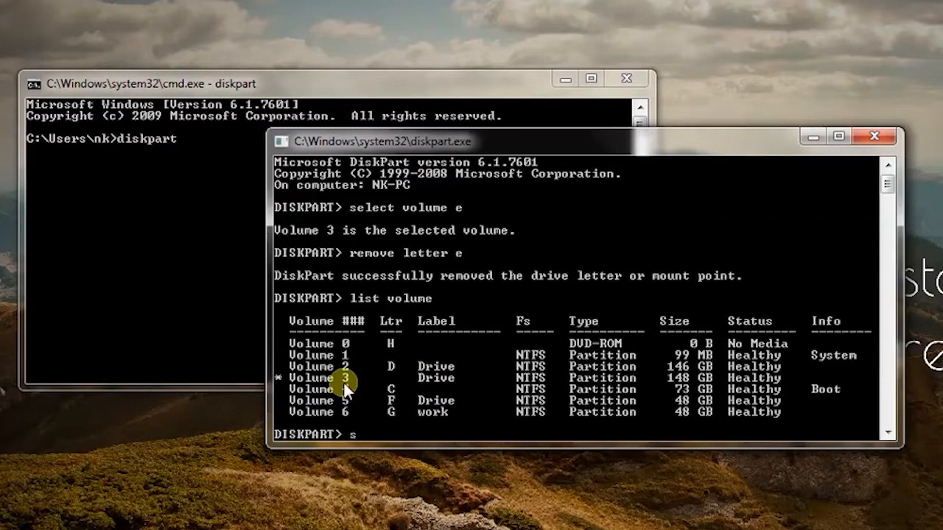
type("elect volume")
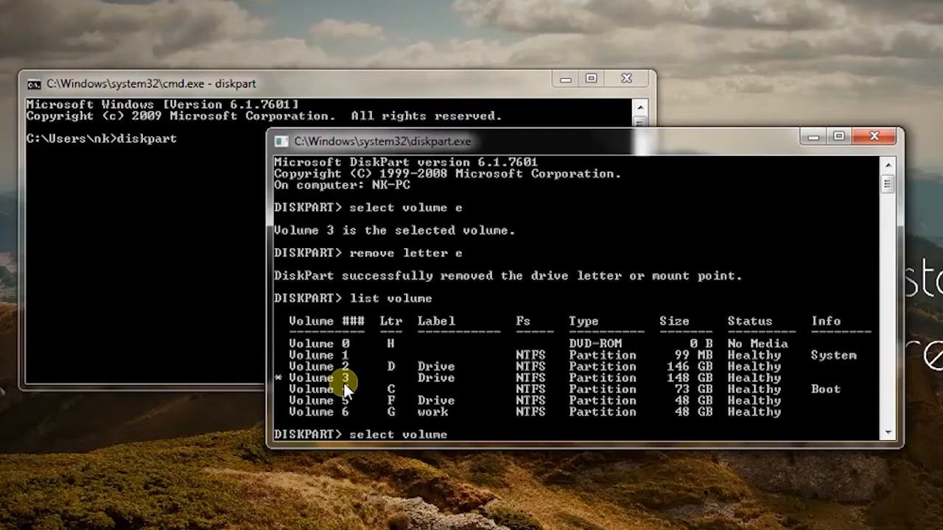
type("3")
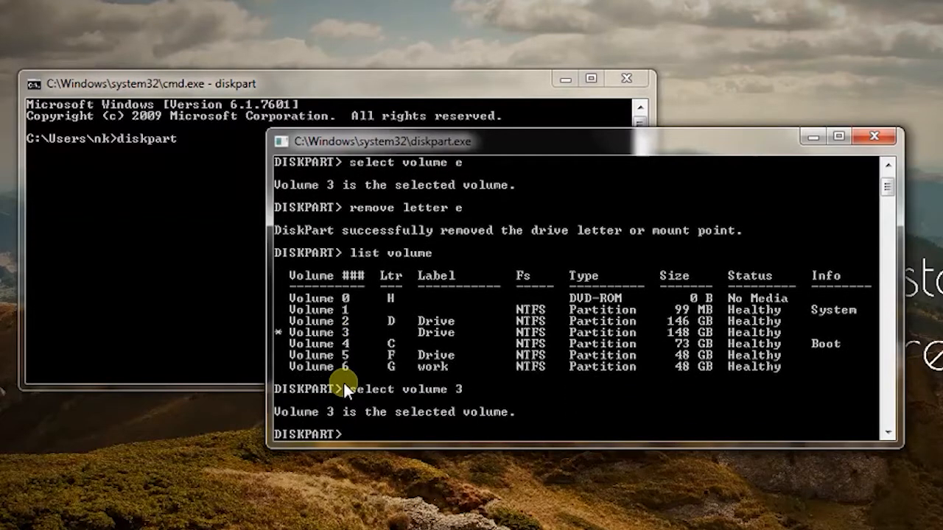
type("assign le")
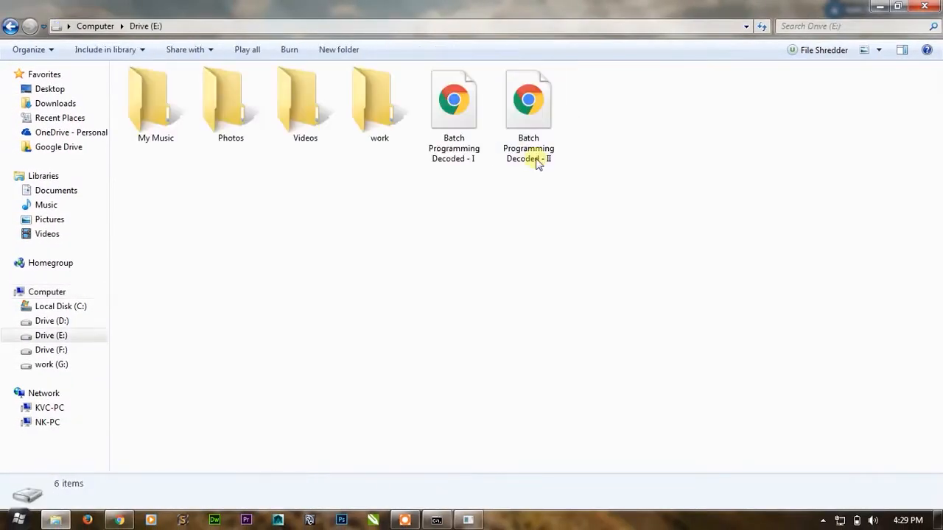
- Move the DiskPart console aside, open Drive (E:) and select all six items
key("ctrl+a")
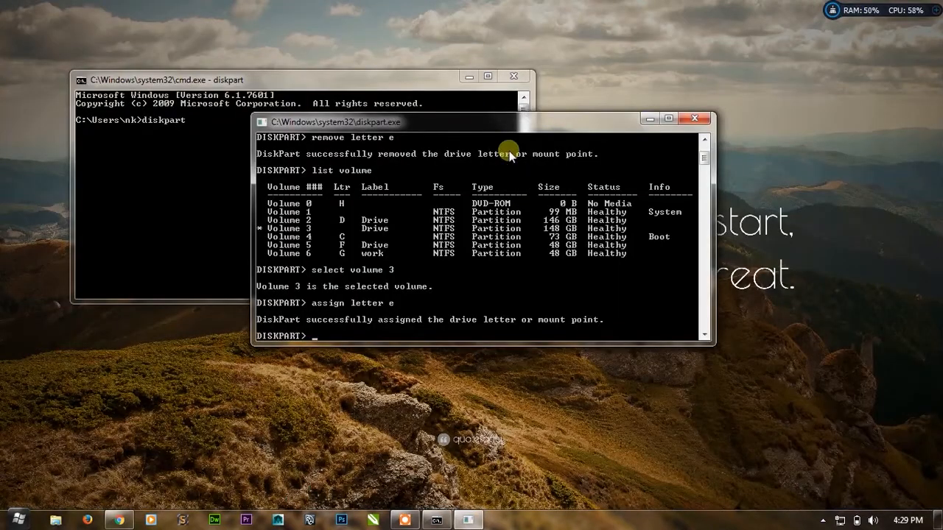
left_click_drag(509, 123, 524, 128)
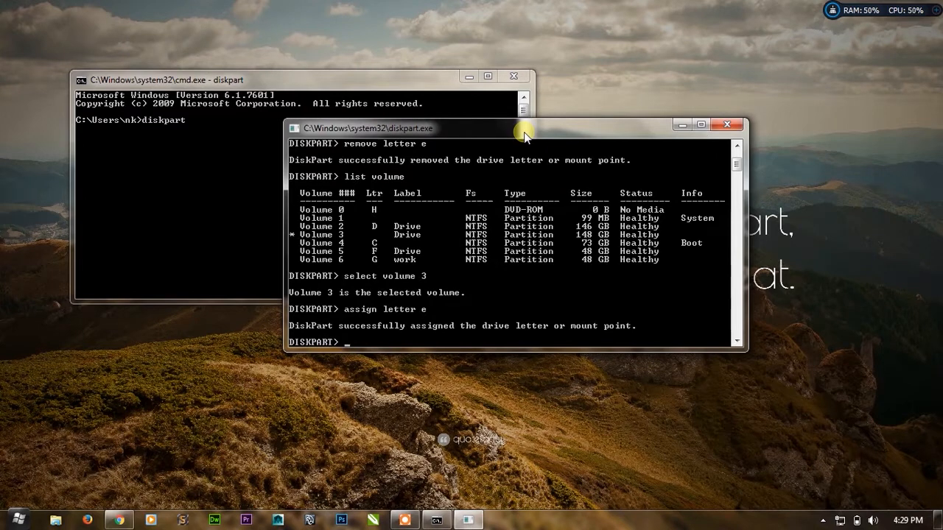
mouse_move(462, 132)
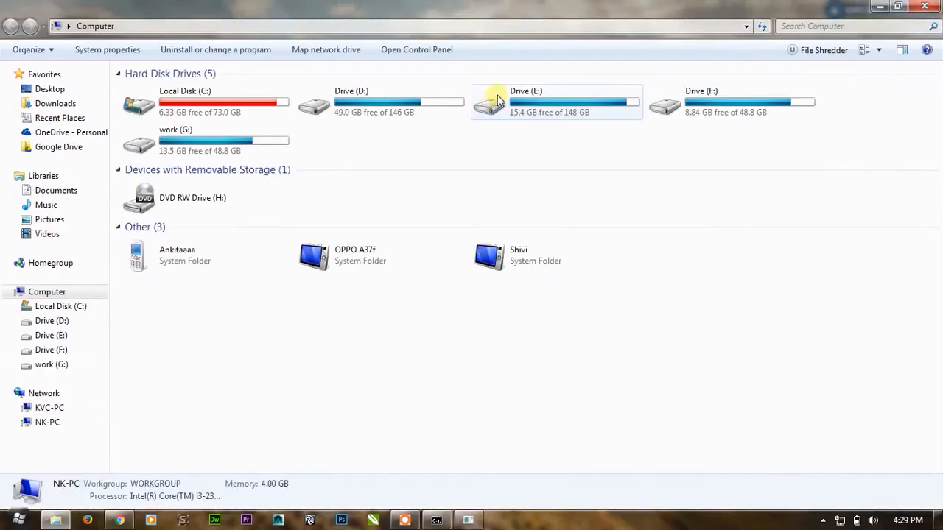
double_click(526, 102)
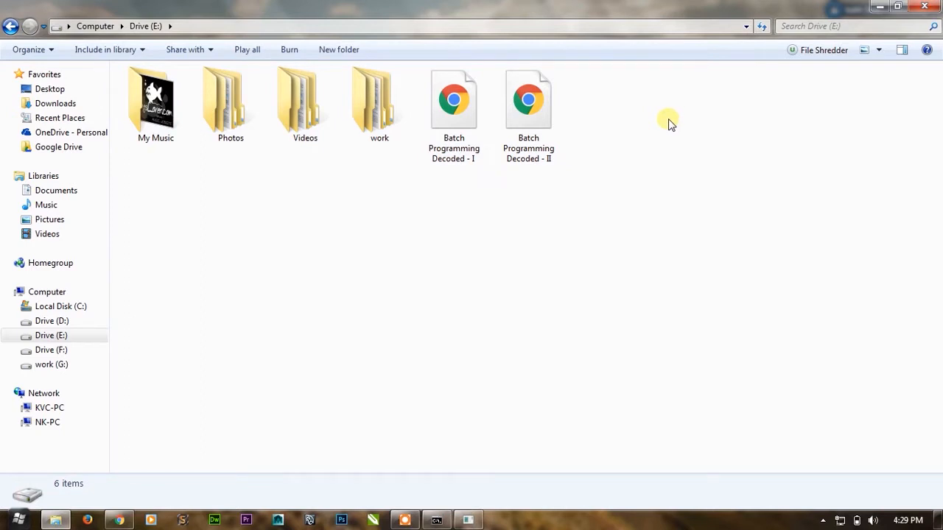
mouse_move(667, 123)
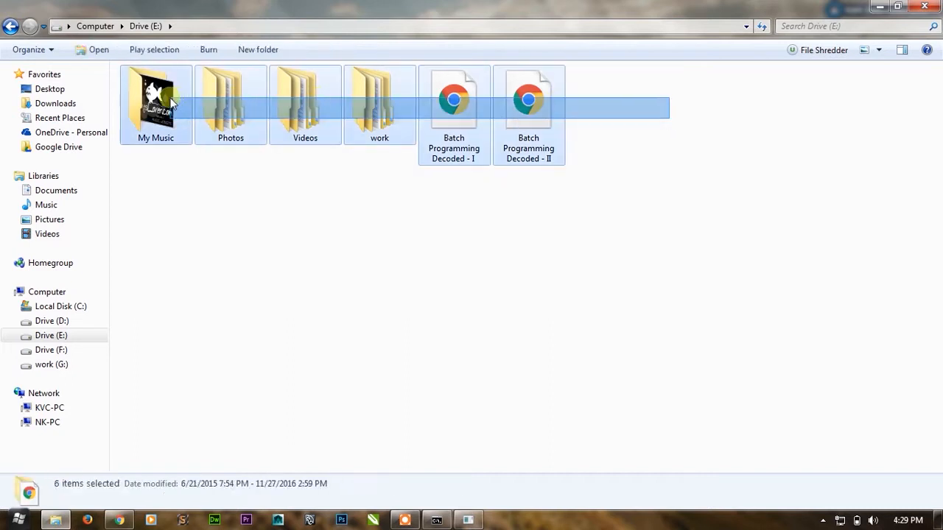
left_click(231, 103)
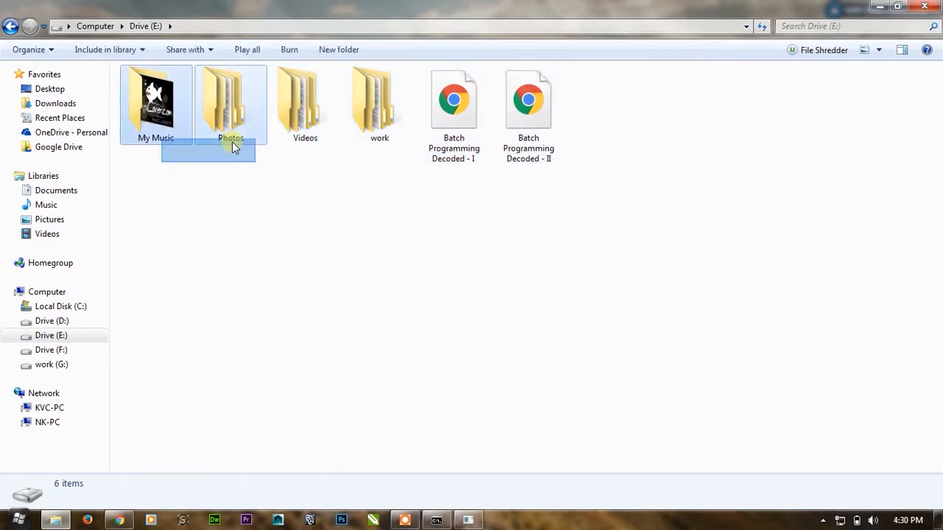
key("ctrl+a")
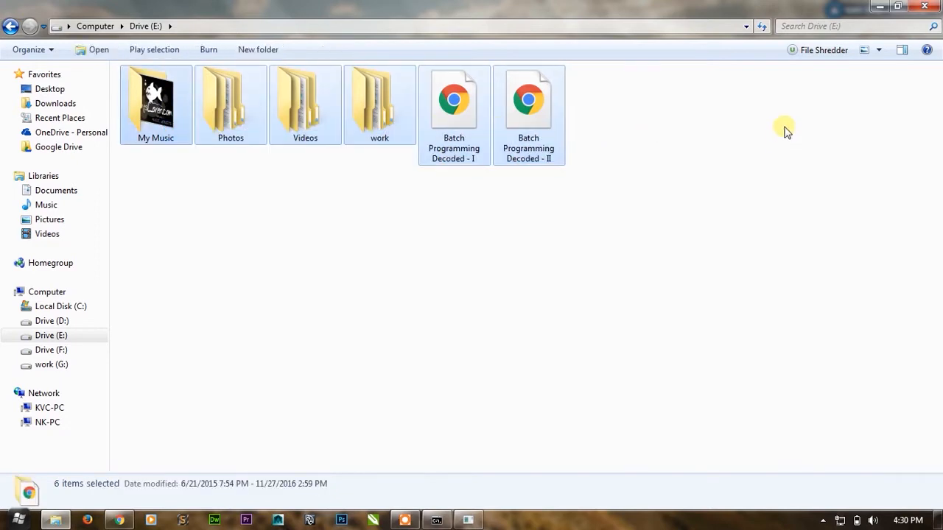
mouse_move(722, 13)
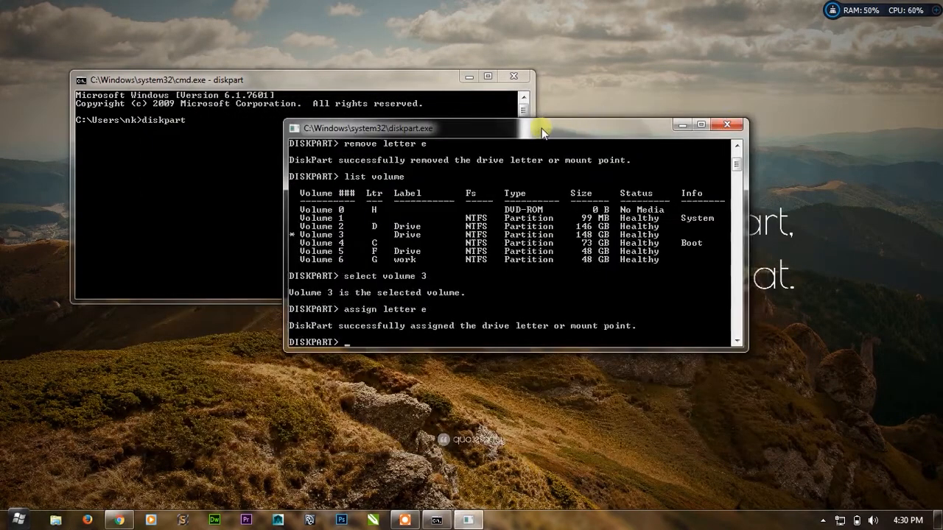
- Drag the DiskPart console aside and close it
left_click_drag(542, 129, 490, 81)
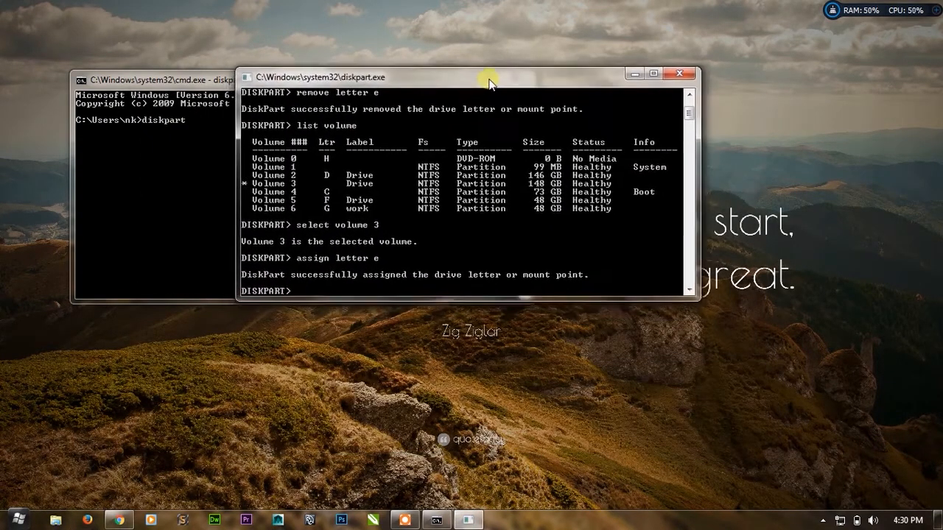
left_click_drag(490, 81, 501, 78)
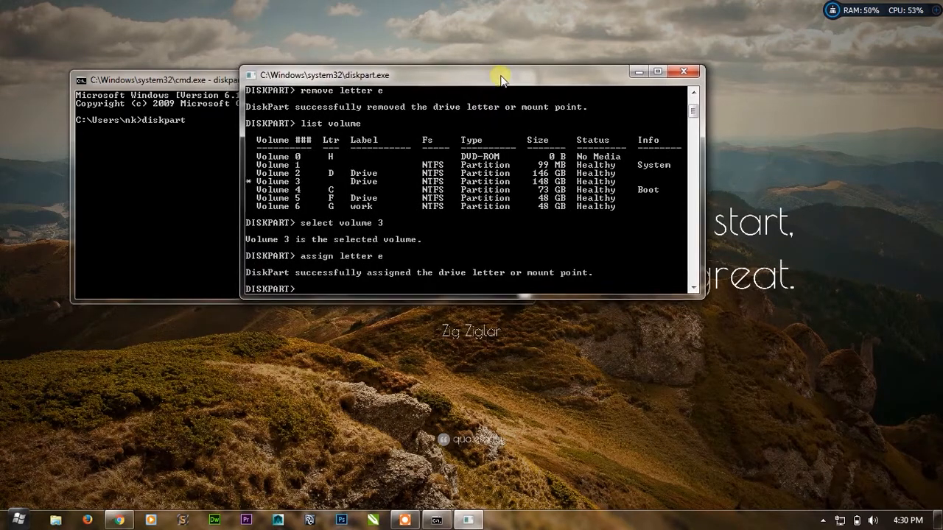
left_click(684, 72)
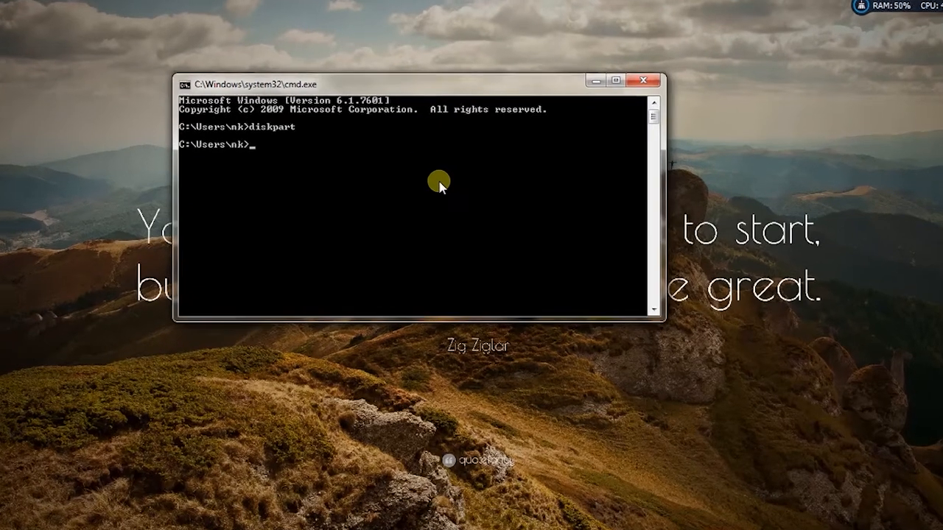
- Switch to drive E and clear the console screen
type("cd e")
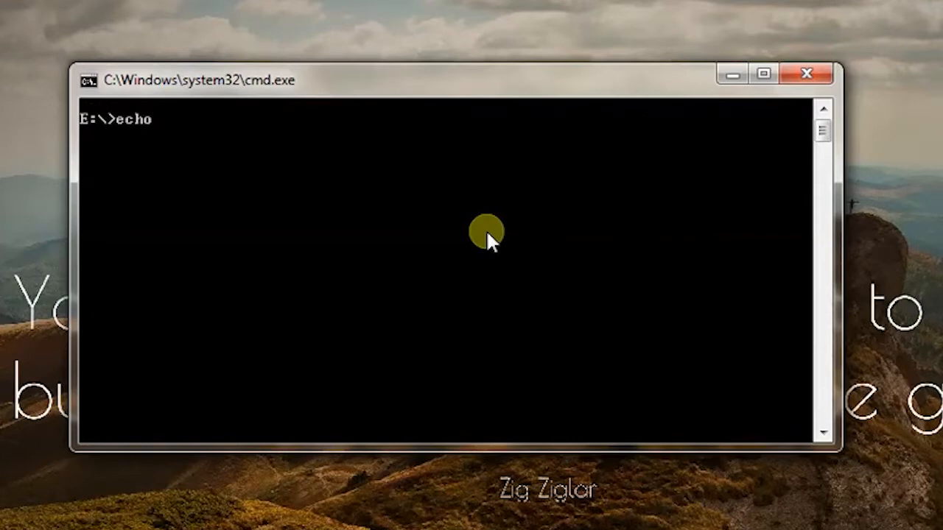
type("off")
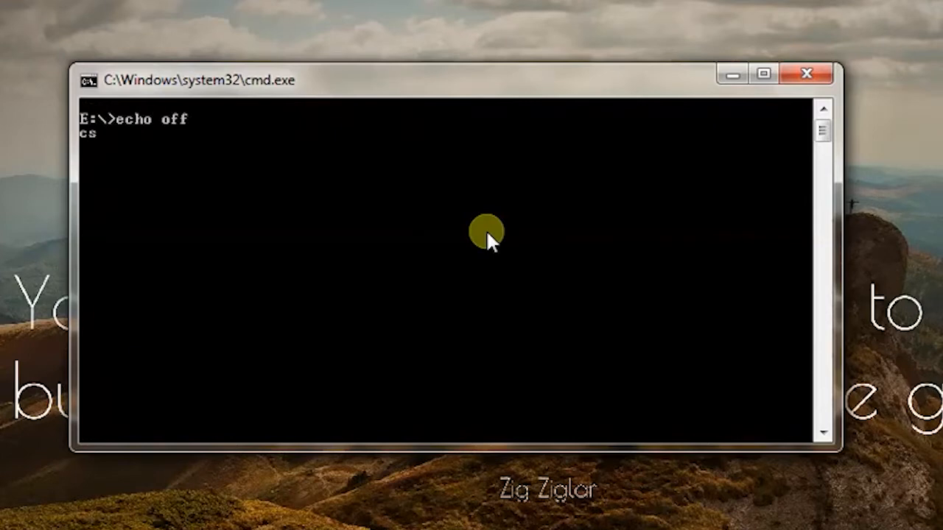
key("Enter")
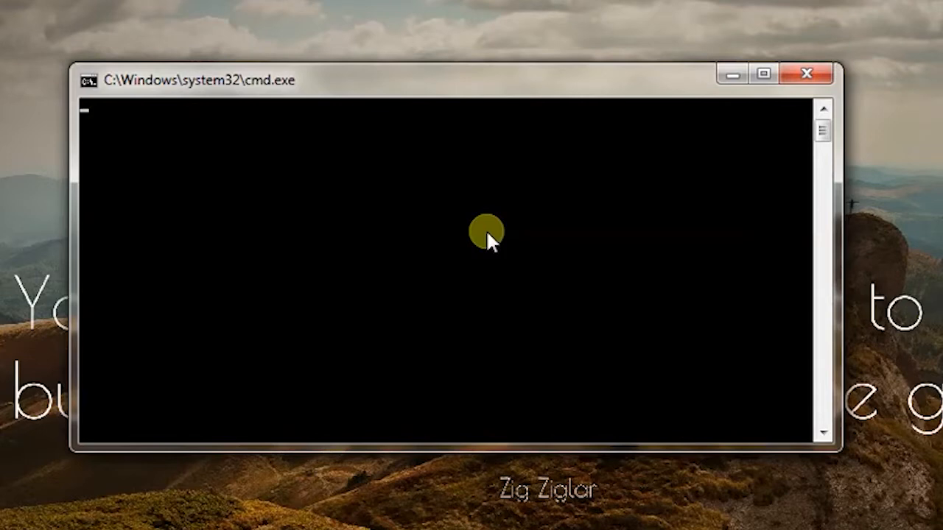
- Run 'dir /s /b * /a:hd' to list hidden folders recursively
type("dir /s /b")
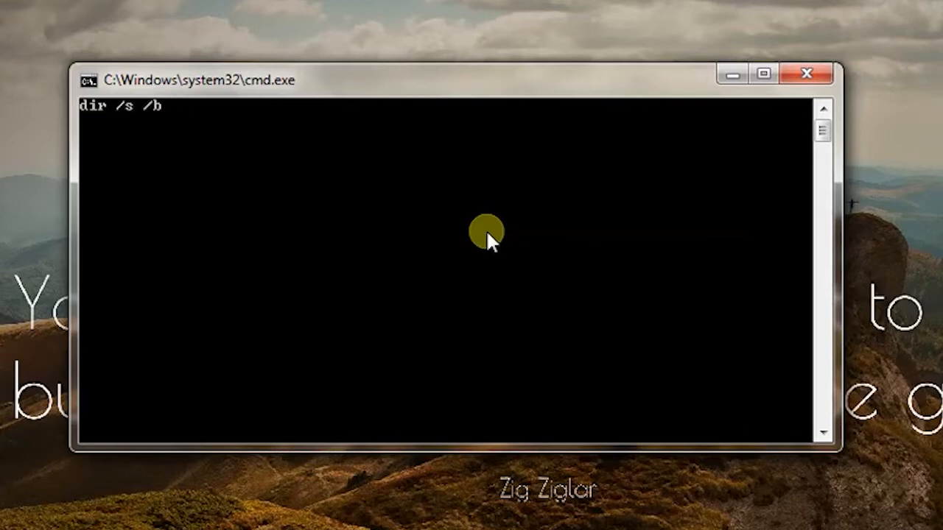
type("* /a")
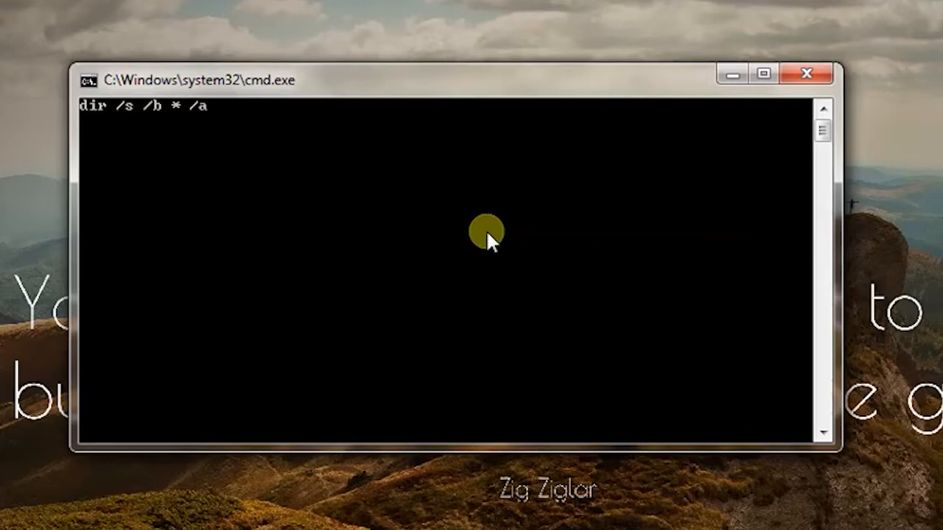
type(":h")
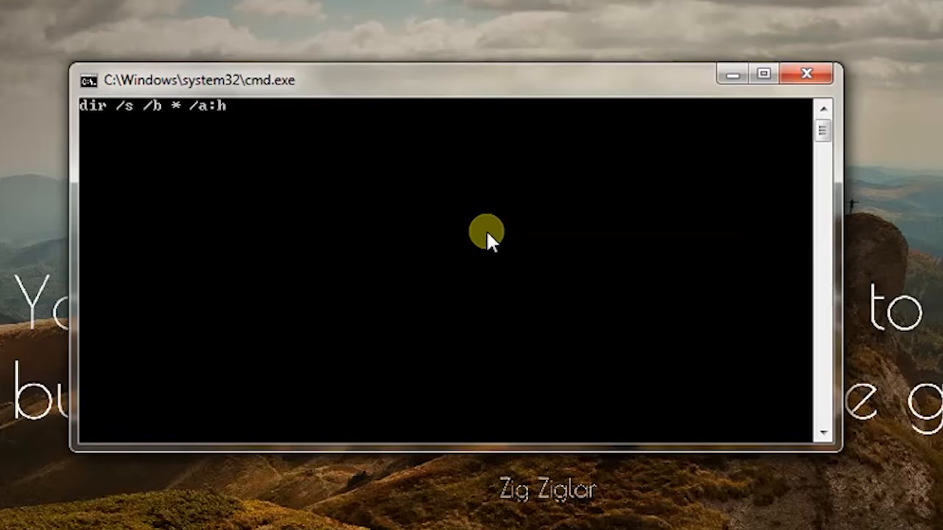
type("d")
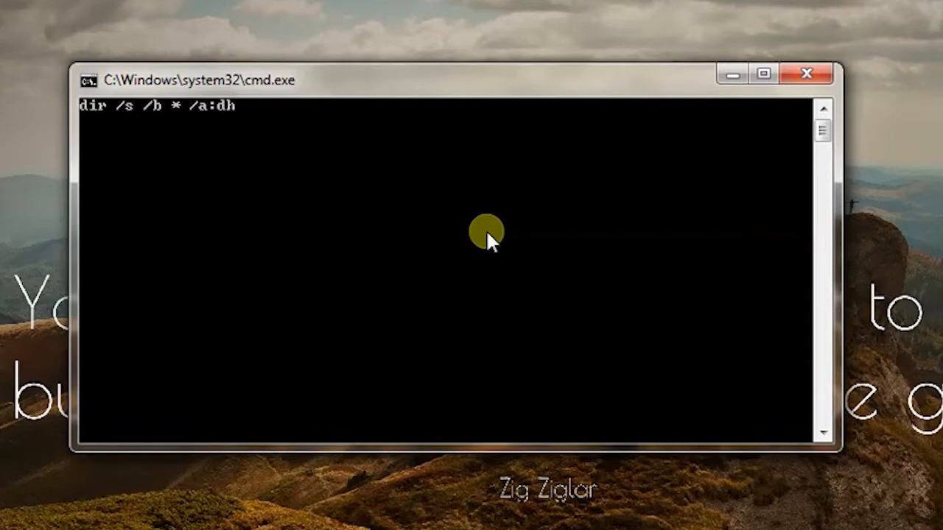
type("b")
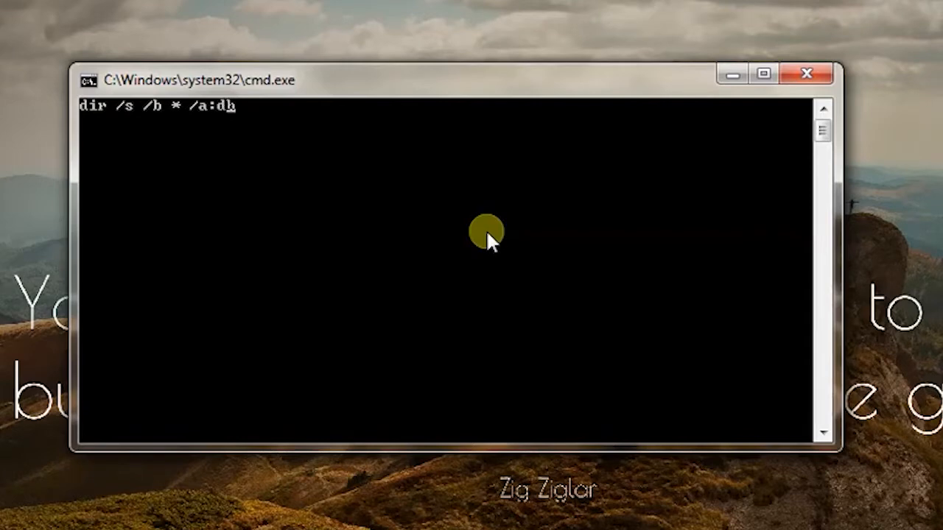
key("enter")
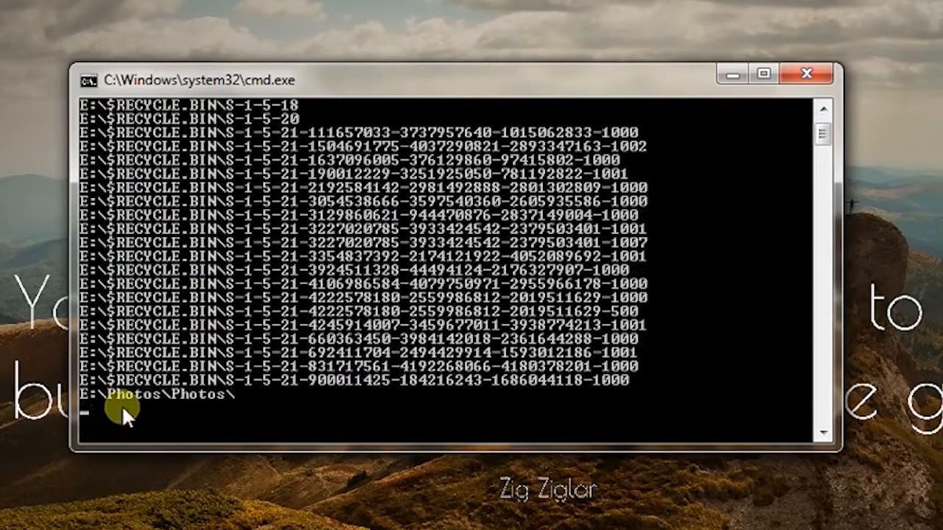
mouse_move(228, 272)
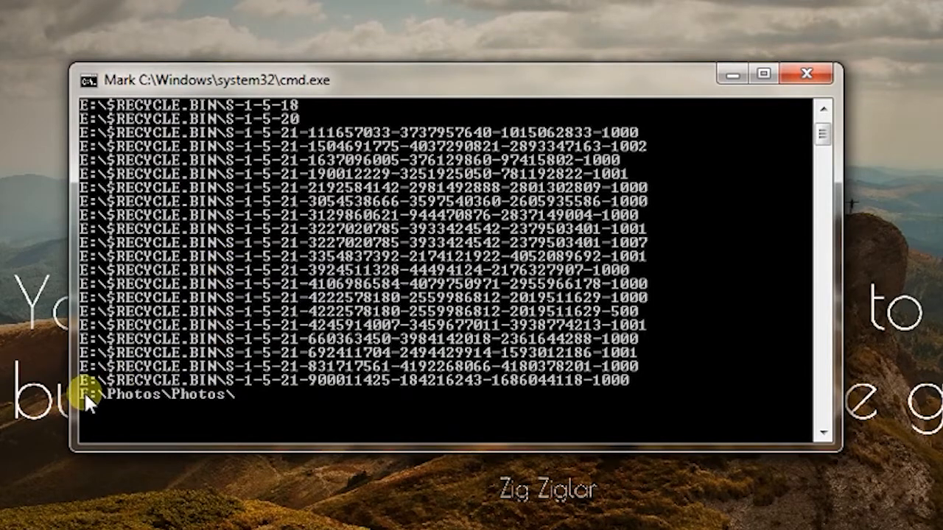
- Mark the E:\Photos\Photos\ path in the console output
left_click(184, 396)
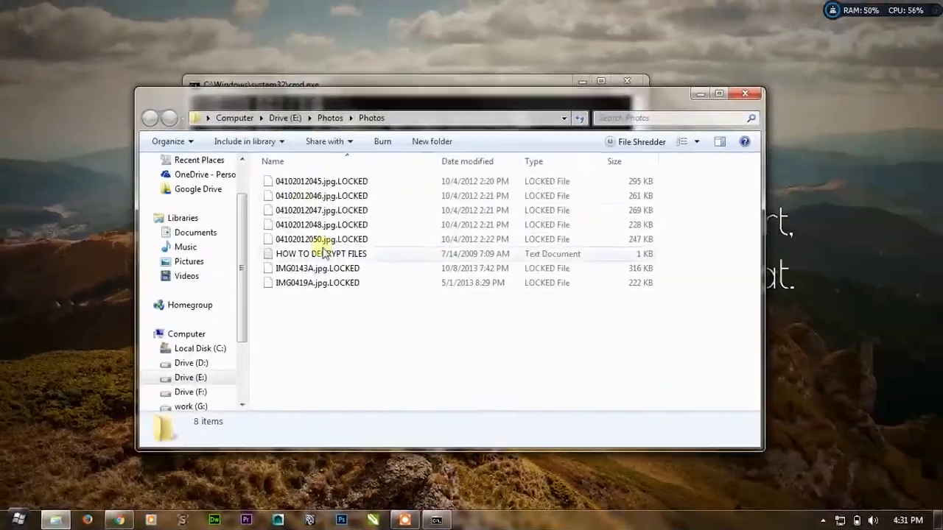
- Select all eight locked files in the Photos folder, then close the window
key("ctrl+a")
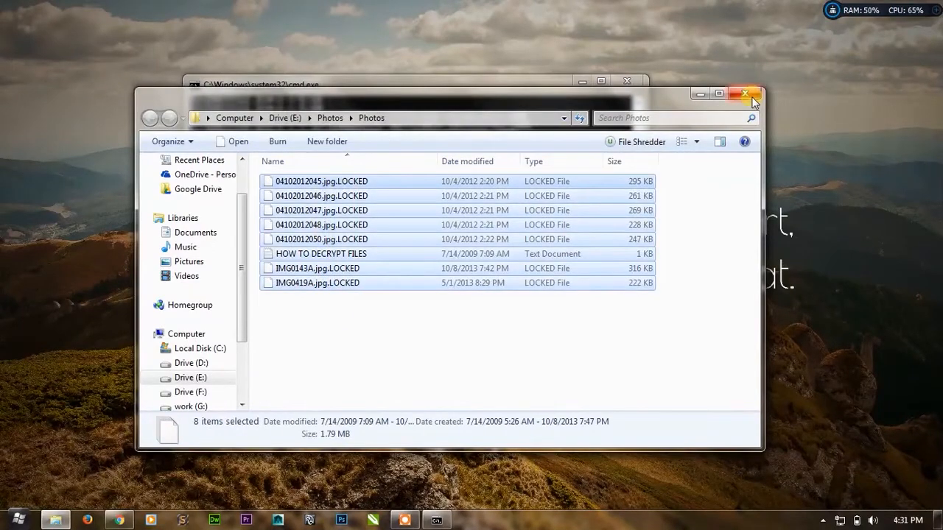
left_click(745, 94)
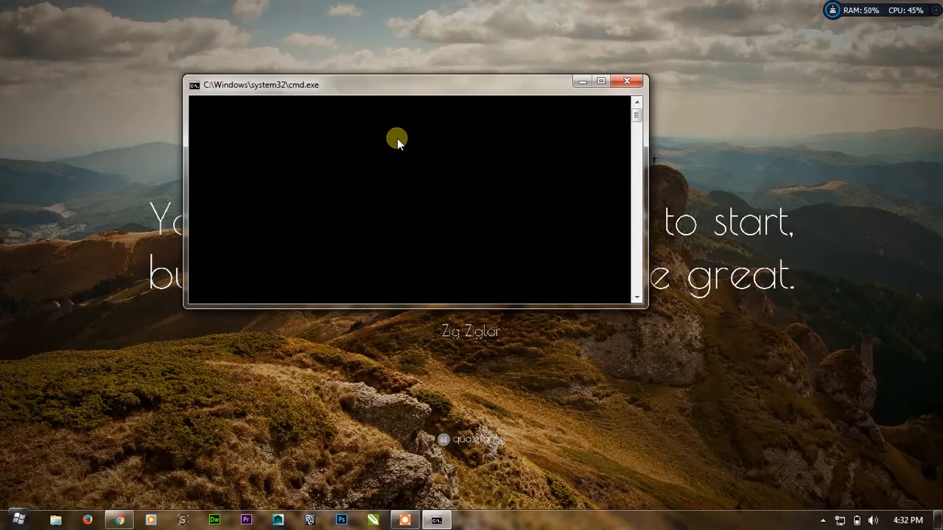
mouse_move(39, 511)
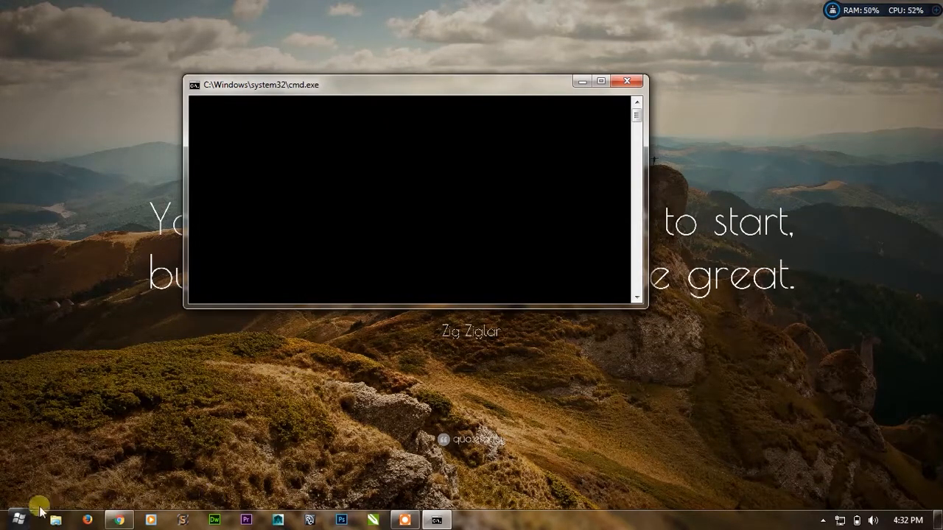
mouse_move(33, 515)
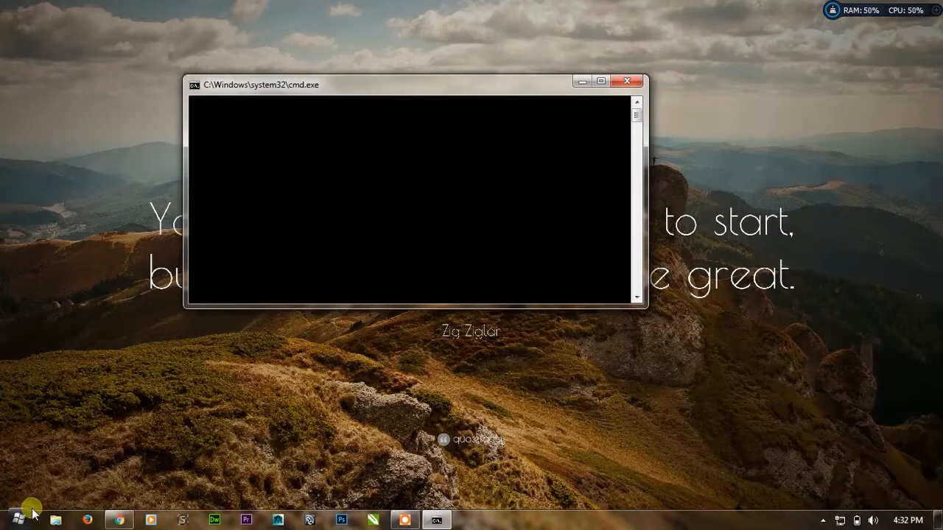
- Try 'taskkill /f explorer.exe' to force-end Explorer
left_click(19, 519)
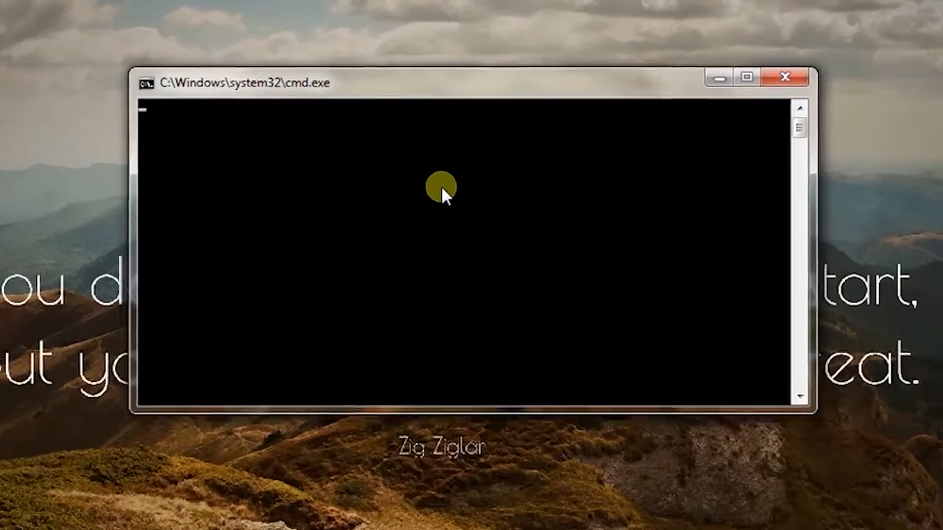
type("taskkill /")
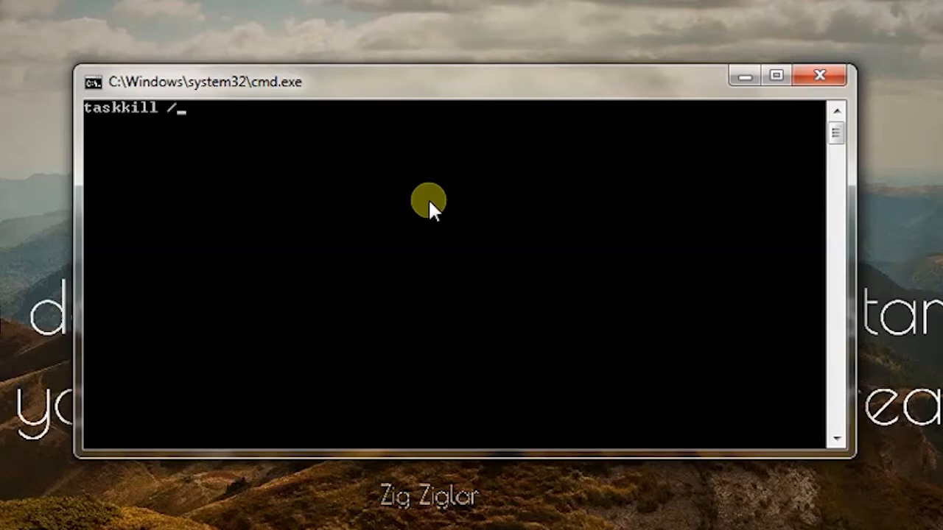
type("f exp")
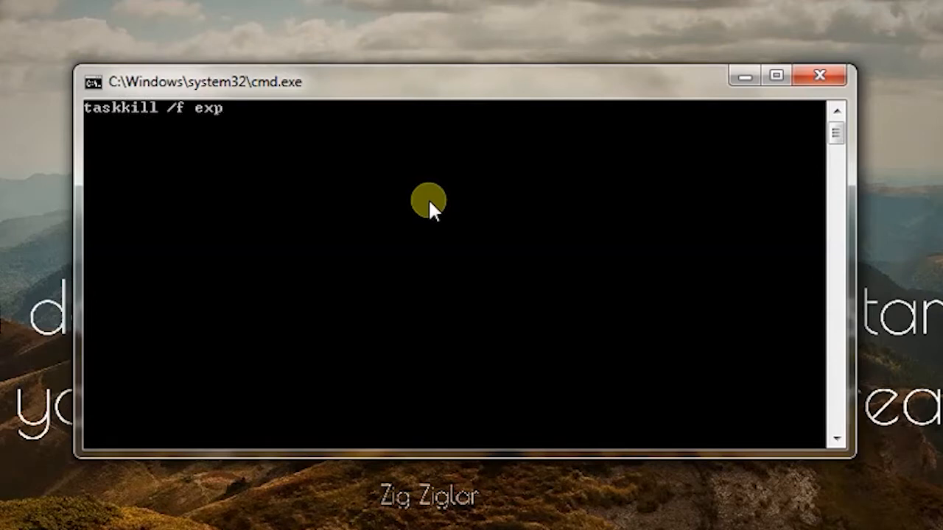
type("lorer.")
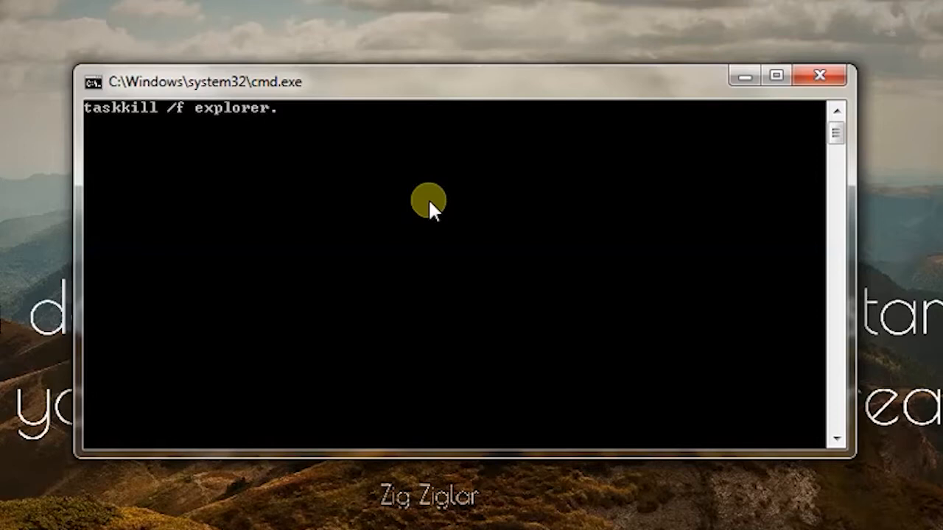
type("exe")
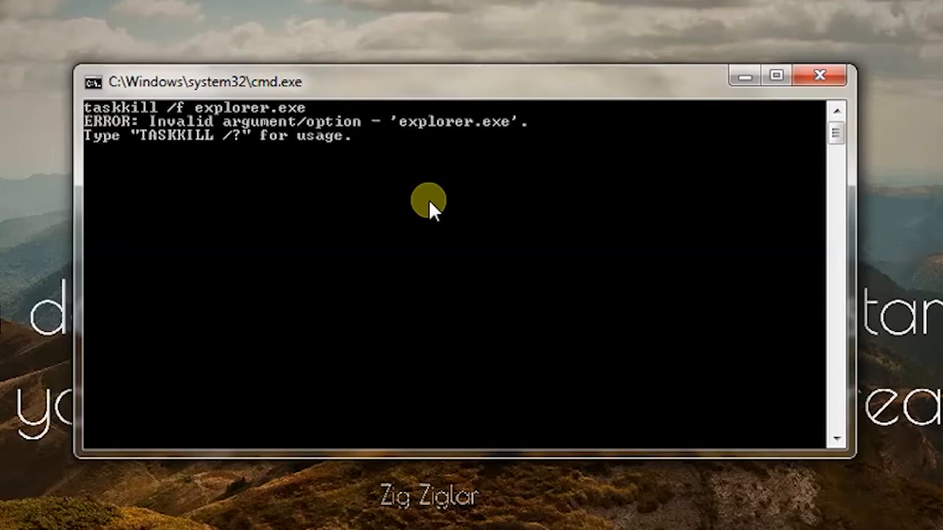
type("taskkill /f explorer.exe")
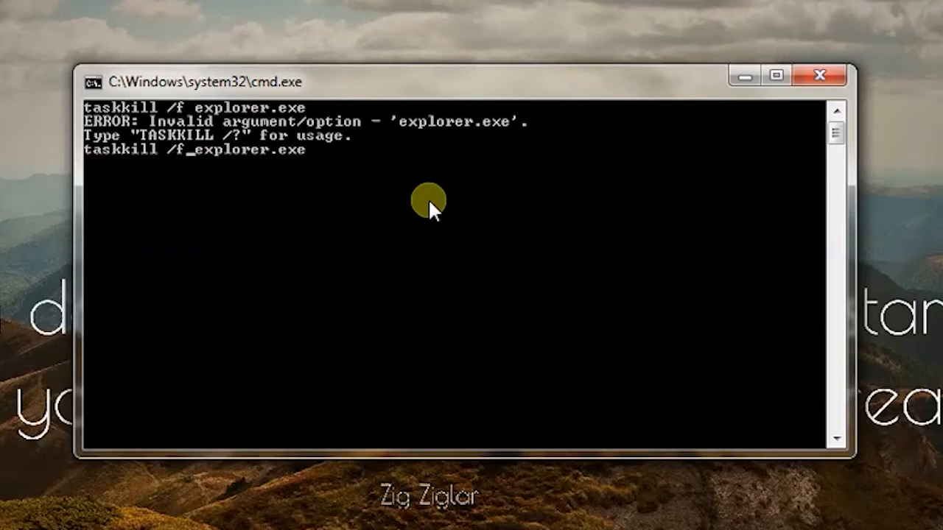
- Retry with the variant 'taskkill explorer.exe /f /im'
key("BackSpace")
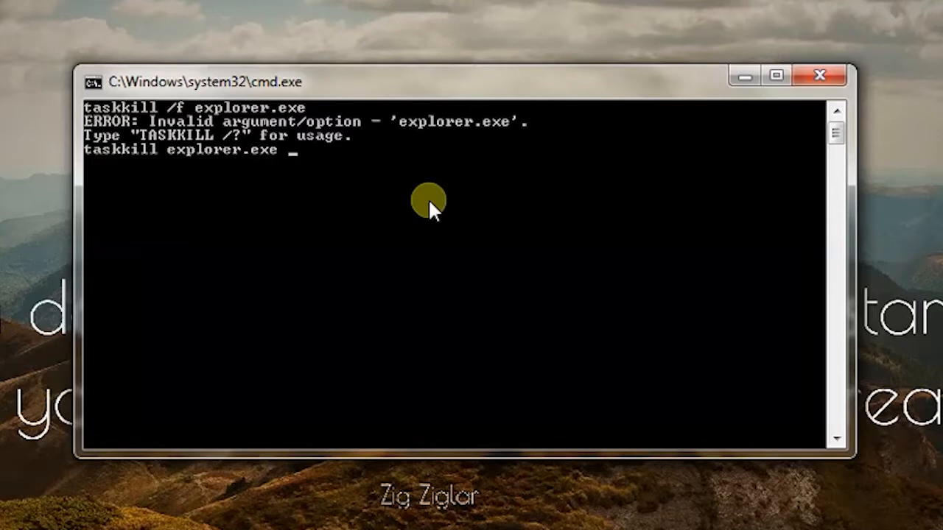
type("/f /im")
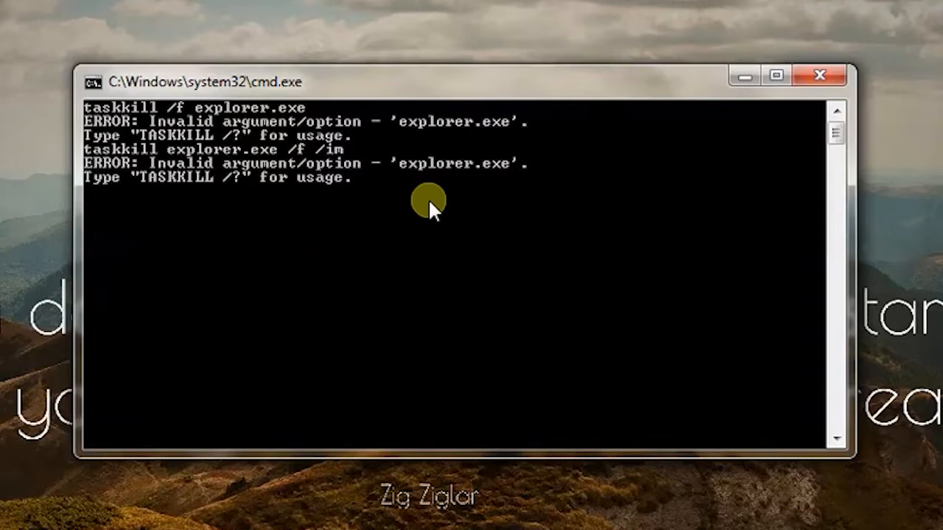
type("taskkill explorer.exe /f /im")
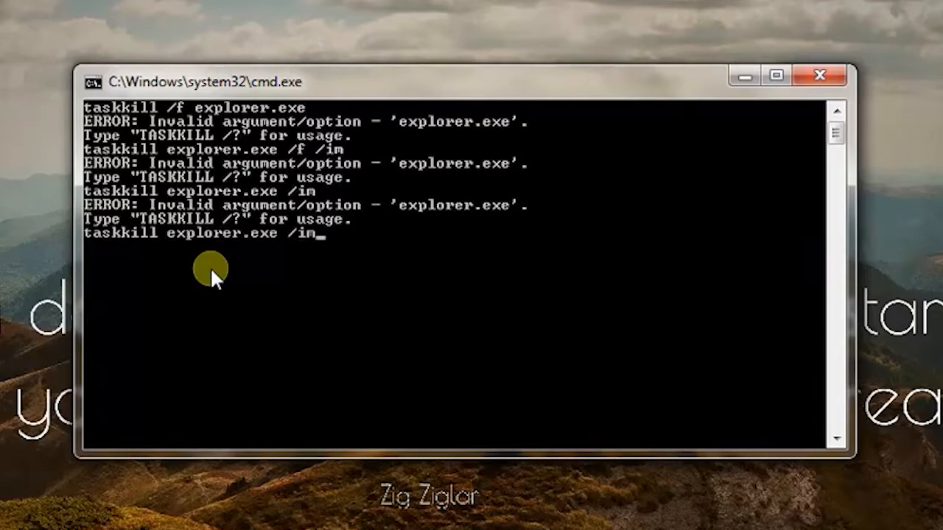
- Review the TASKKILL usage examples, then clear the console with cls
key("BackSpace")
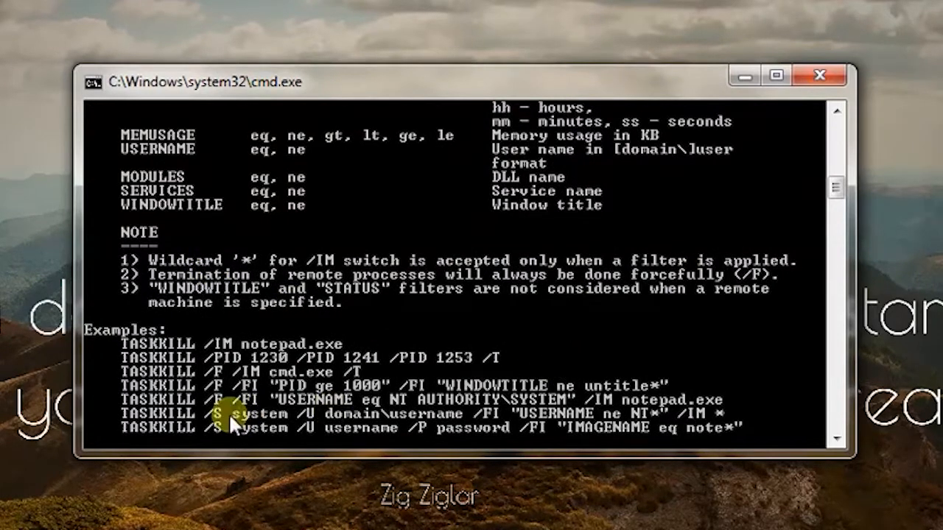
mouse_move(309, 383)
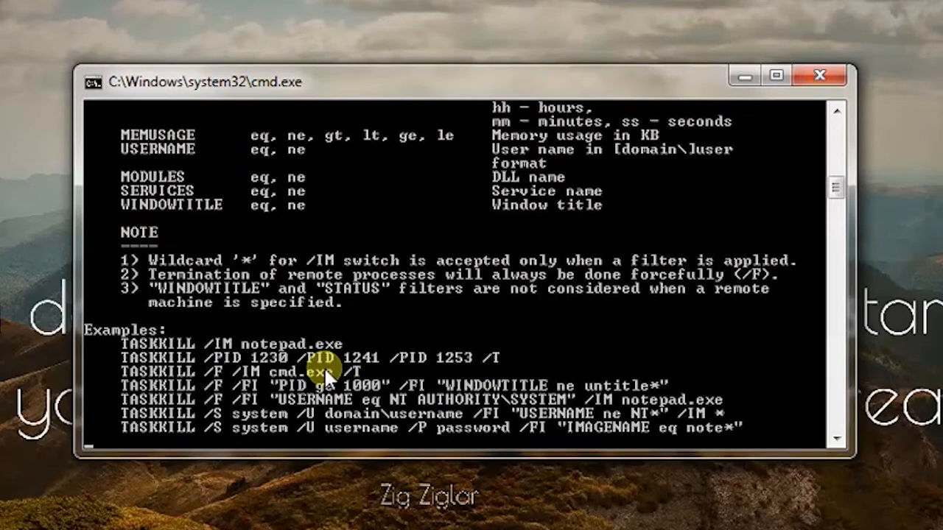
type("cl")
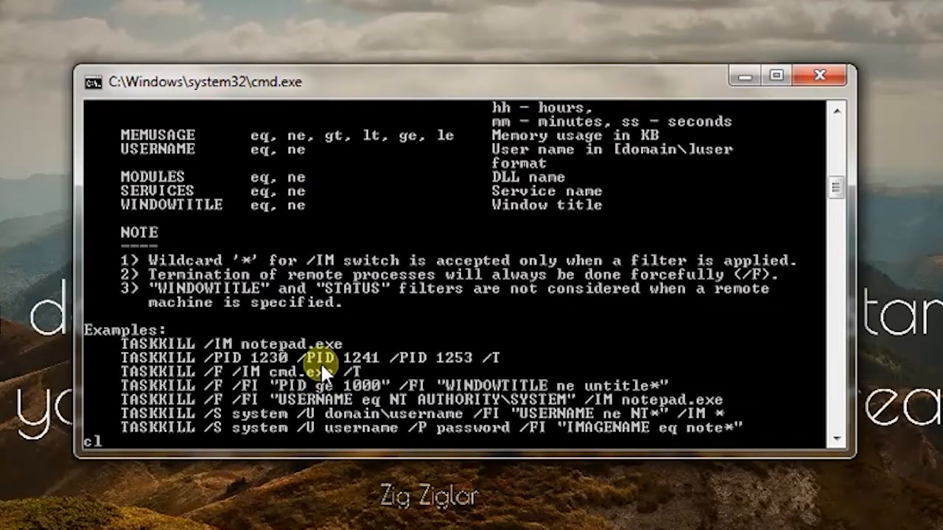
key("enter")
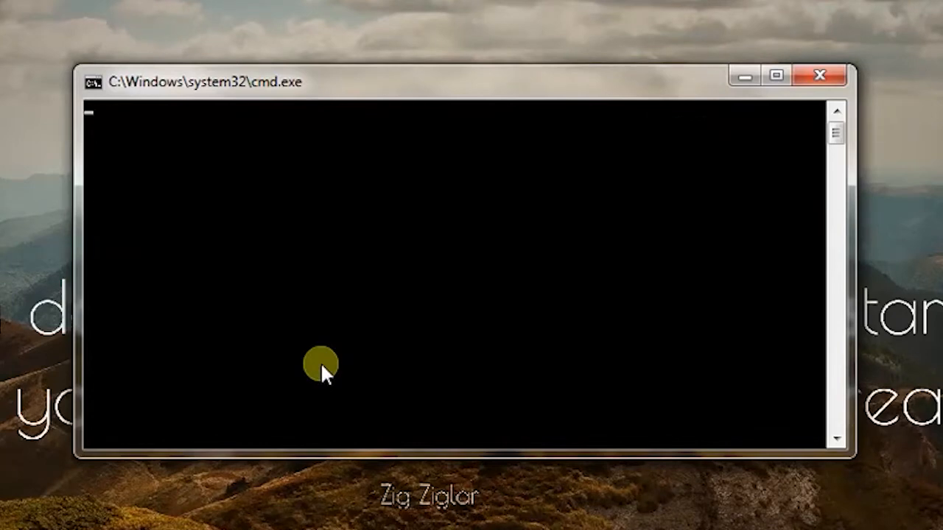
- Force-terminate explorer.exe with taskkill /f /im explorer.exe and close the console window
type("Taskkill /")
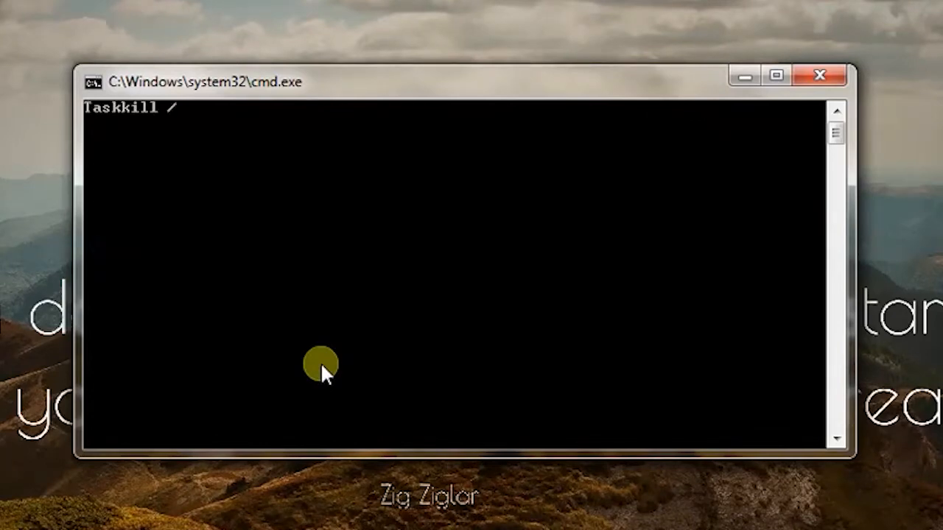
type("f /im e")
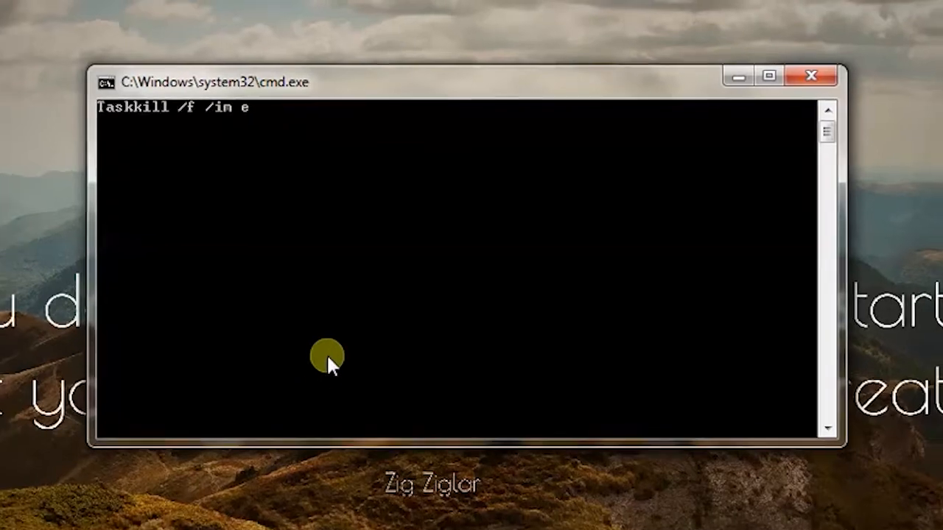
type("xplorer.exe")
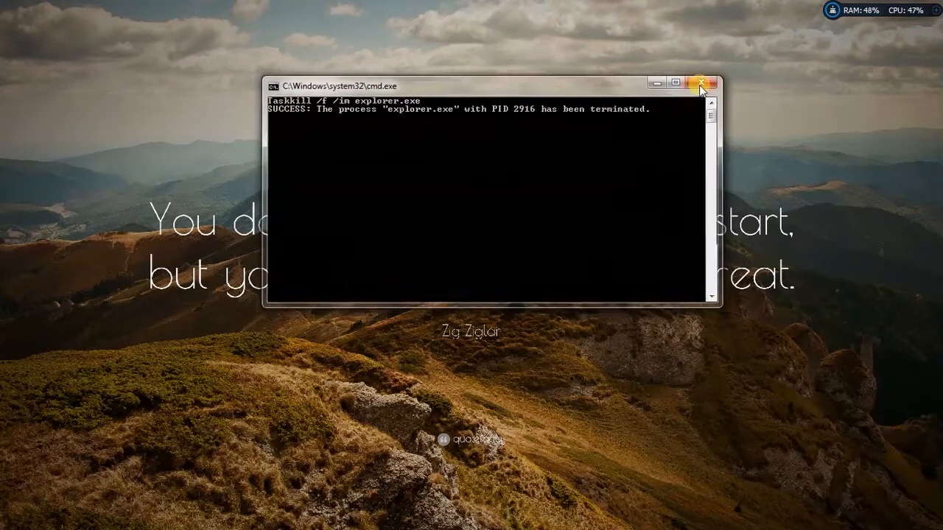
left_click(705, 83)
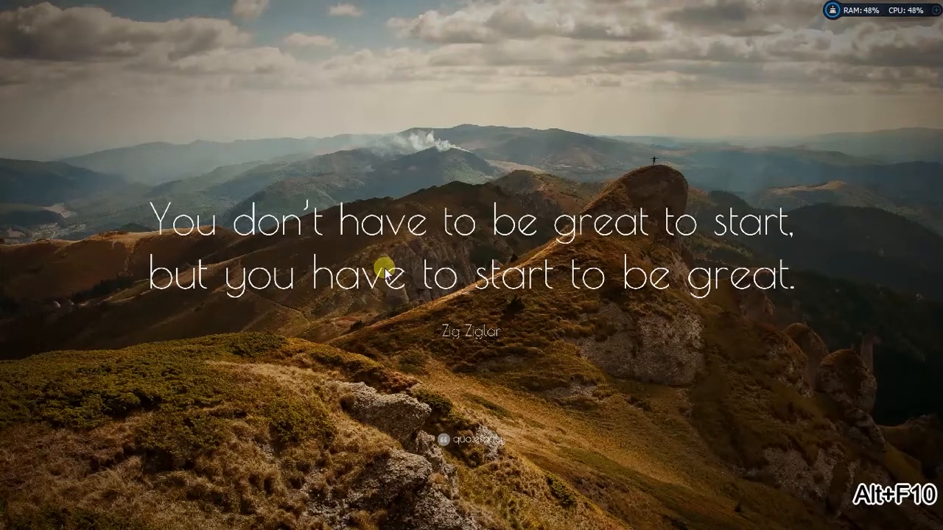
mouse_move(423, 468)
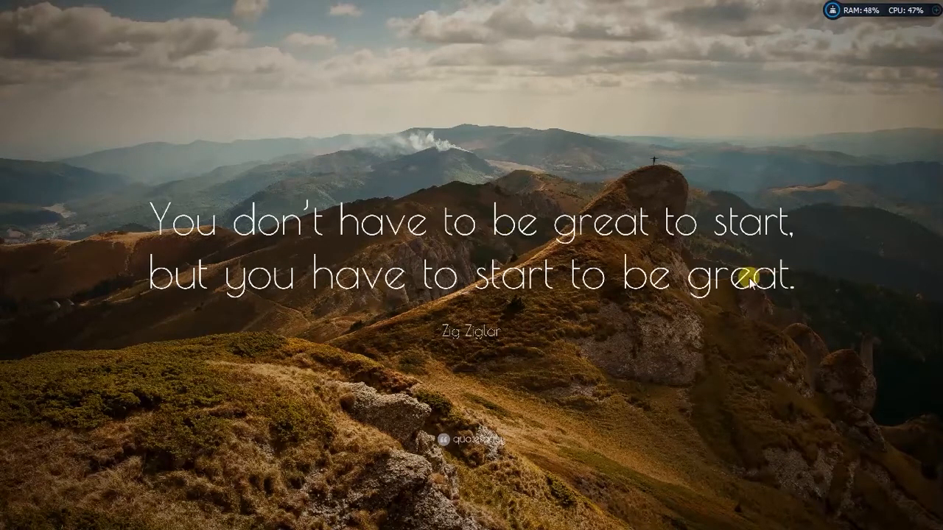
mouse_move(809, 286)
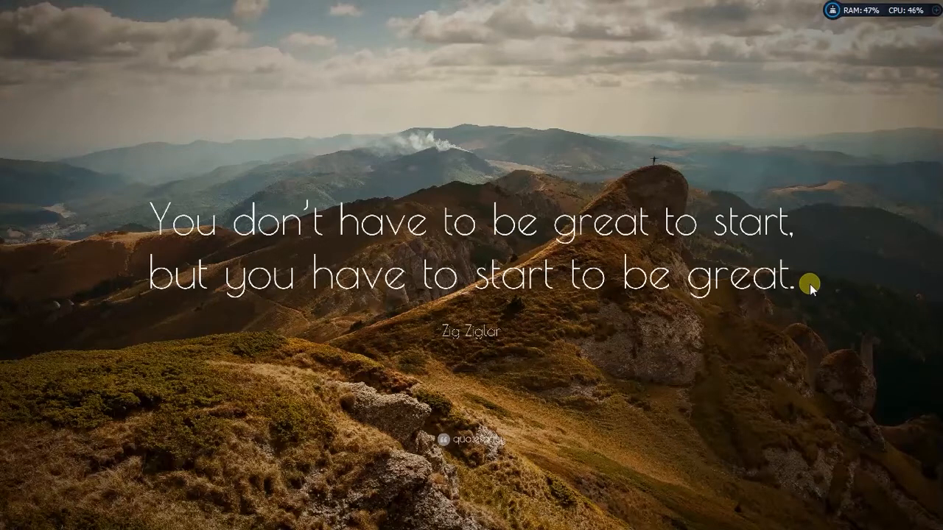
mouse_move(578, 216)
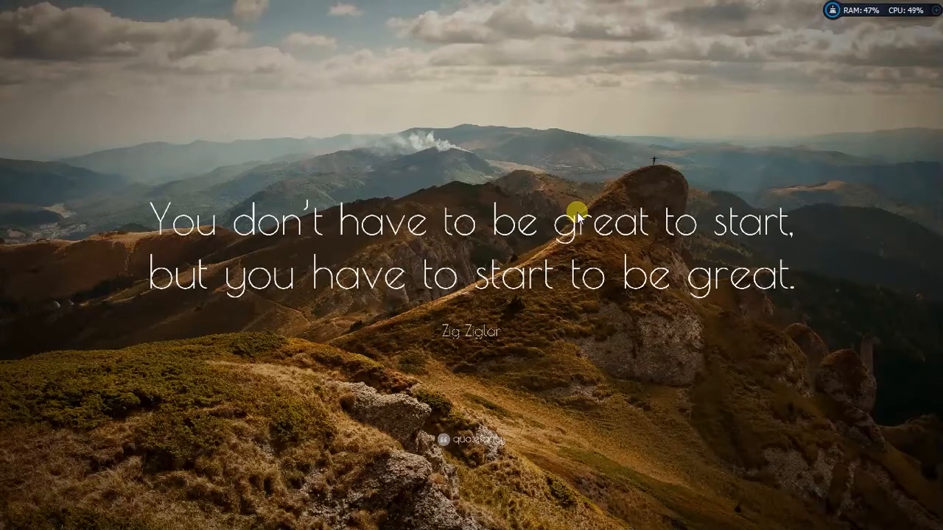
key("ctrl+shift+esc")
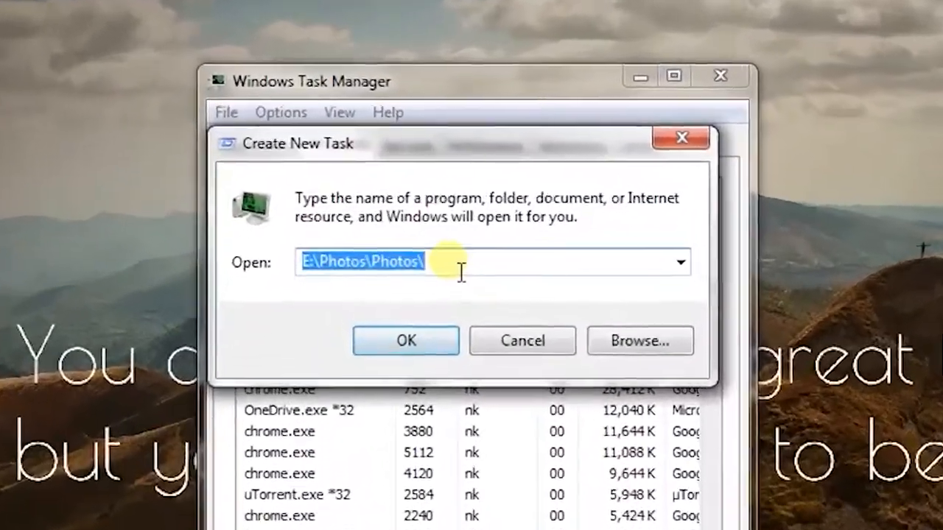
- Run EXPLORER as a new task from Task Manager's Create New Task dialog
type("EXPL")
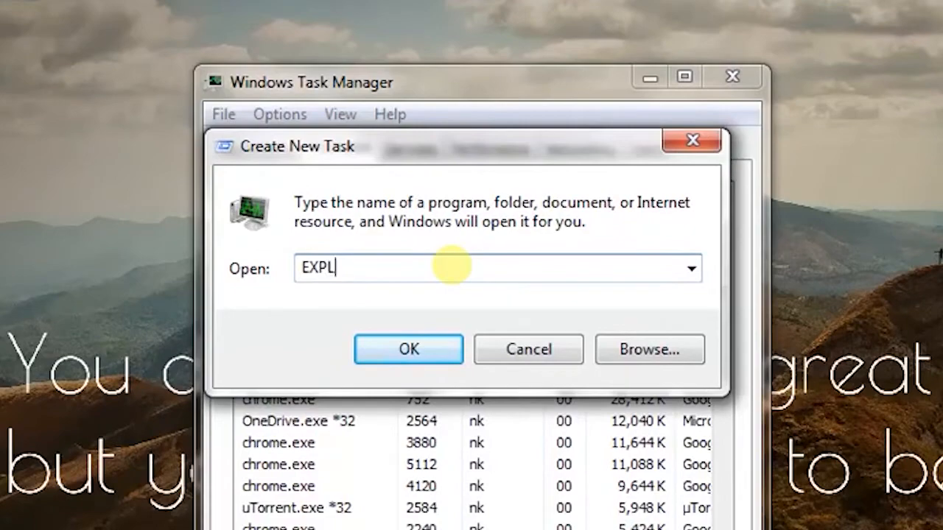
type("ORER")
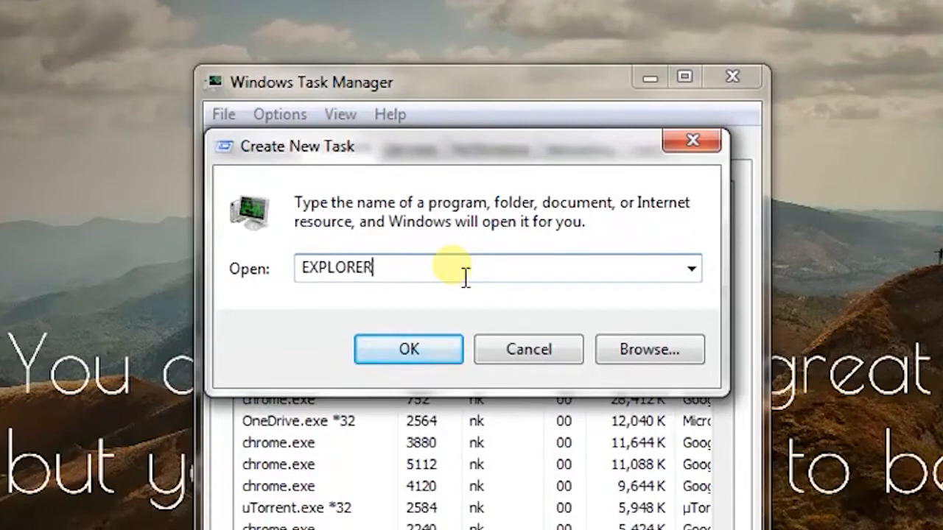
left_click(409, 349)
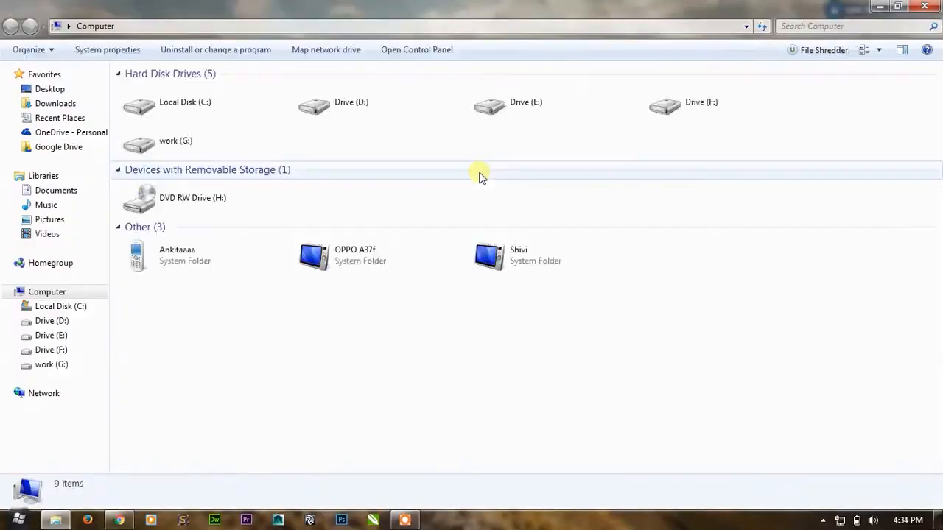
- Open Drive (E:), go back to Computer, reopen Drive (E:), and open a Command Prompt at E:\
left_click(526, 102)
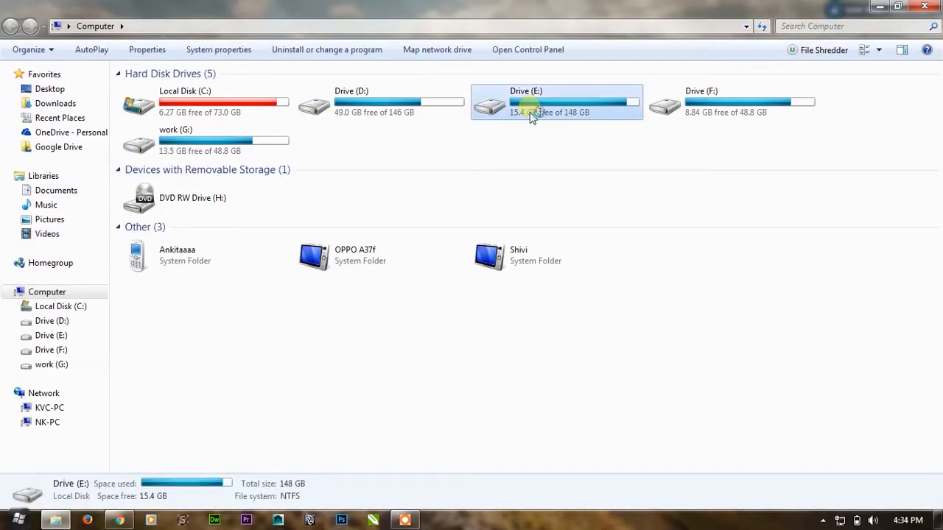
double_click(526, 102)
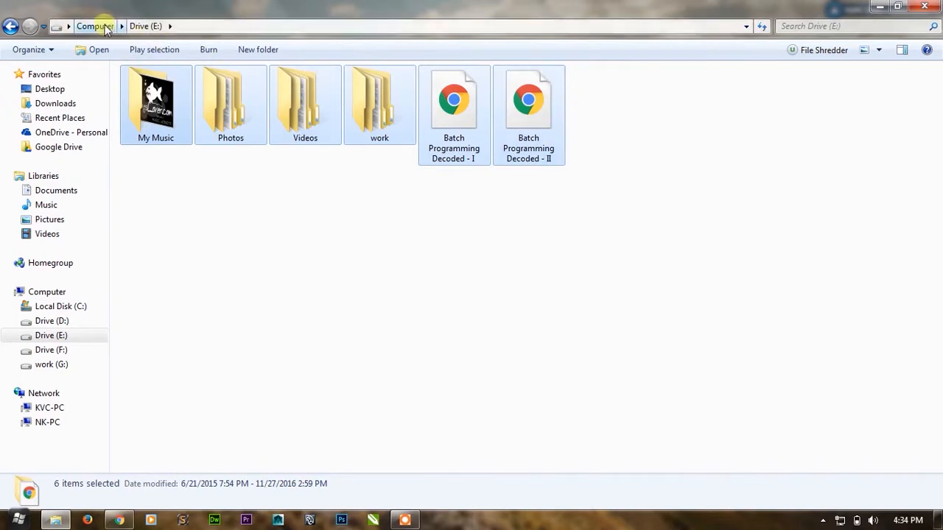
left_click(94, 26)
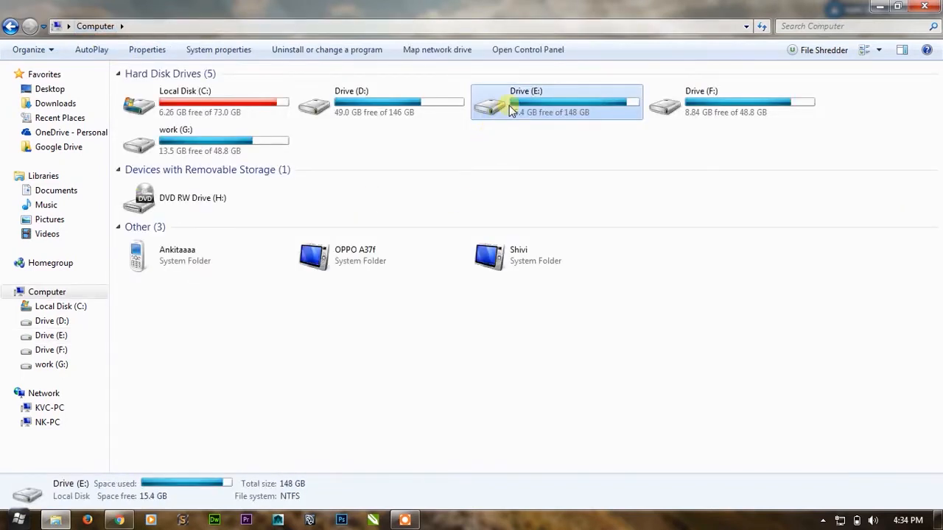
double_click(556, 101)
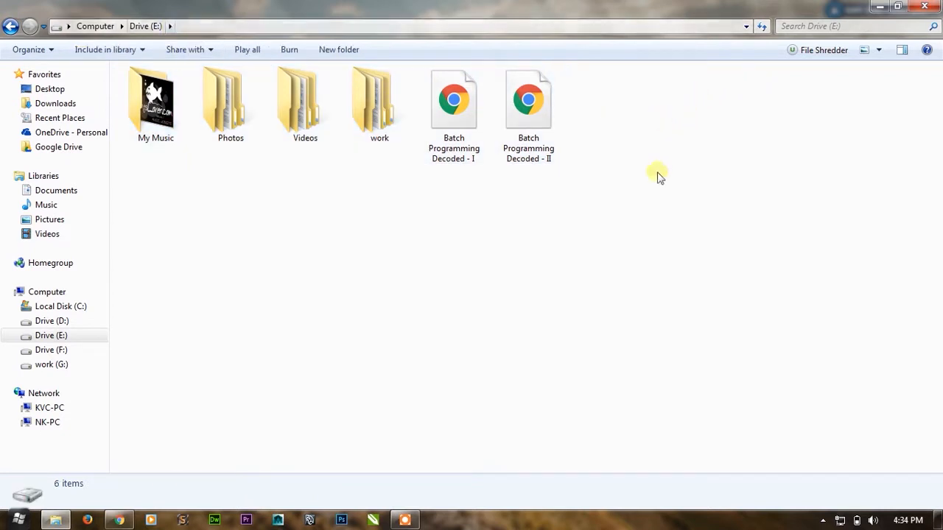
mouse_move(658, 163)
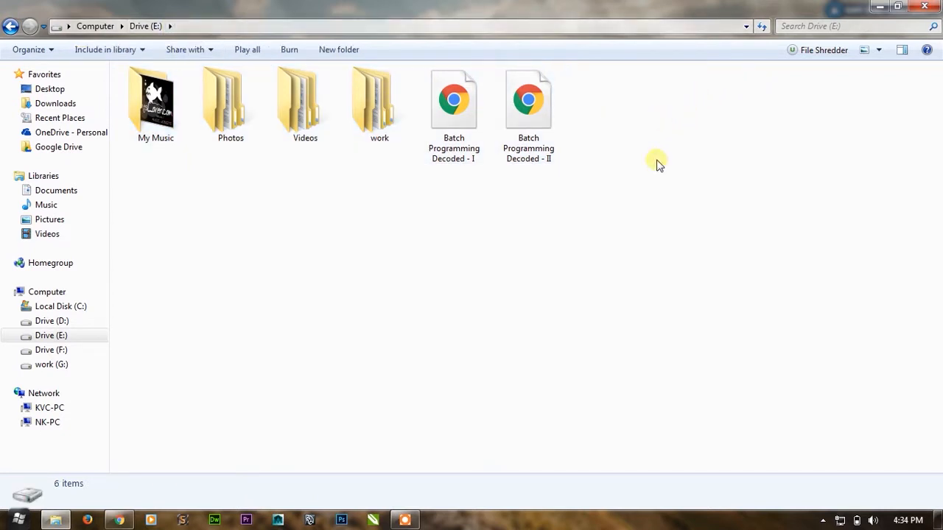
double_click(454, 98)
type("a")
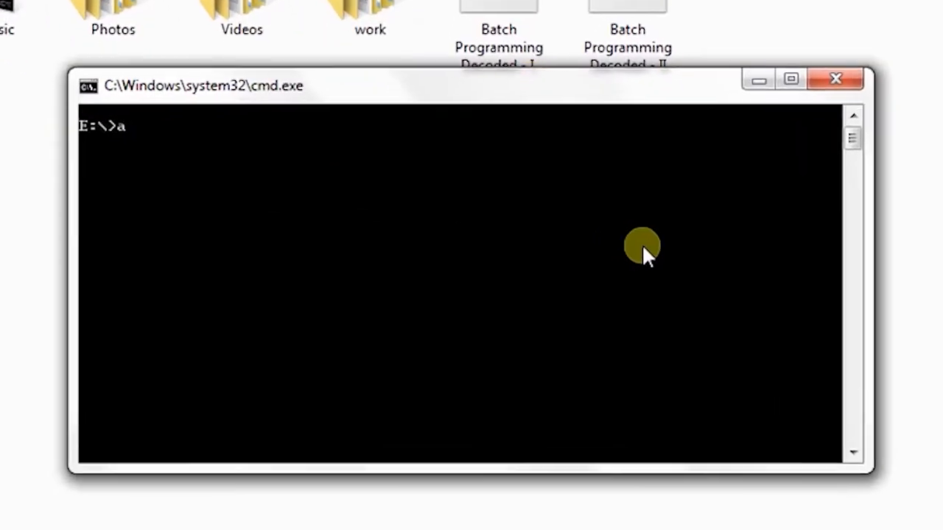
- Run attrib +h /s *.* to hide all files on drive E, then interrupt it with Ctrl+C
type("ttrib")
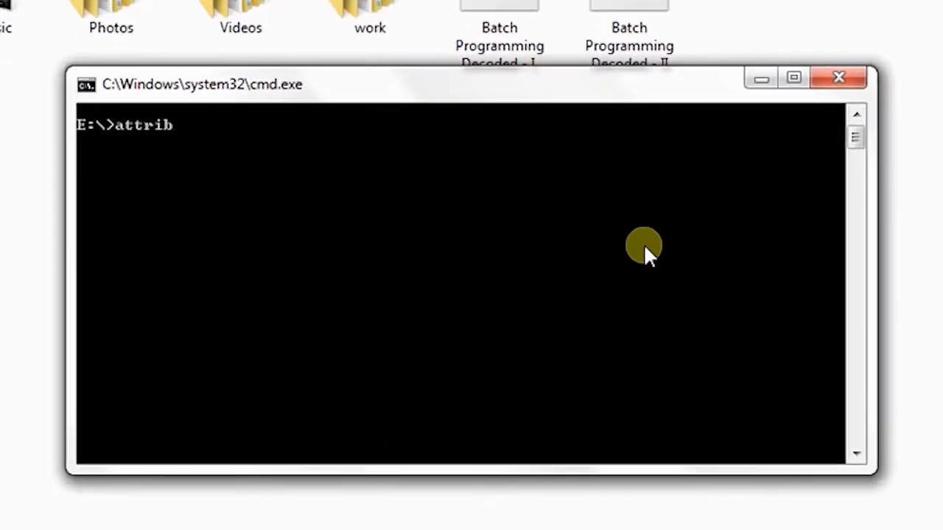
type("+h")
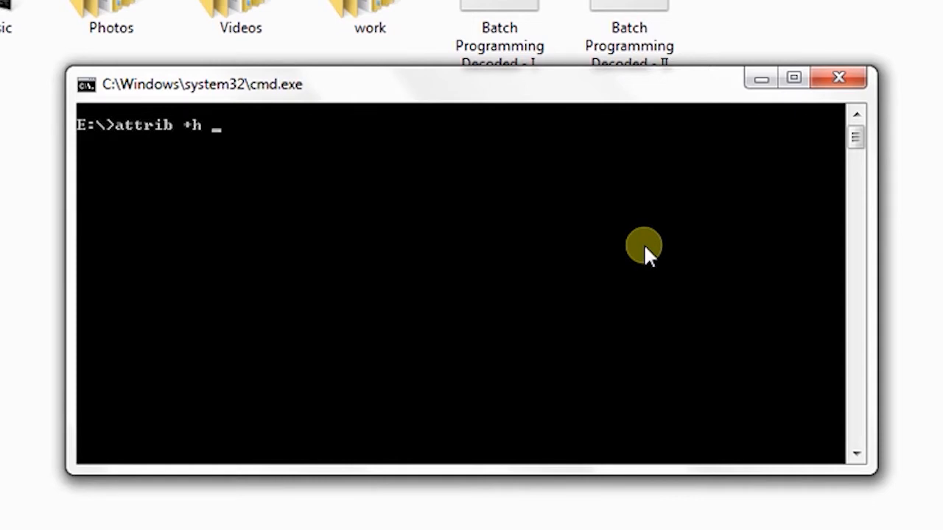
type("/s")
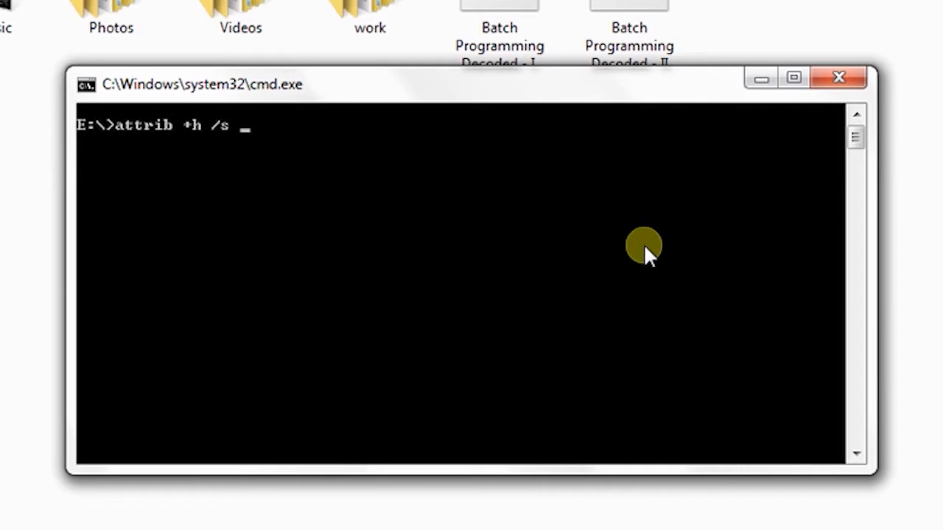
type("*.*")
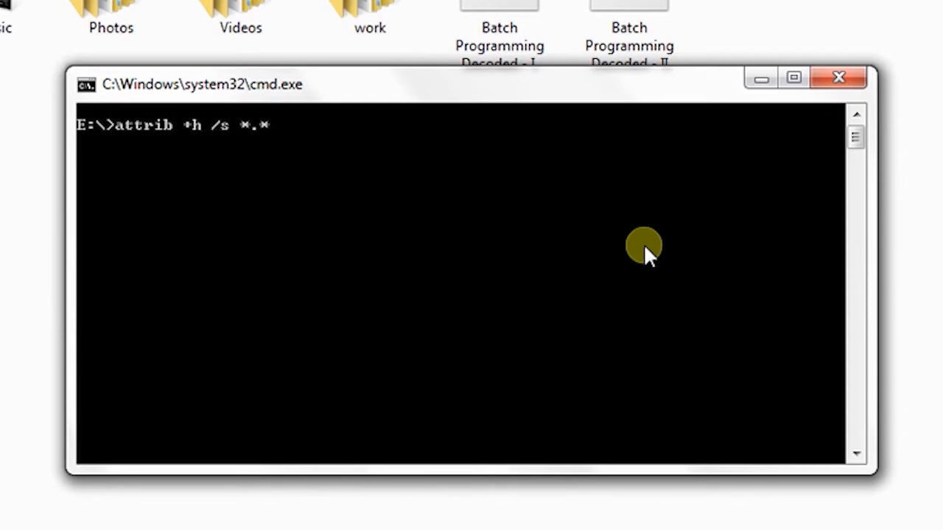
key("enter")
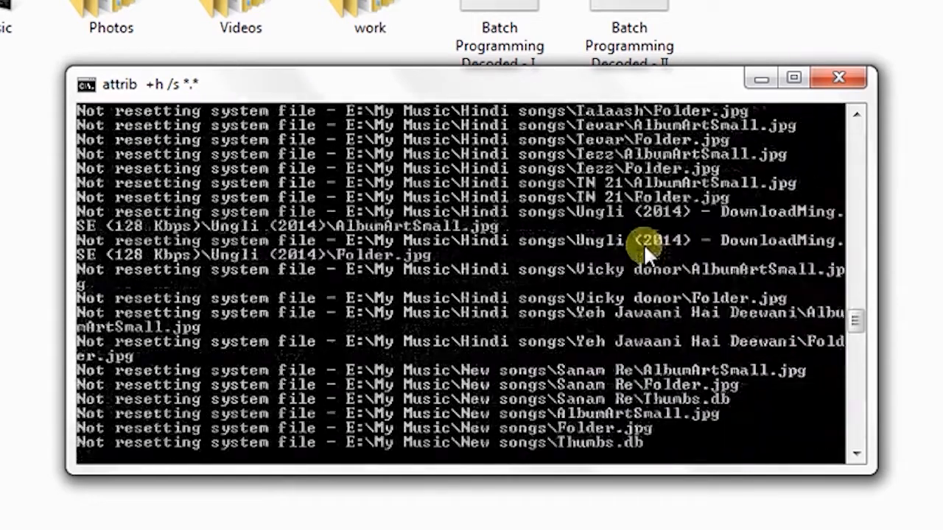
scroll("down", 3)
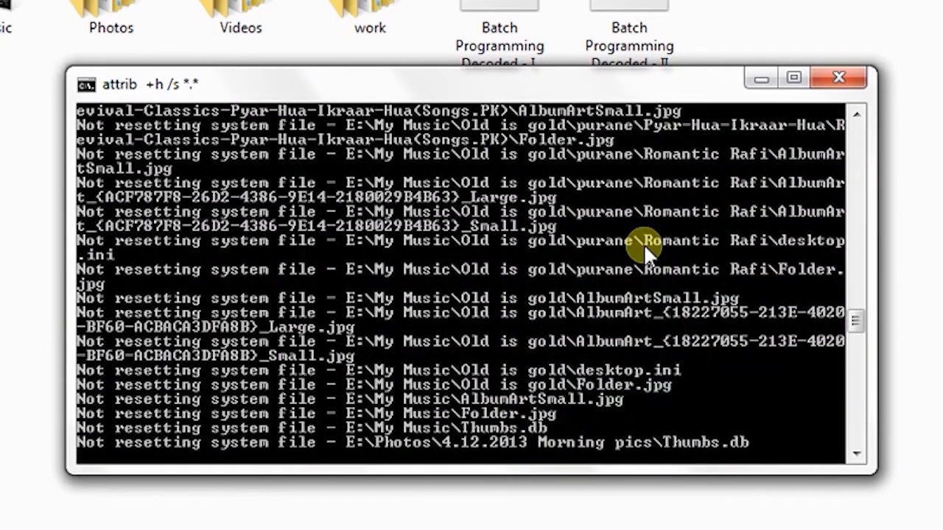
key("ctrl+c")
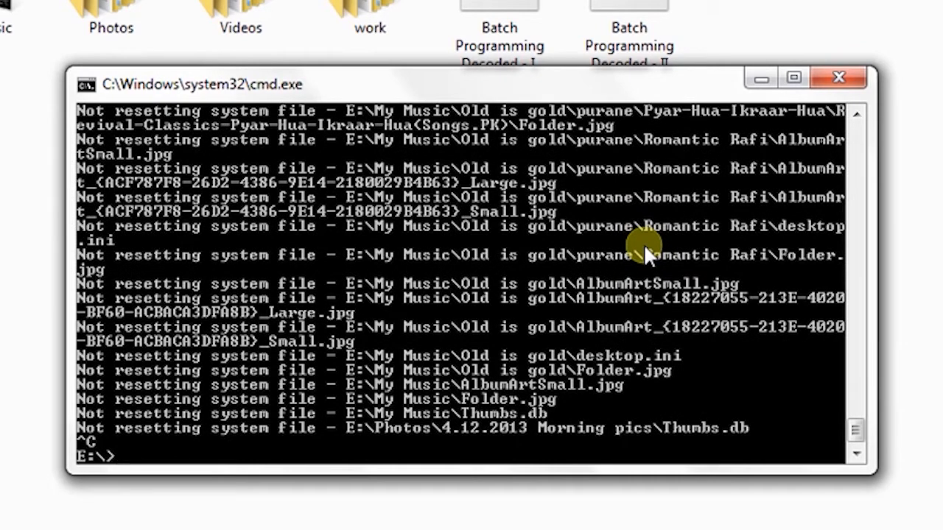
mouse_move(181, 383)
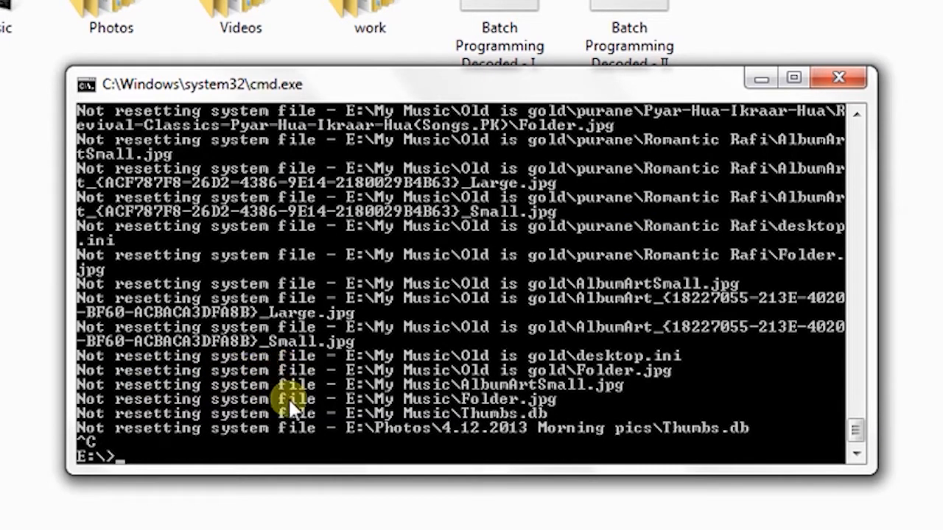
mouse_move(416, 325)
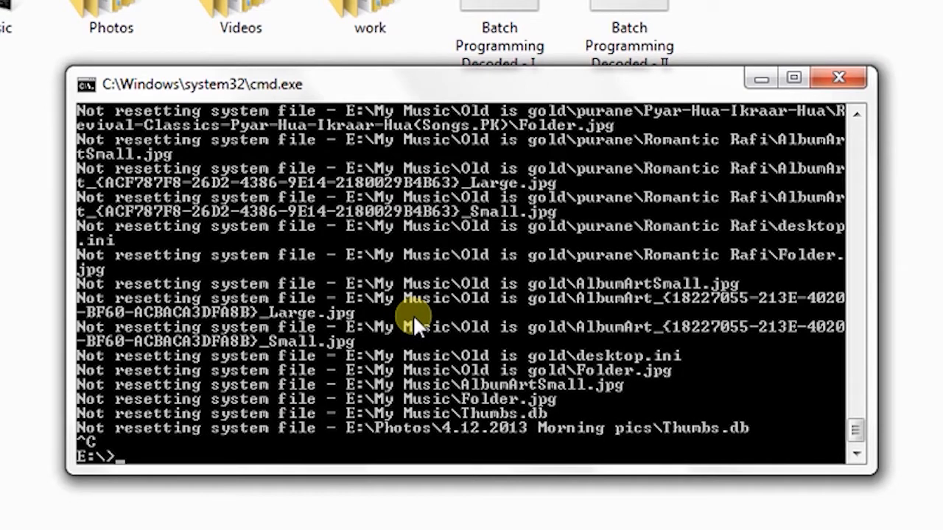
- Run attrib +h /s *.* /d to hide folders as well
type("attrib +h /s *.*")
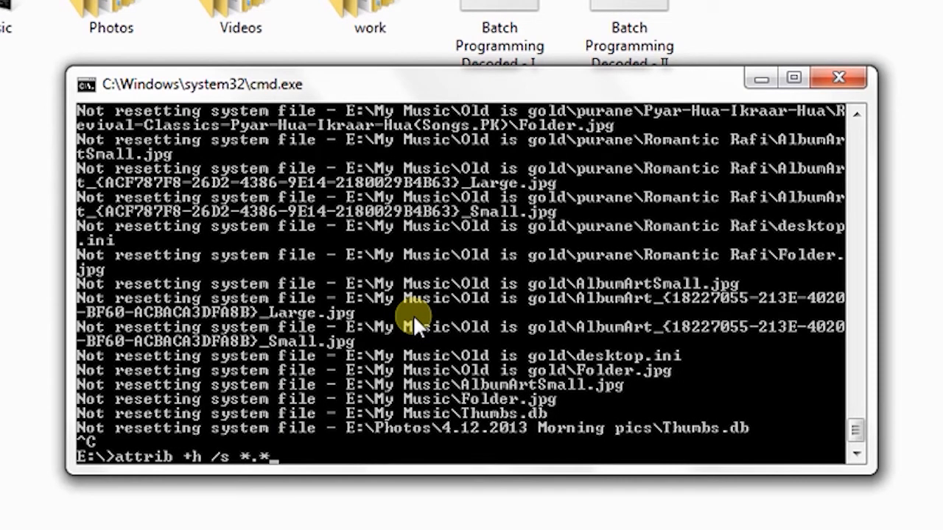
type("/d")
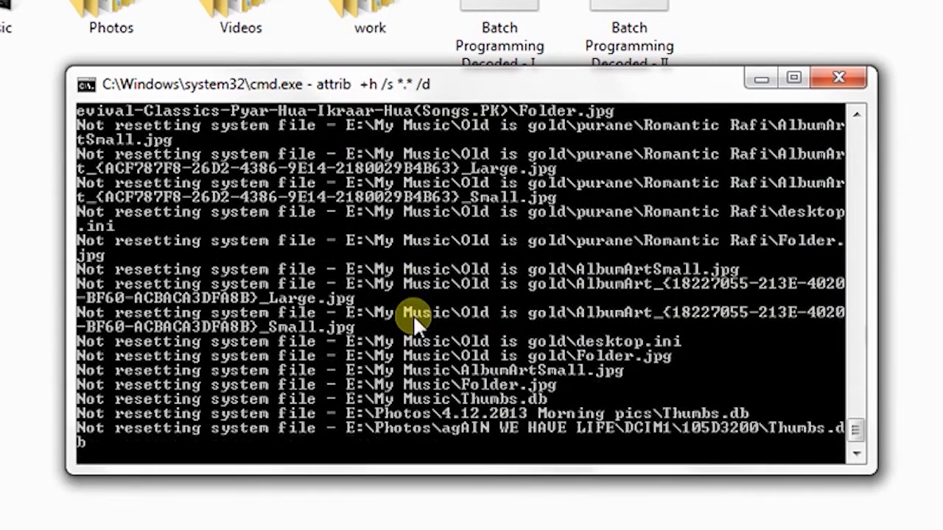
key("ctrl+c")
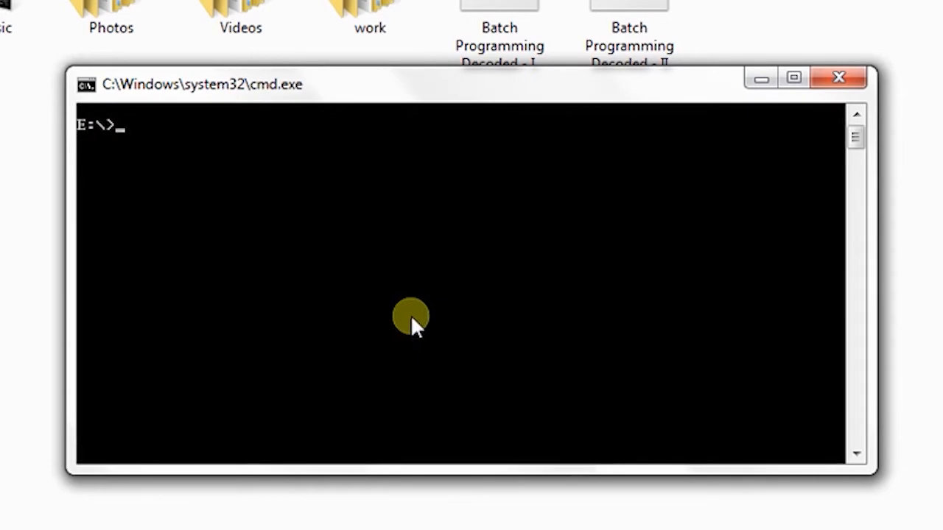
- Show attrib /? help, then run attrib +s +h *.* /s /d on drive E
type("ttrib /?")
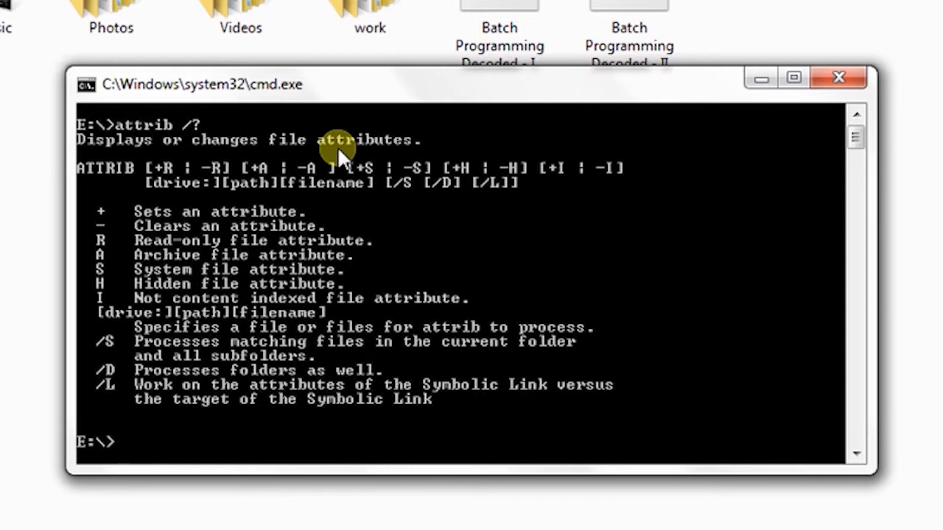
type("attrib /?")
type("attrib +s +h *.* /s /d")
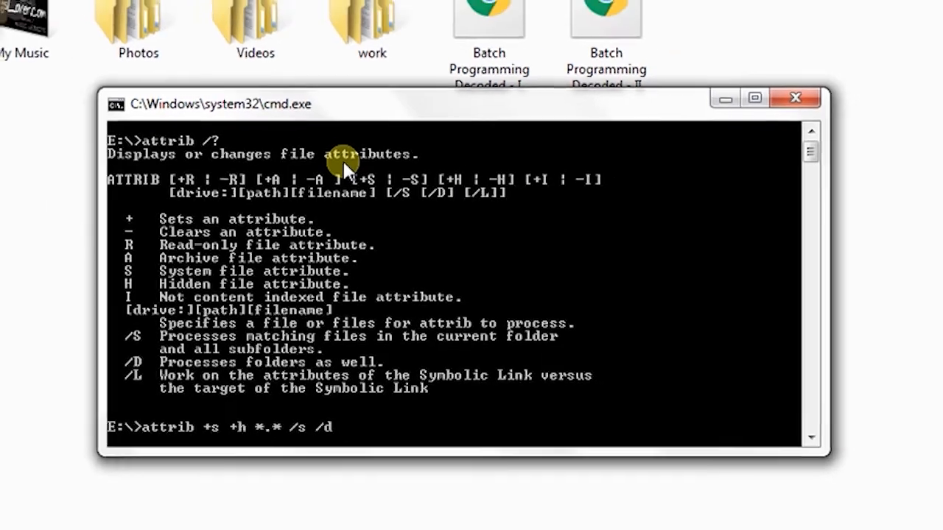
key("enter")
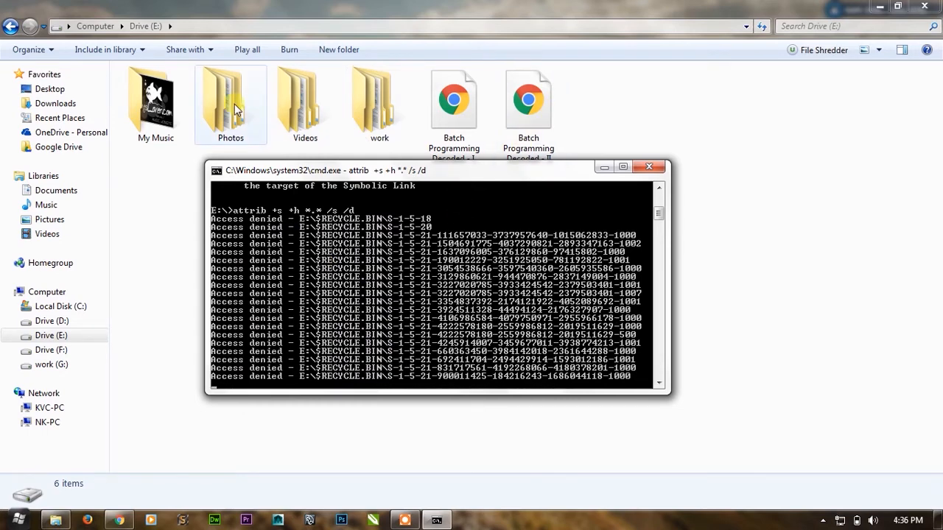
- Check the My Music and Photos folders on Drive (E:) for the hidden-attribute result
double_click(230, 99)
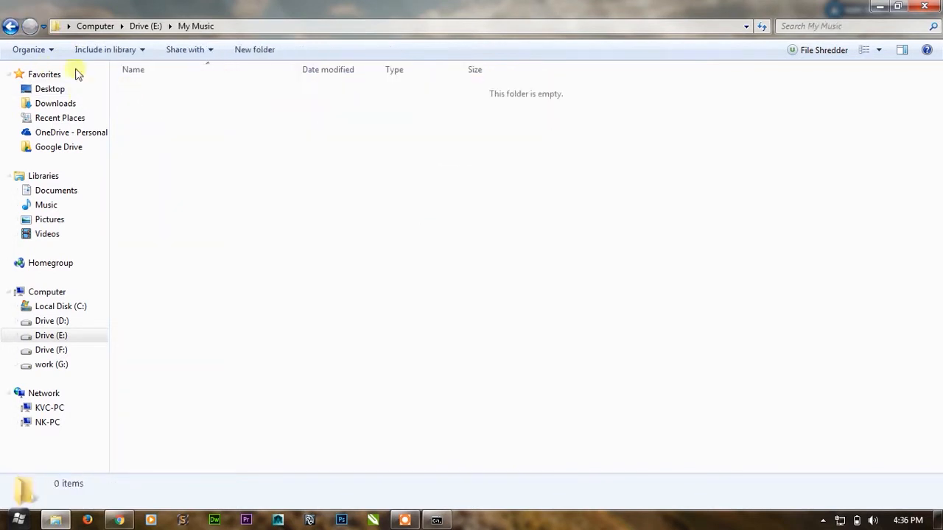
left_click(11, 25)
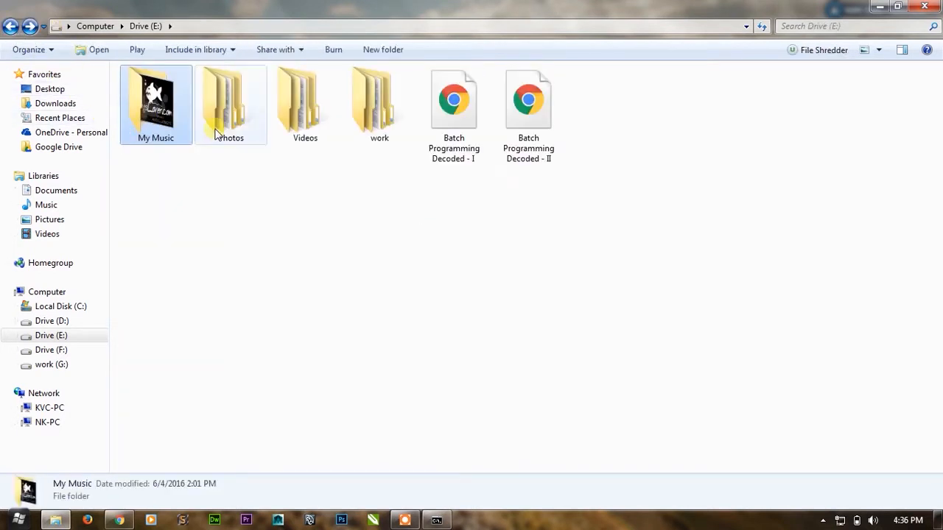
double_click(380, 100)
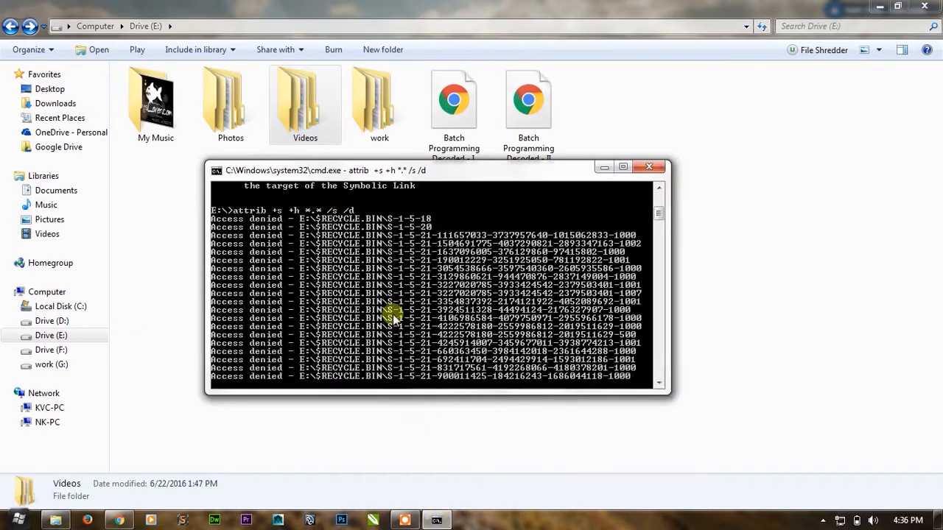
mouse_move(326, 210)
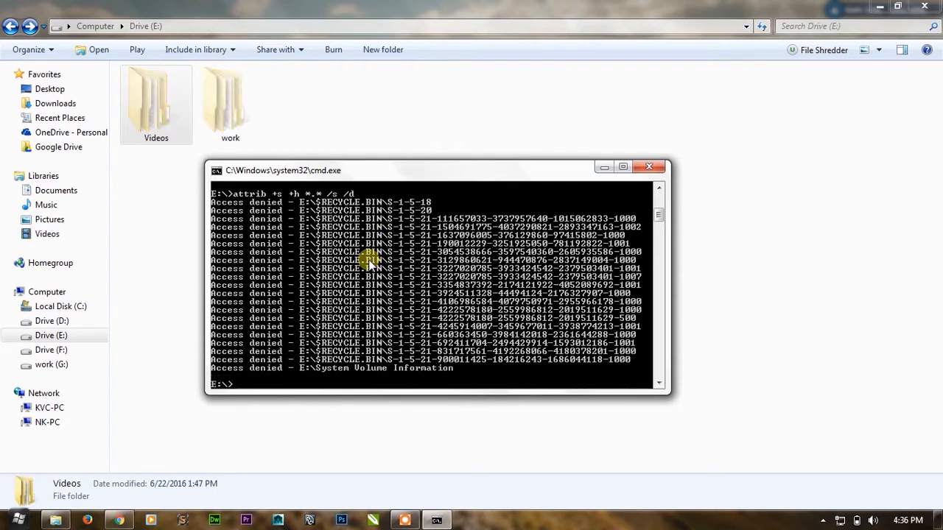
right_click(526, 221)
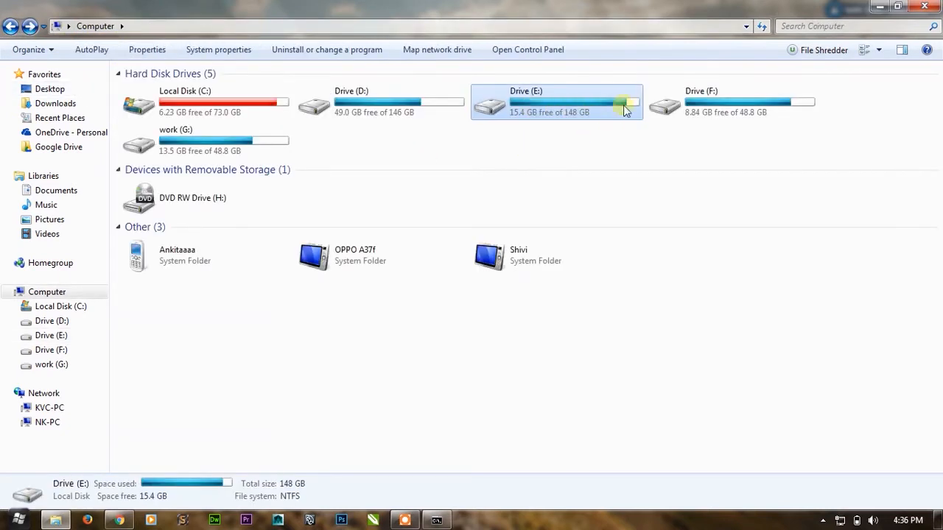
mouse_move(582, 114)
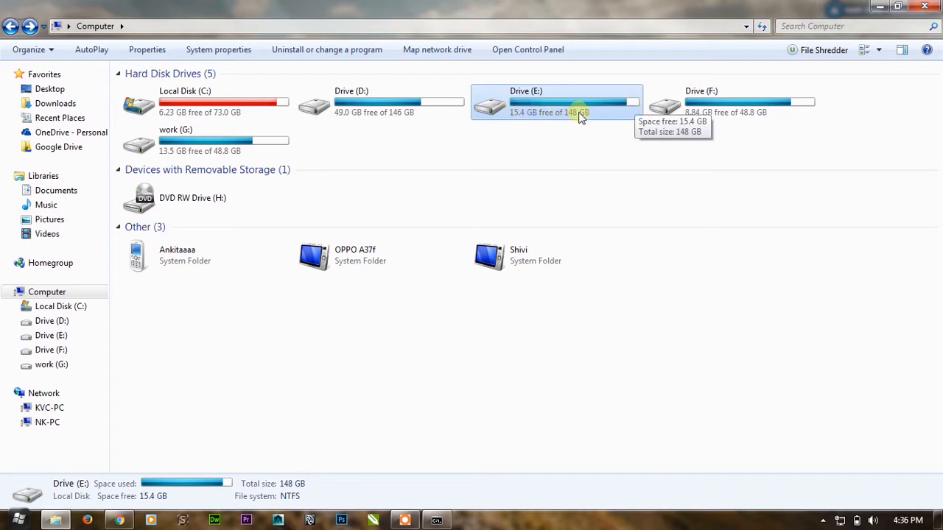
- Open Drive (E:) to confirm 'This folder is empty', then return to Computer
double_click(556, 101)
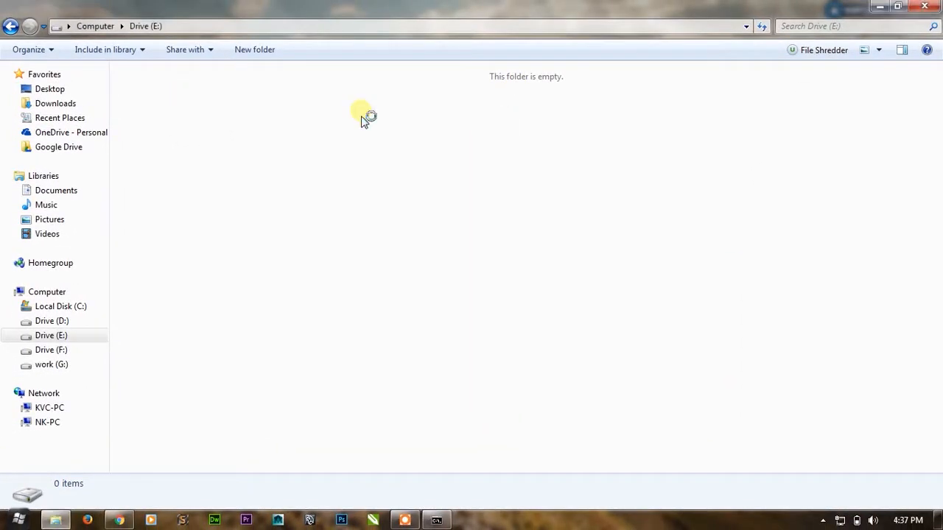
mouse_move(733, 219)
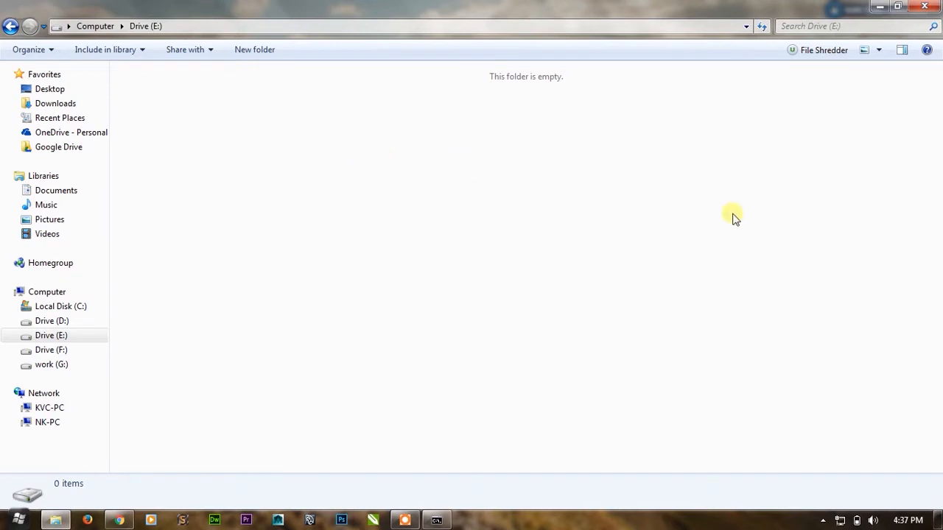
left_click(94, 26)
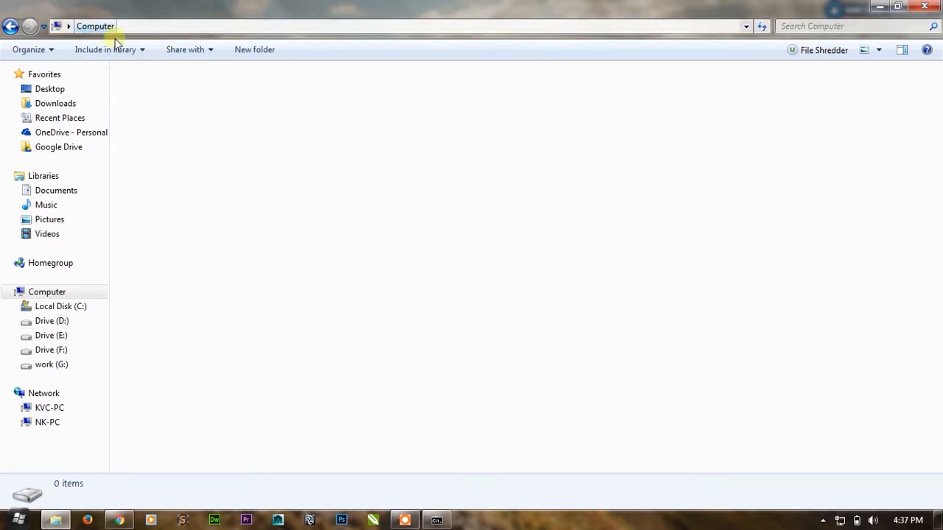
left_click(51, 335)
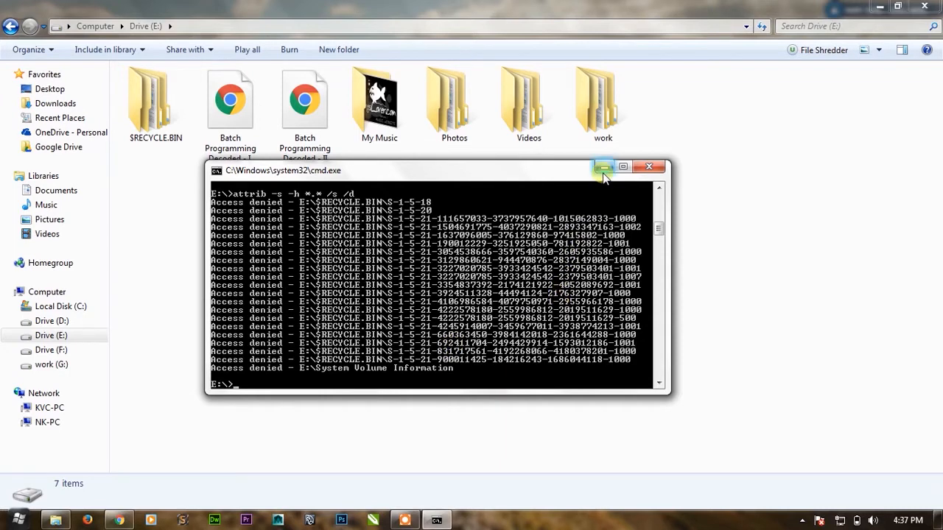
- Minimize the cmd window and refresh the Drive (E:) listing from the context menu
left_click(604, 165)
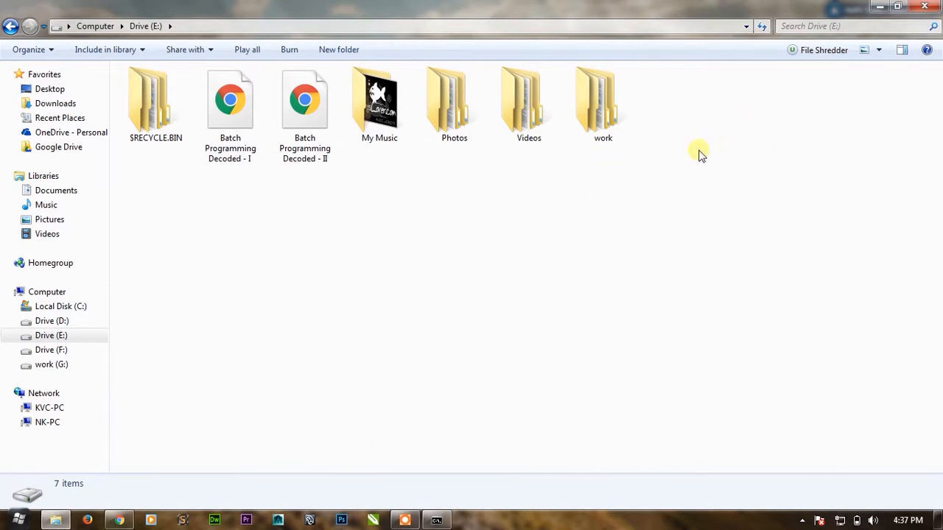
right_click(698, 153)
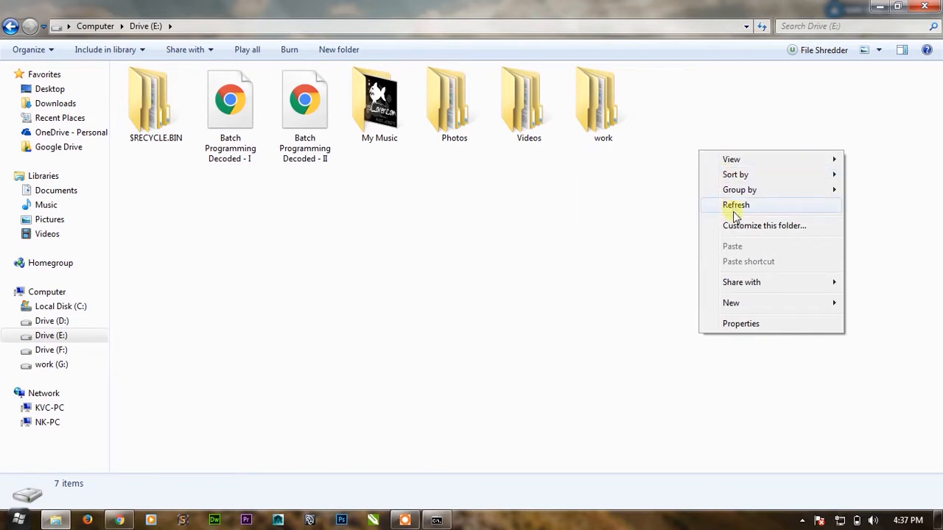
left_click(736, 205)
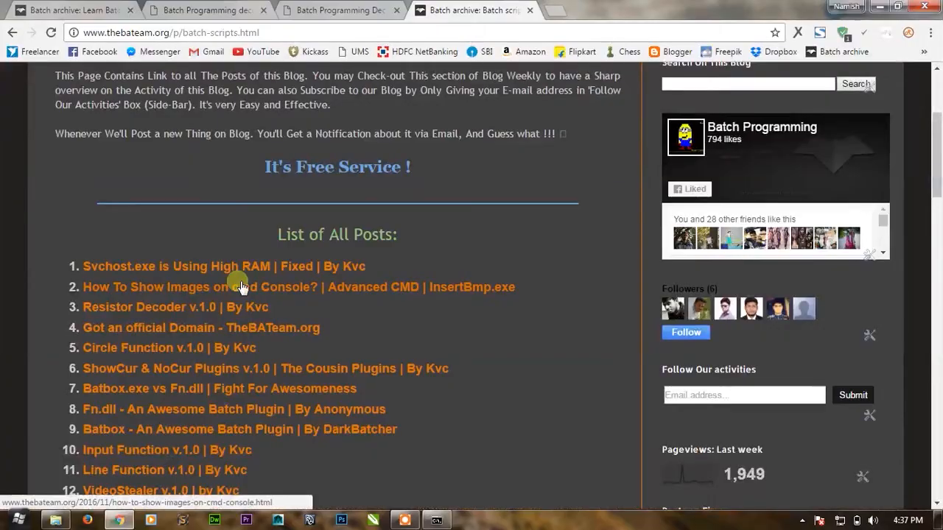
- Find 'Mouse Buttons Swapping by Batch Scripting' in the List of All Posts and open it
scroll("down", 3)
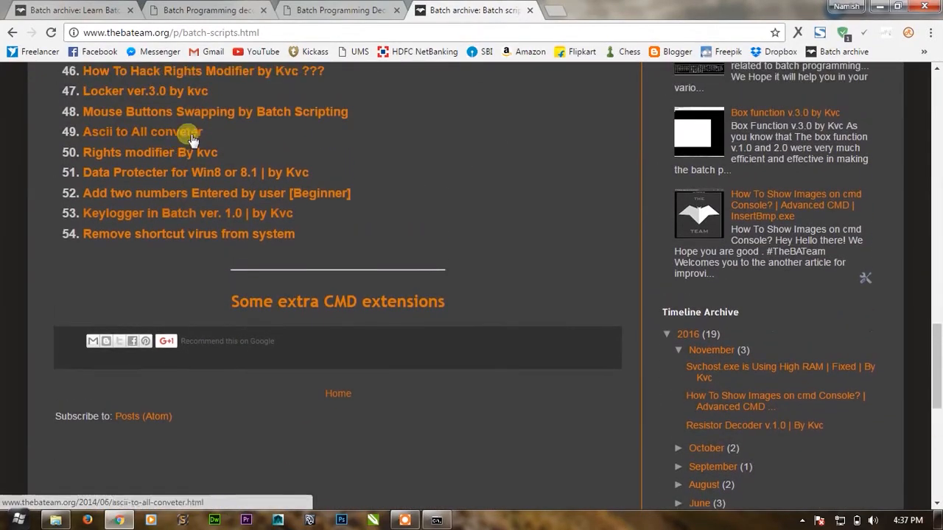
left_click(214, 112)
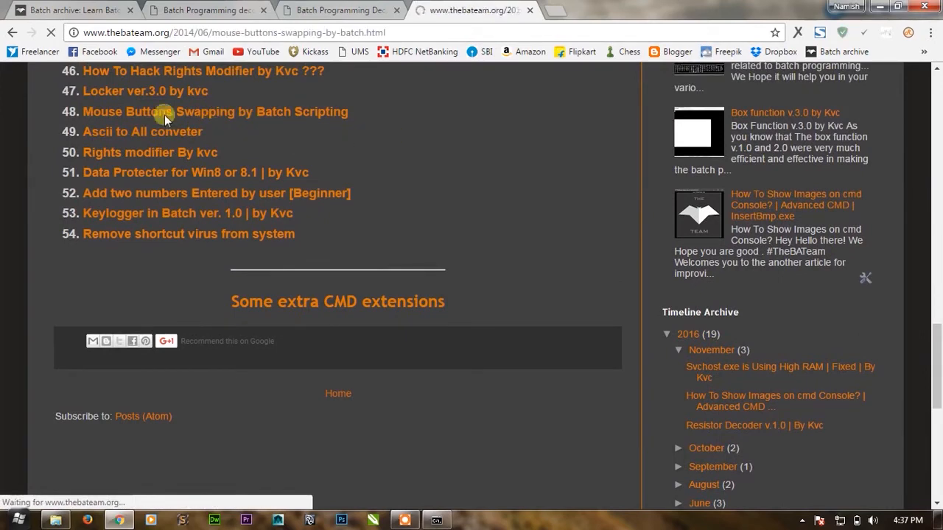
left_click(214, 112)
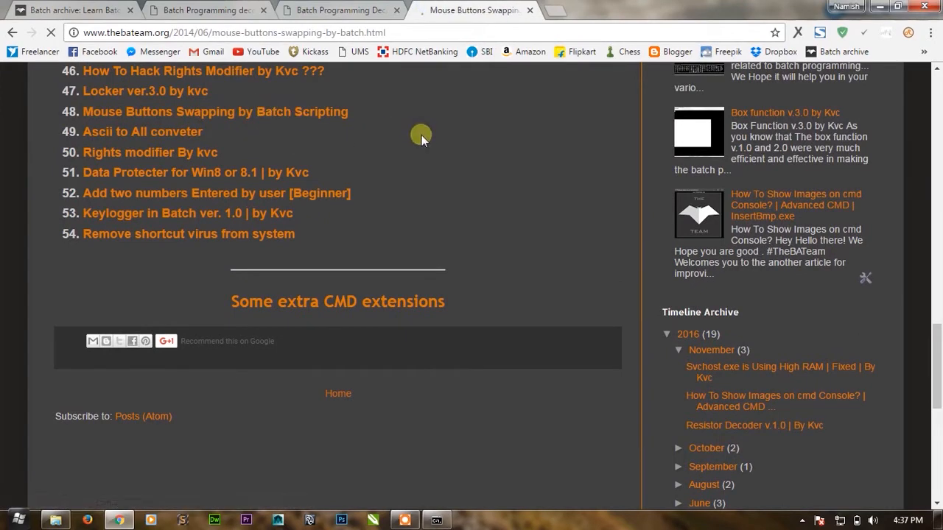
scroll("up", 3)
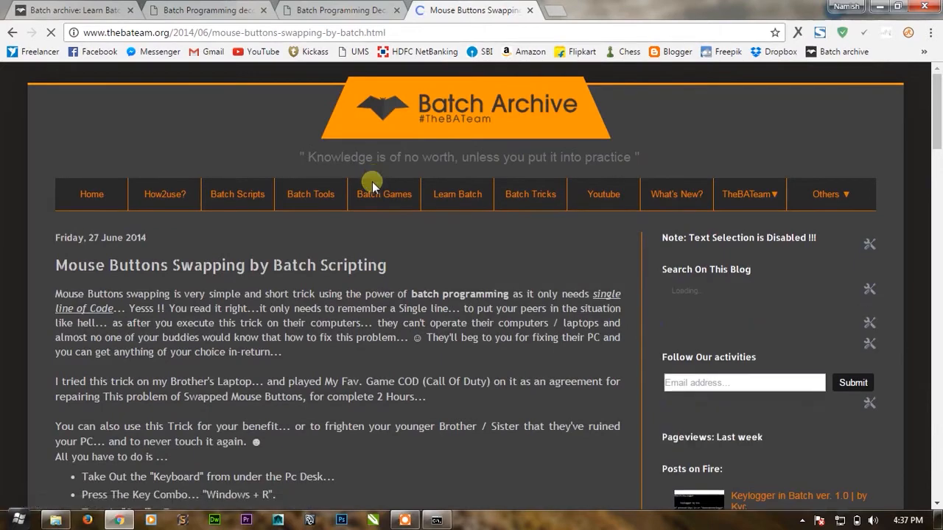
- Scroll the post down to the 'Rundll32 user32 , SwapMouseButton' step
scroll("down", 3)
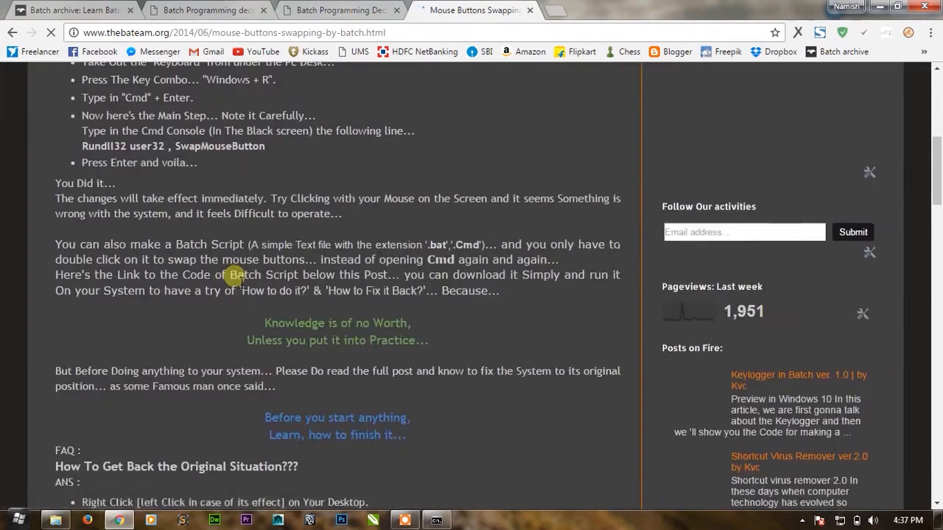
scroll("down", 3)
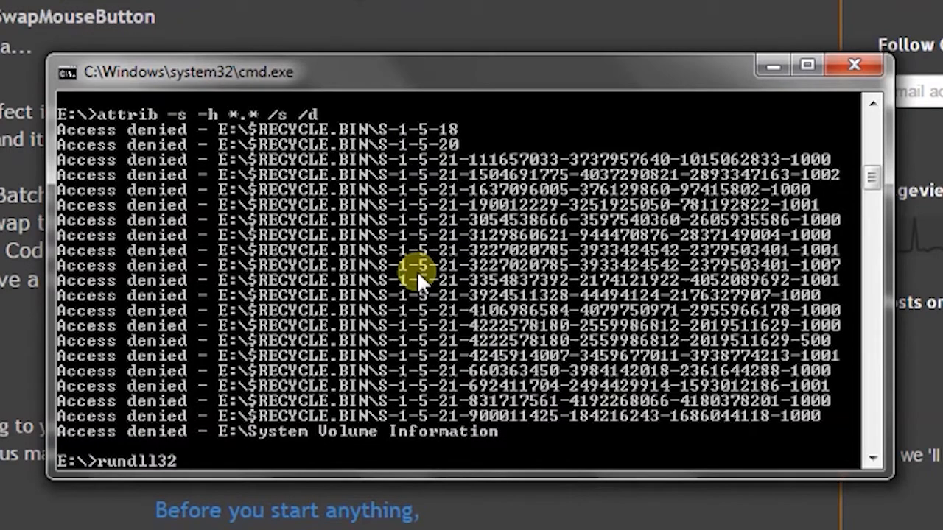
- Run 'rundll32 user32, swapmousebuttons' in Command Prompt, triggering a missing-entry error
type("user")
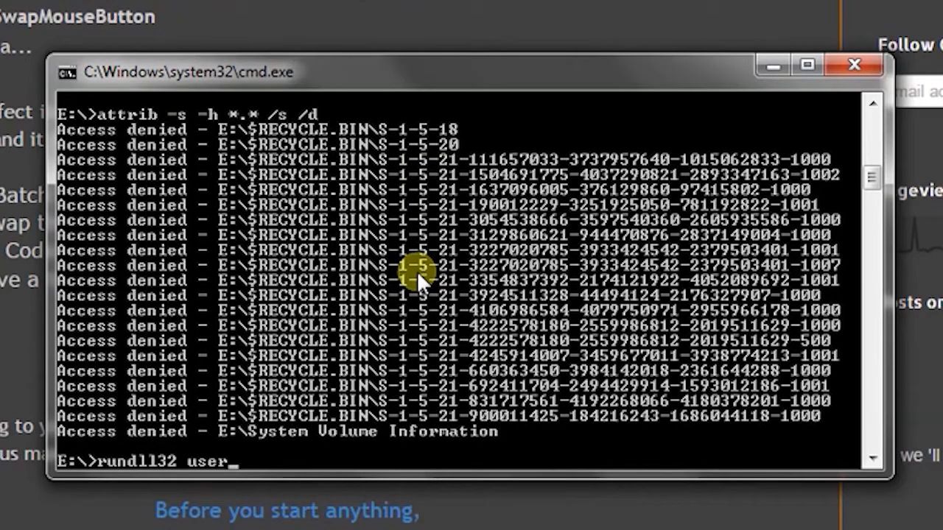
type("32,")
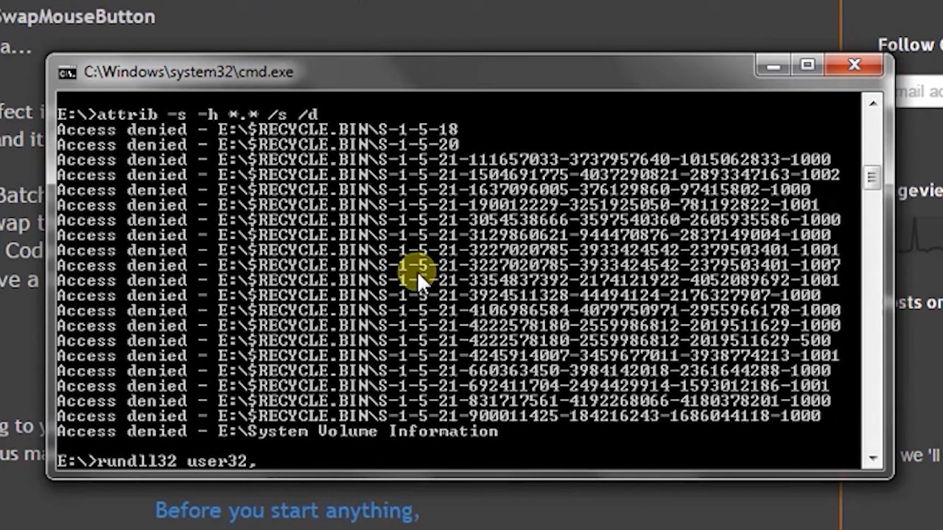
type("swapmu")
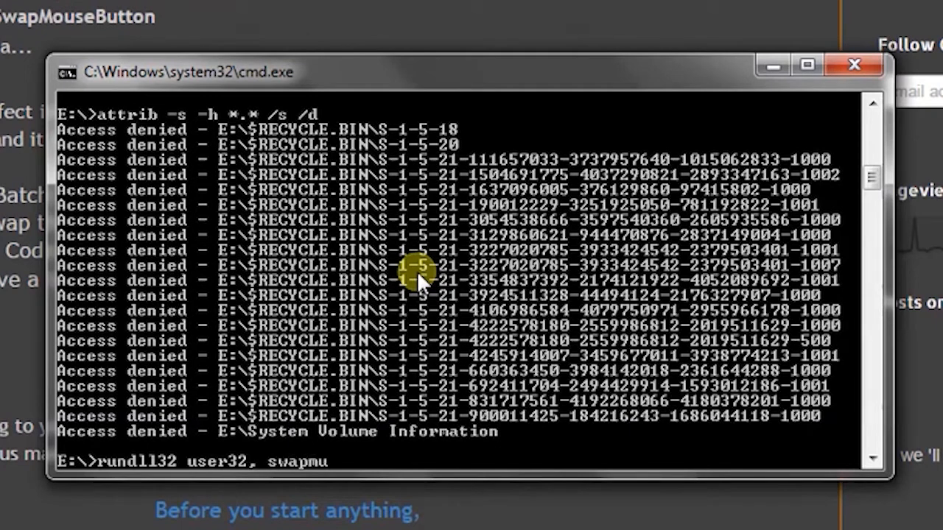
type("se")
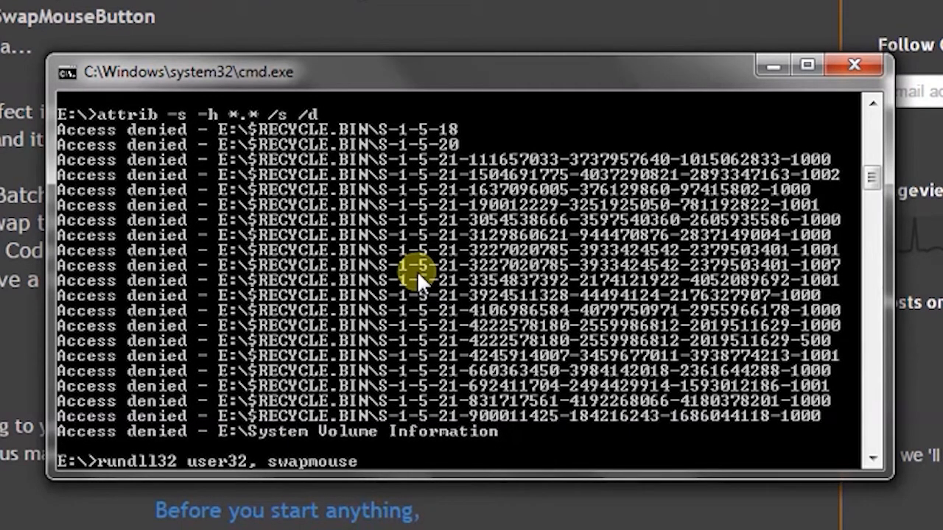
type("buttons")
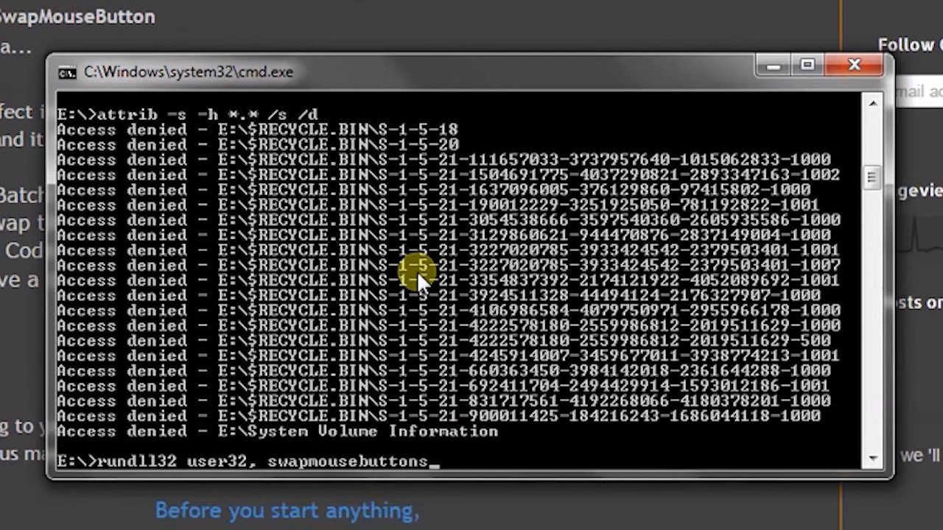
key("enter")
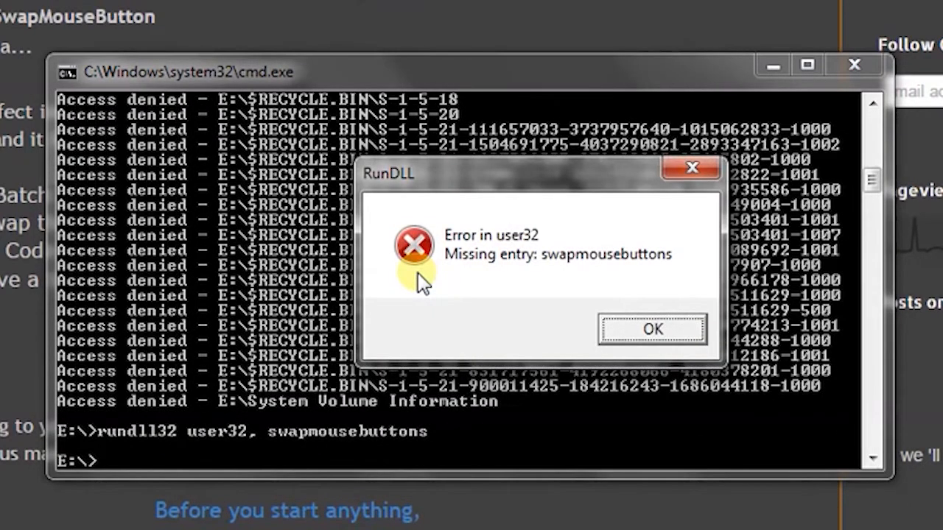
- Dismiss the three RunDLL missing-entry error dialogs with OK
left_click(651, 329)
type("rundll32 user32, swapmousebutton")
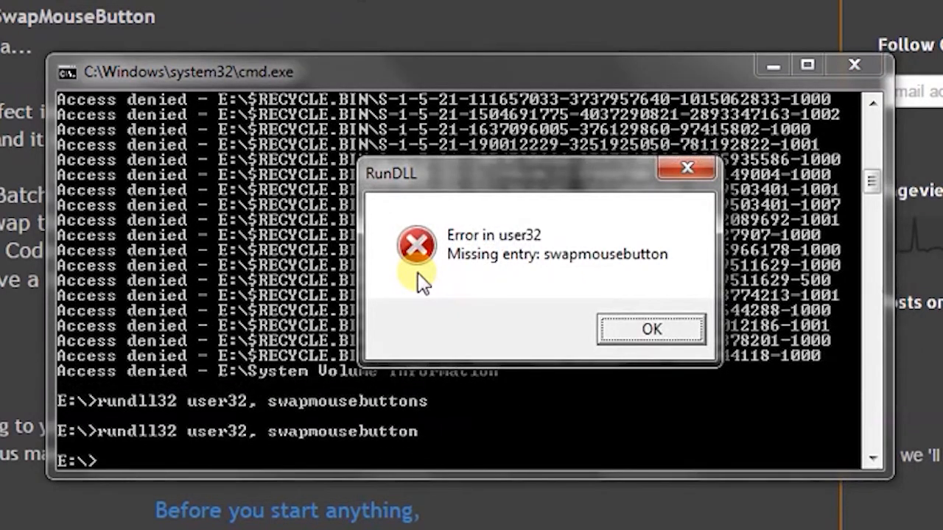
left_click(651, 329)
type("rundll32 user32 , swapmousebutton")
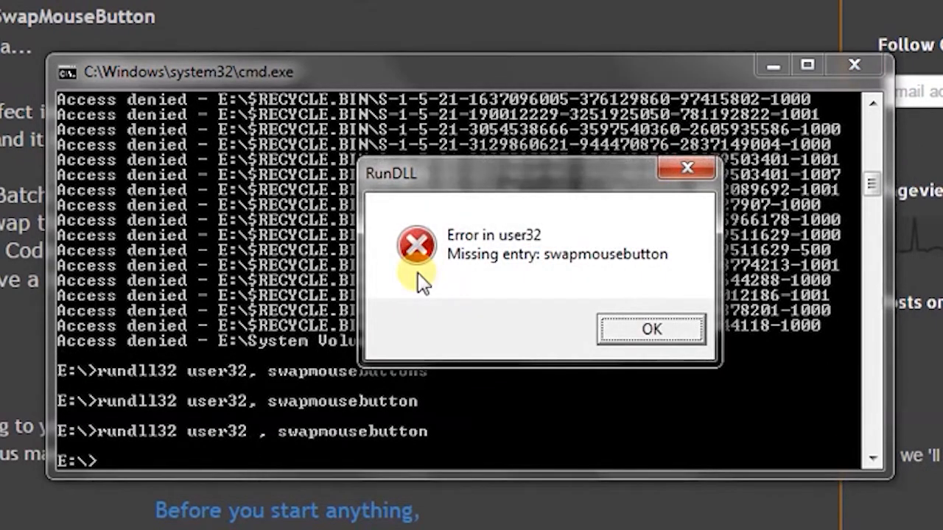
left_click(651, 328)
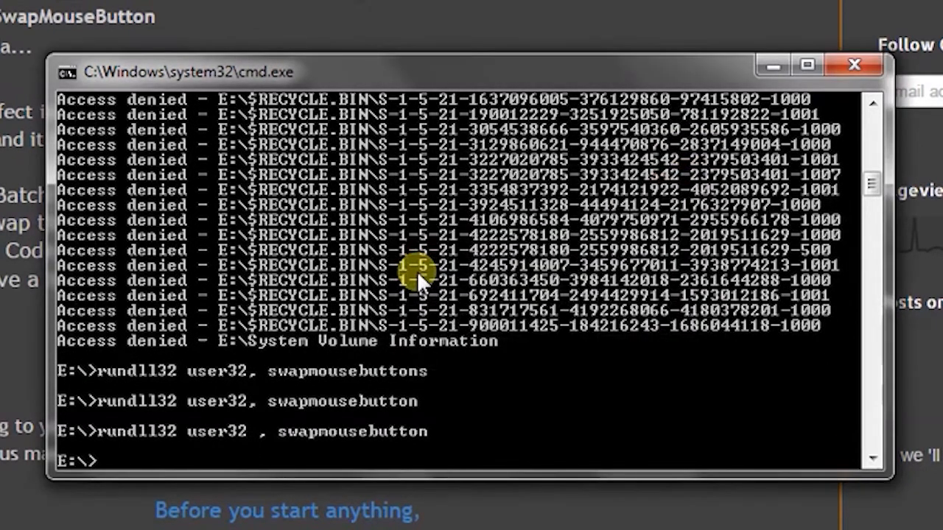
- Run 'rundll32 user32 , SwapMouseButton' so the mouse buttons become swapped
type("rundll32 user32 , sw")
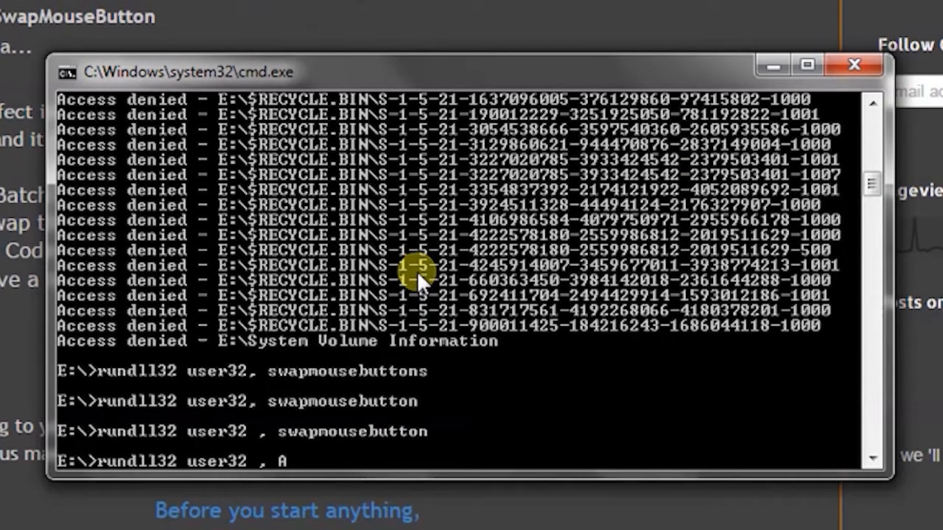
type("Swap")
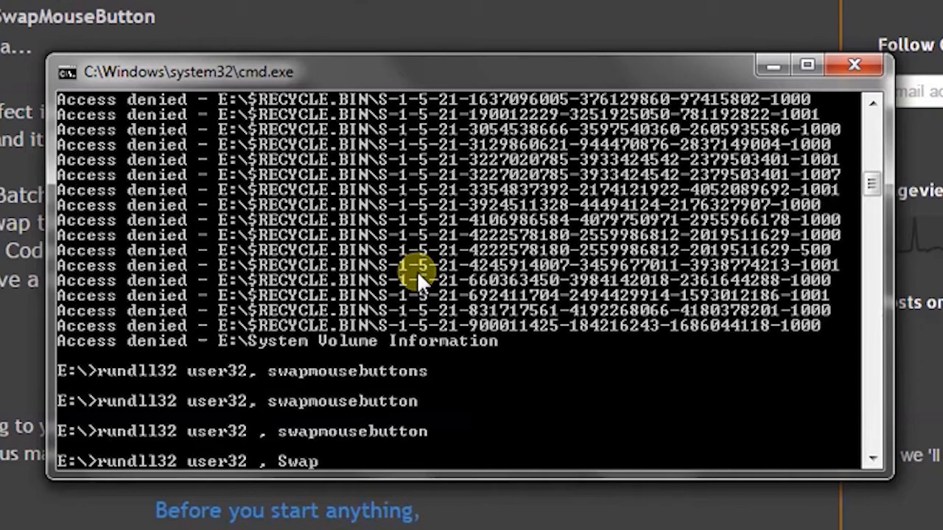
type("Mouse")
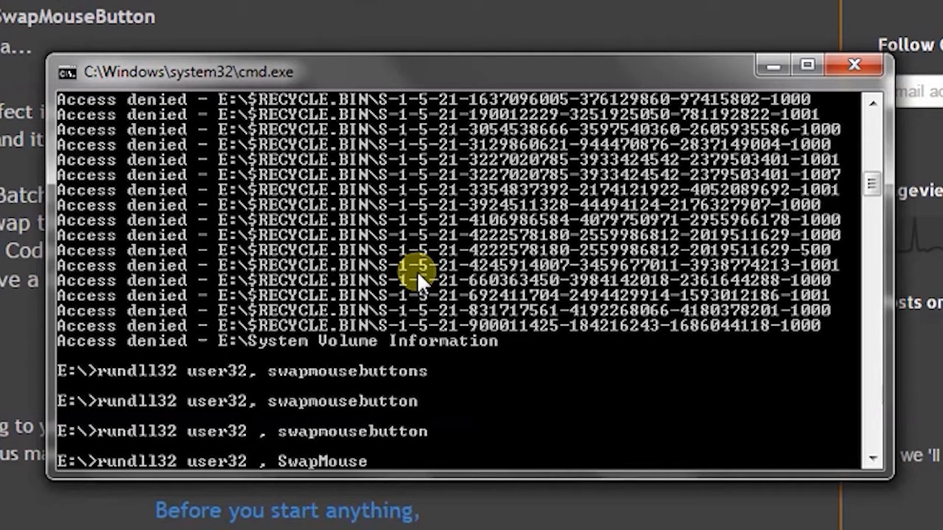
type("Butt")
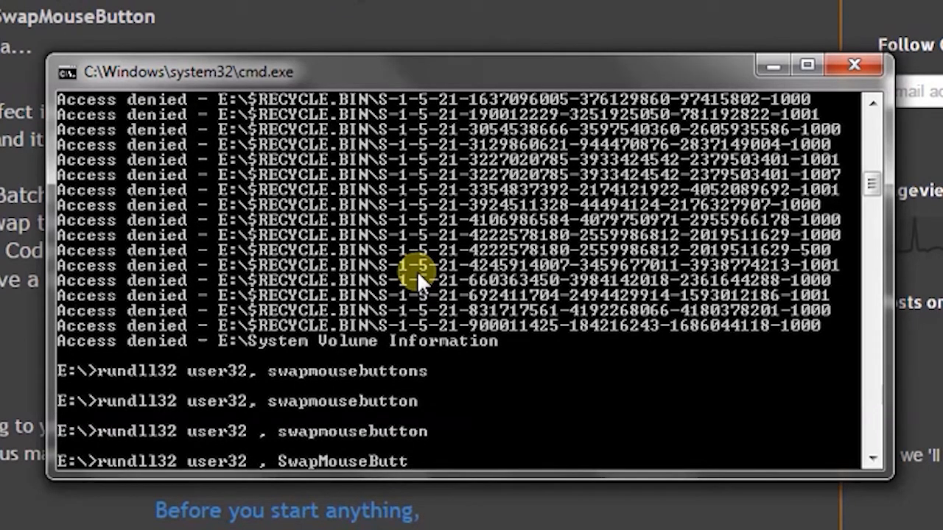
key("Return")
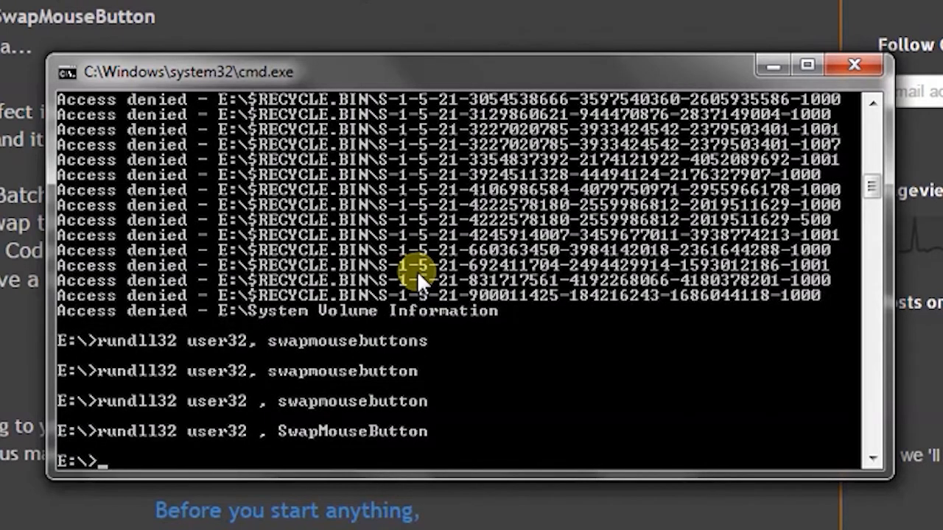
mouse_move(269, 450)
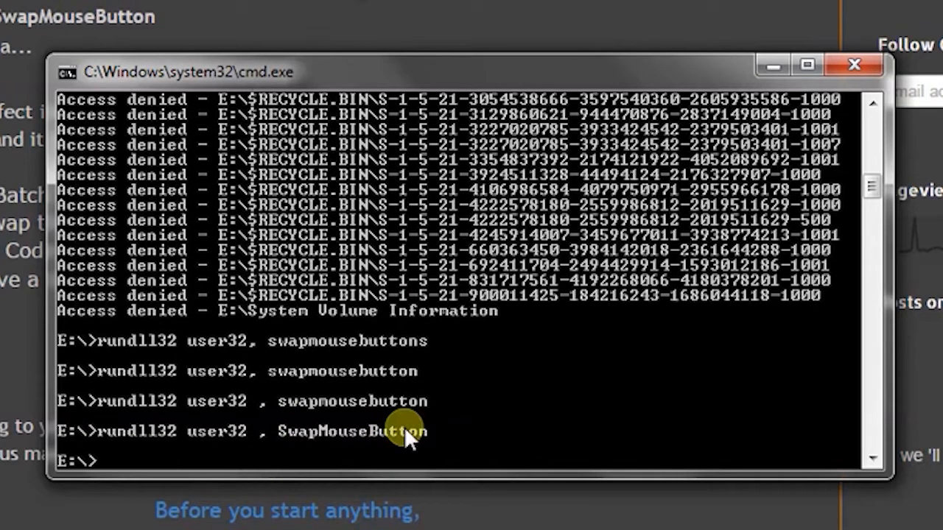
mouse_move(420, 348)
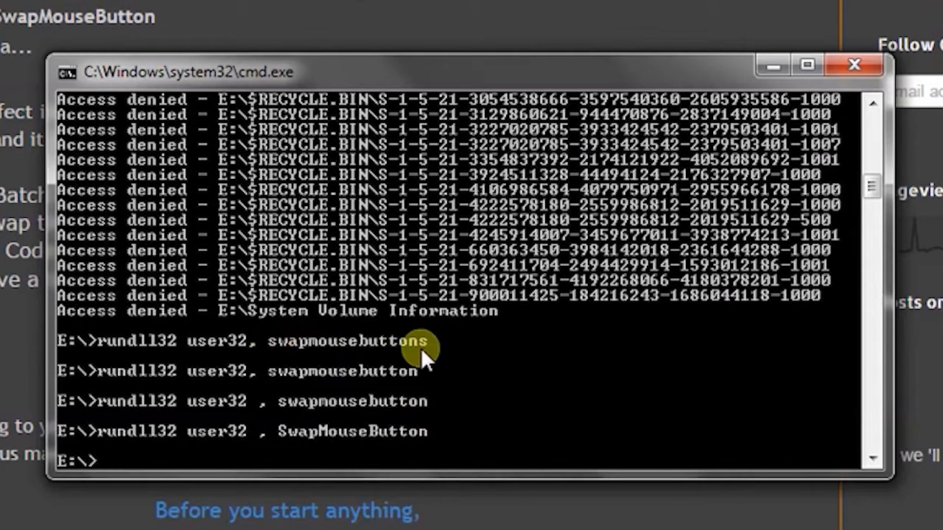
mouse_move(501, 324)
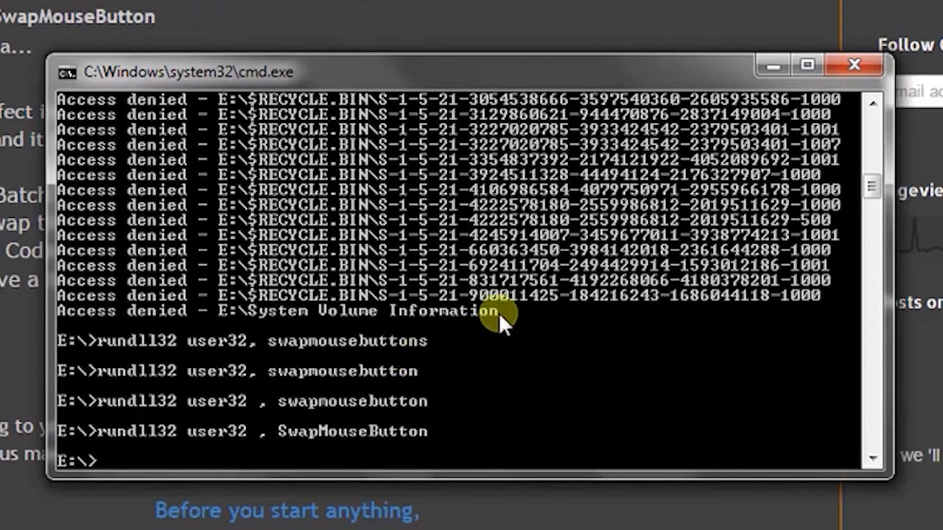
mouse_move(578, 221)
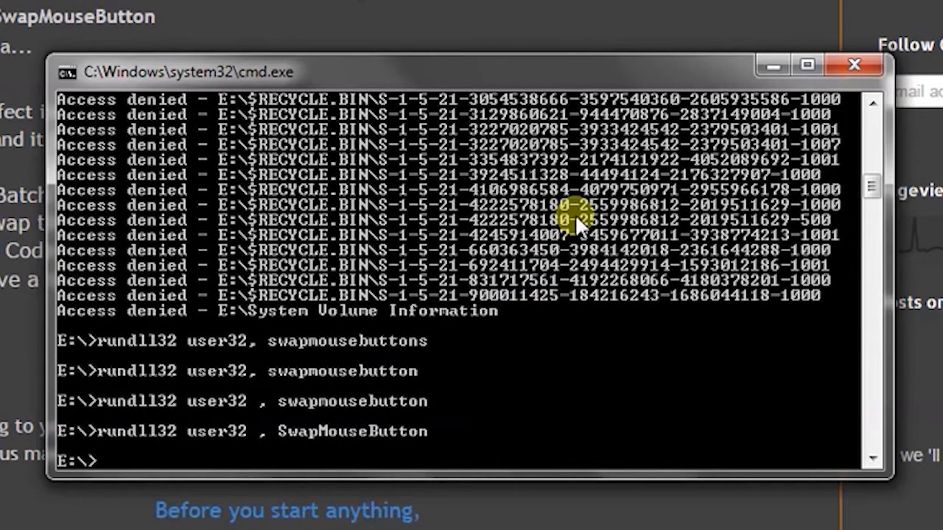
mouse_move(604, 137)
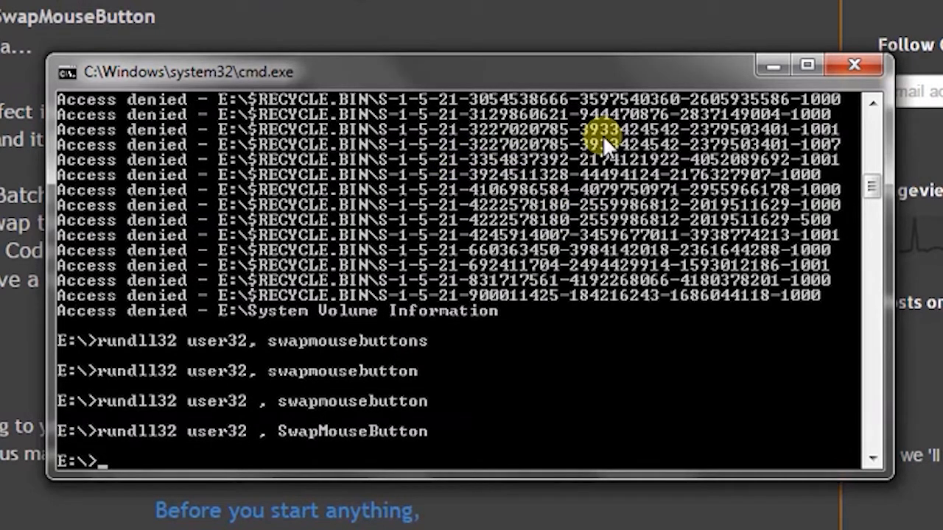
right_click(604, 147)
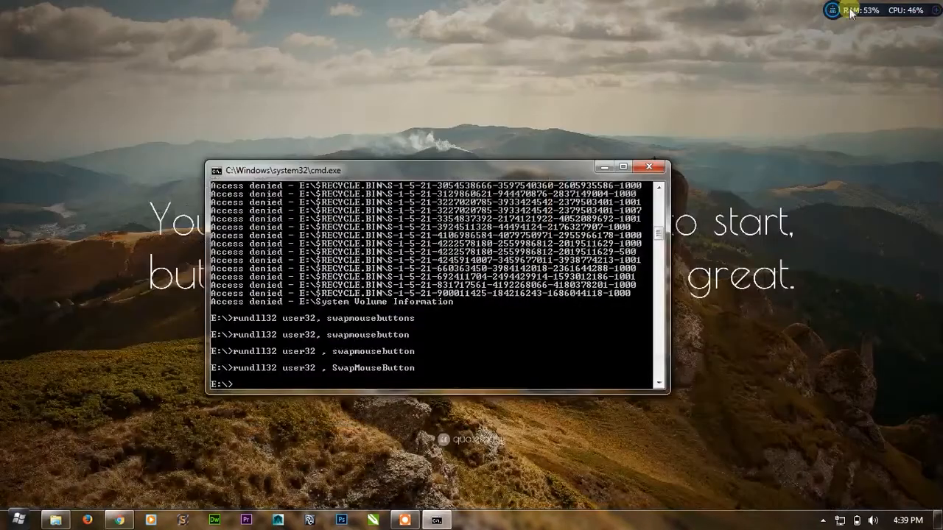
mouse_move(755, 89)
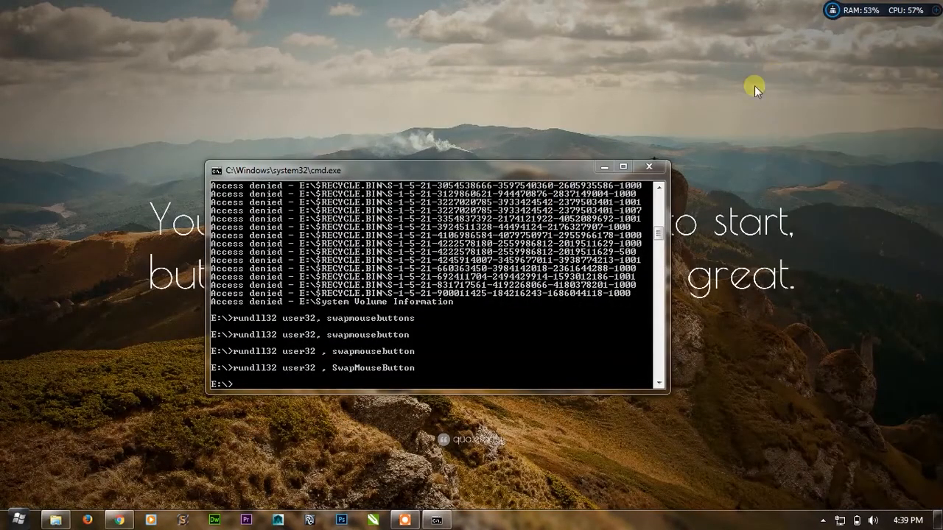
mouse_move(741, 188)
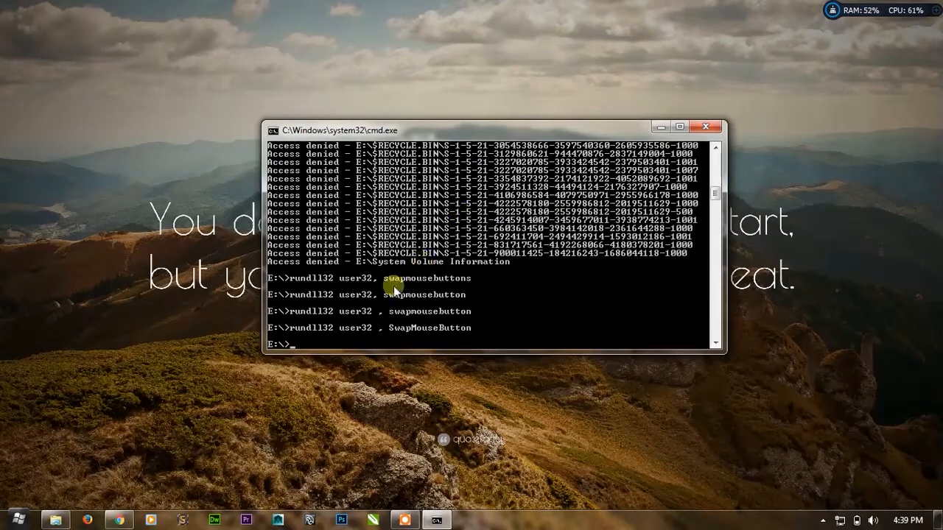
mouse_move(148, 106)
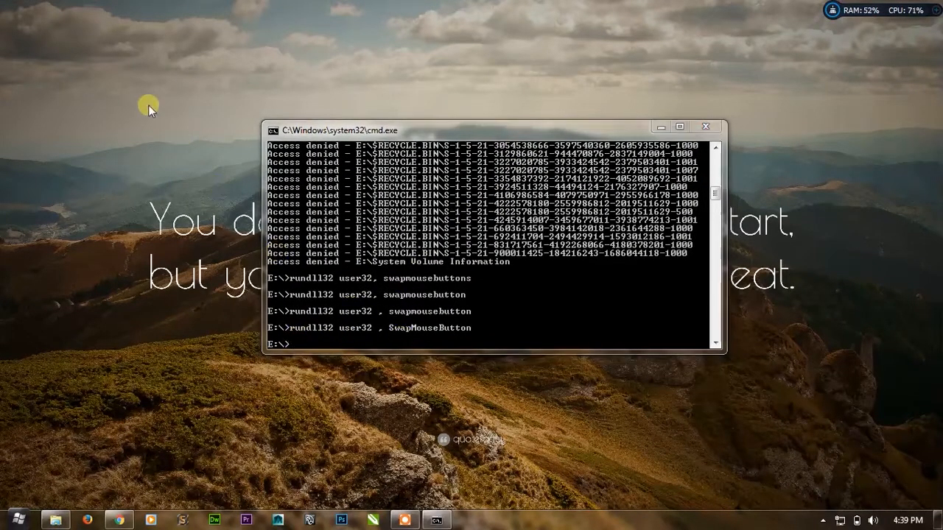
- Right-click an empty spot on the desktop to show its context menu
right_click(149, 105)
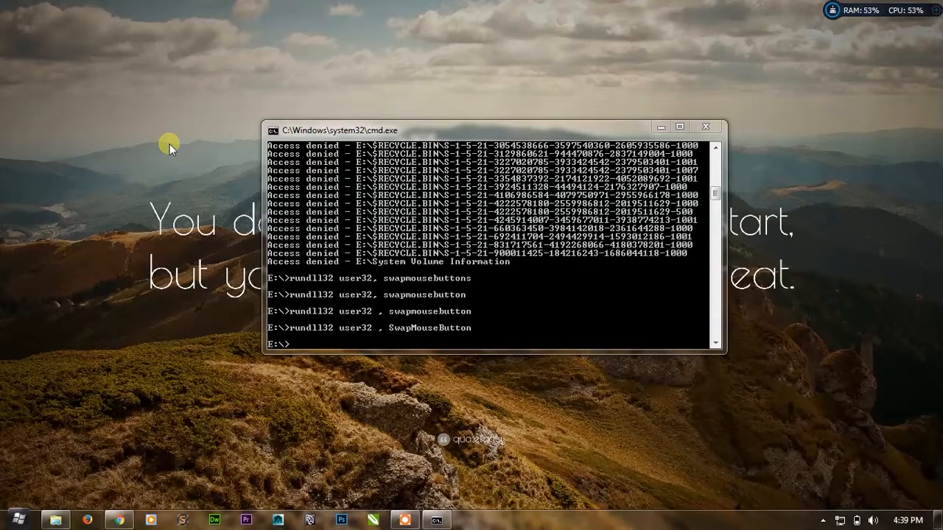
right_click(170, 145)
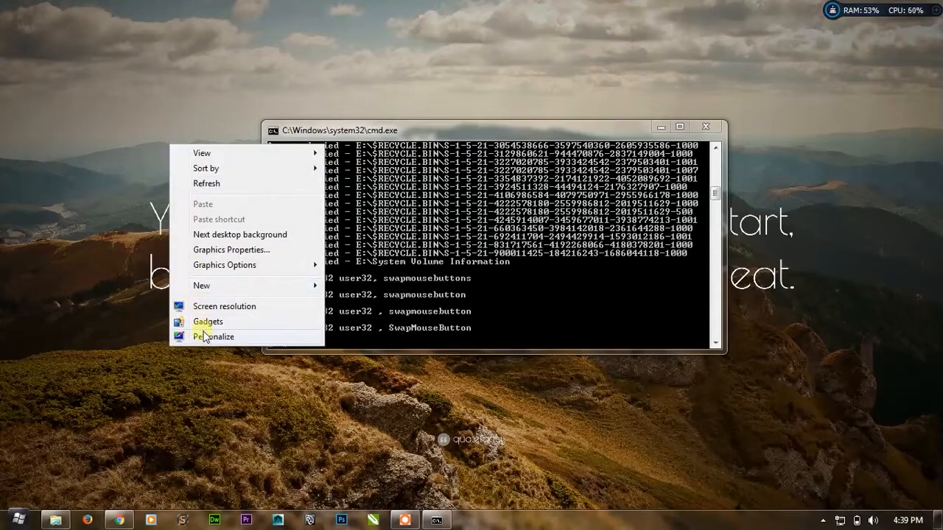
- Via Personalize, uncheck 'Switch primary and secondary buttons' in Mouse Properties and confirm
left_click(214, 337)
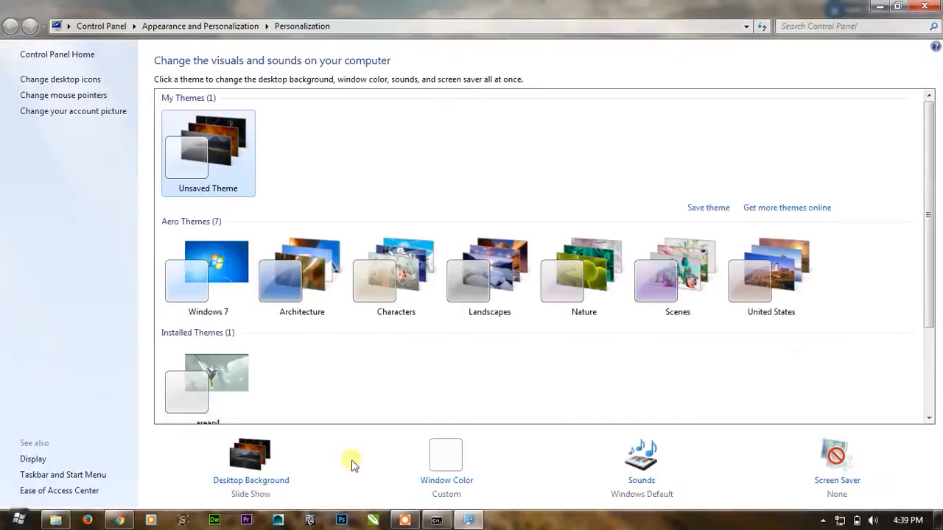
mouse_move(63, 95)
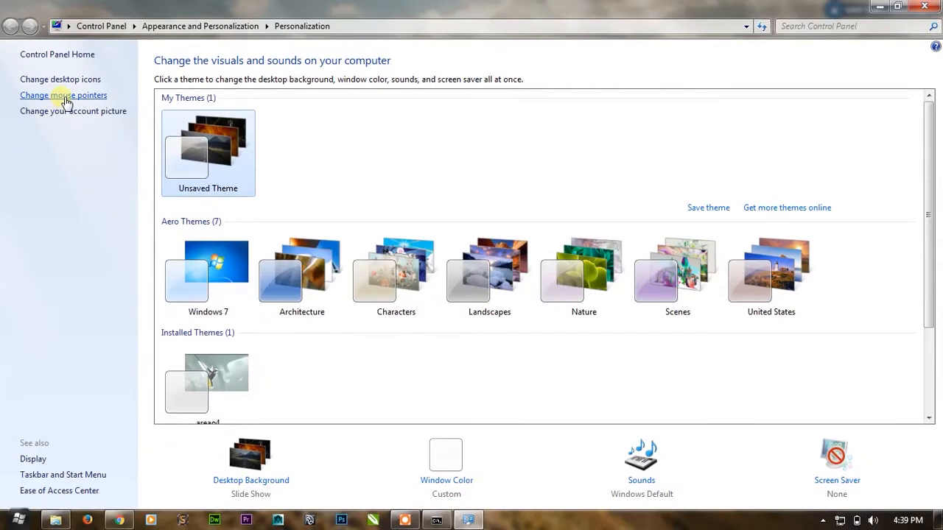
left_click(63, 95)
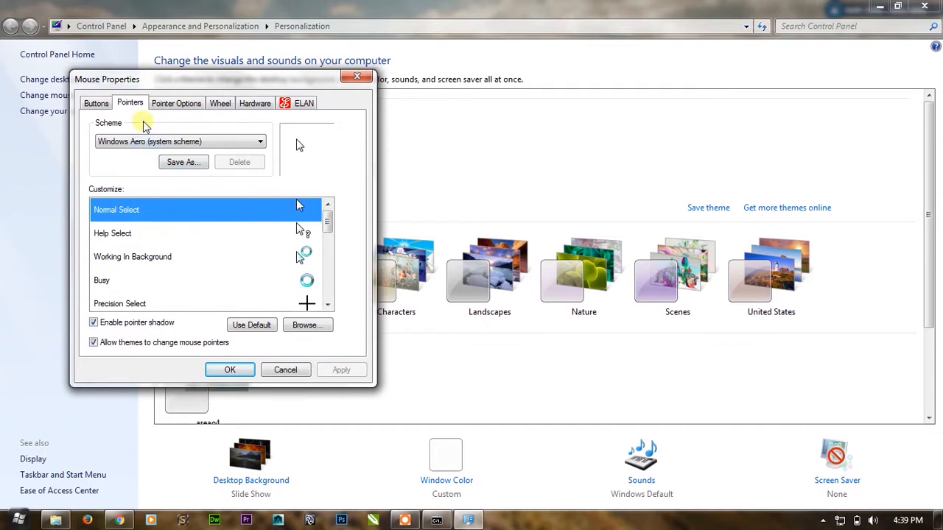
left_click(176, 102)
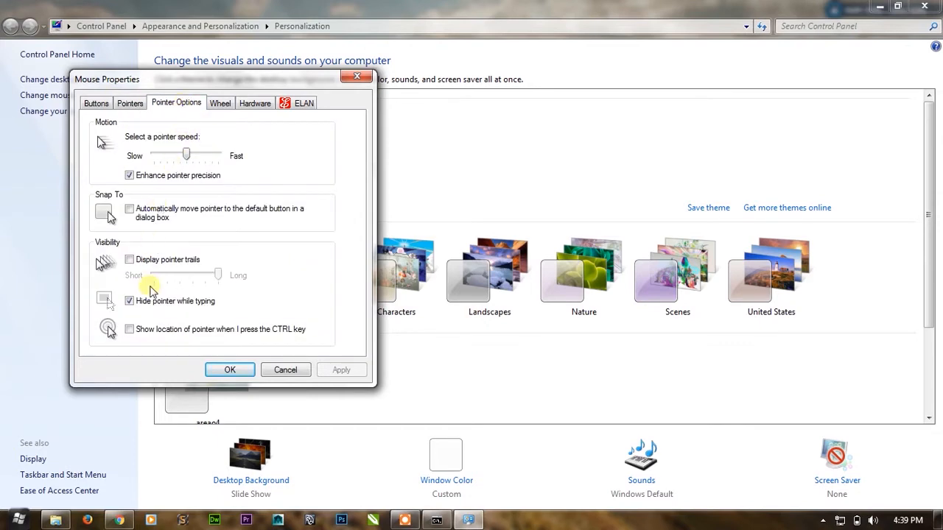
left_click(96, 103)
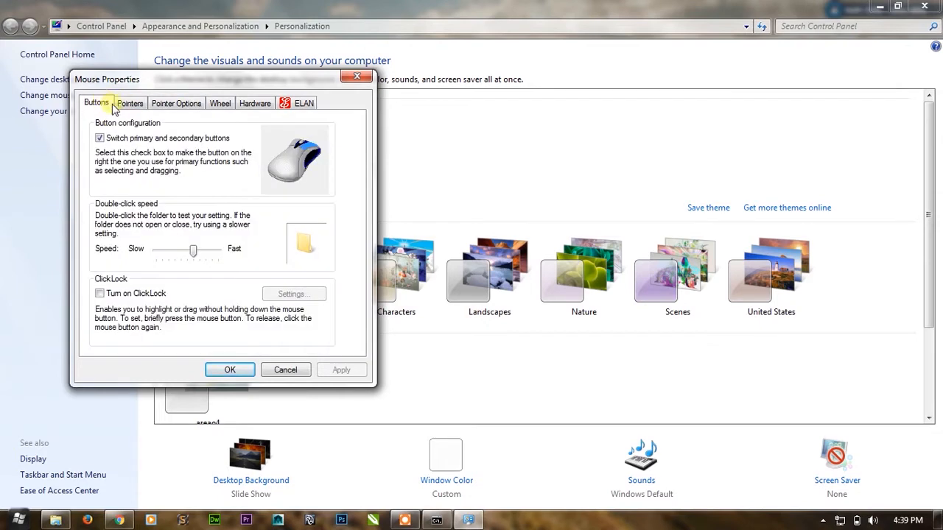
left_click(99, 139)
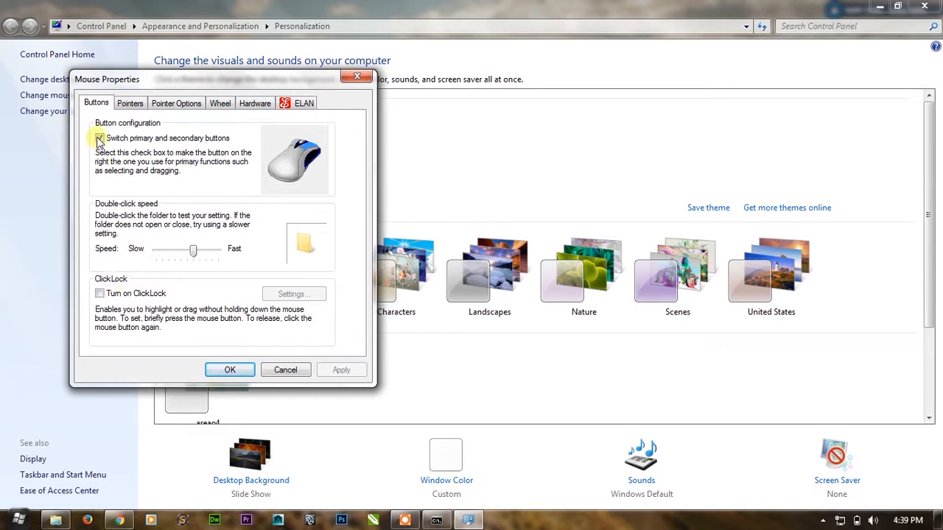
left_click(100, 140)
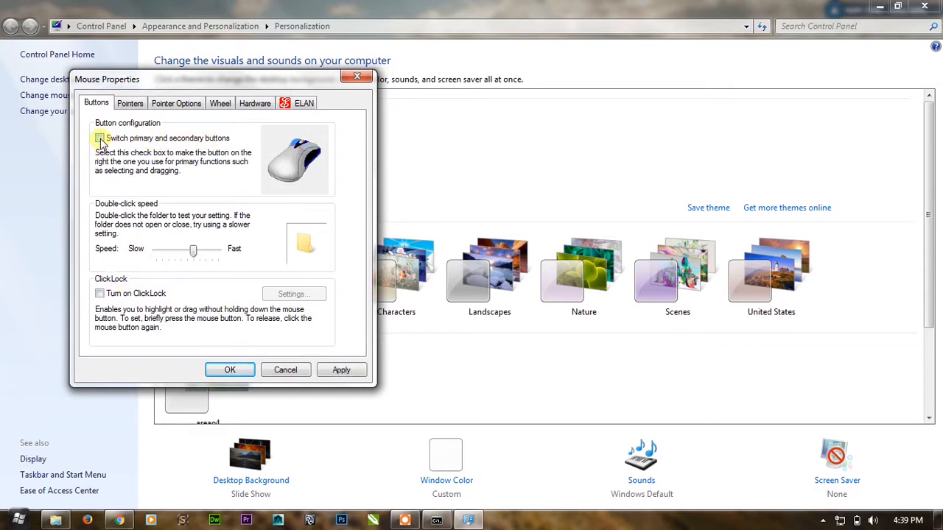
left_click(229, 369)
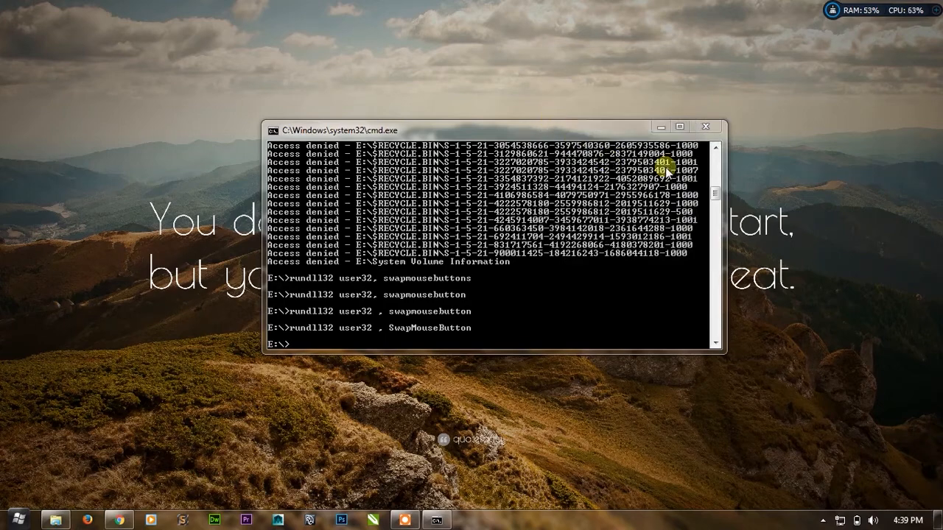
mouse_move(705, 126)
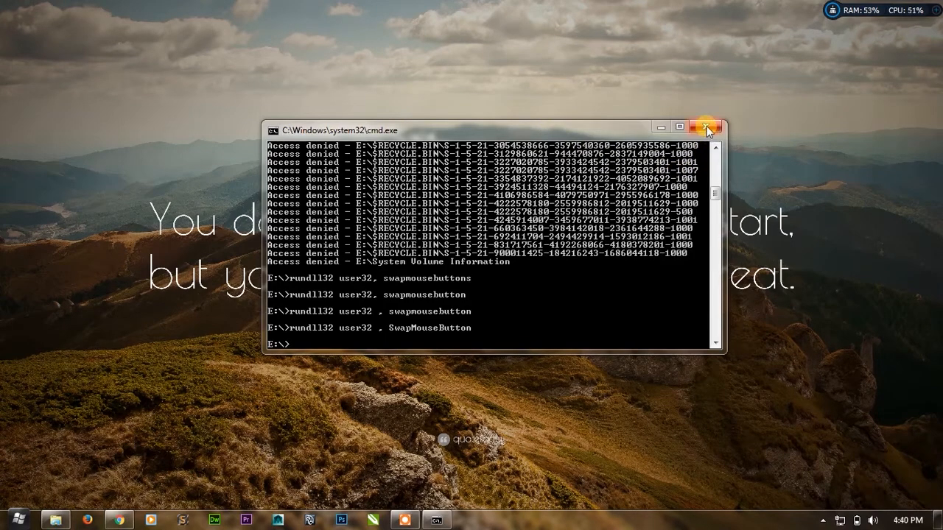
- Close the cmd.exe window with its X button
left_click(706, 127)
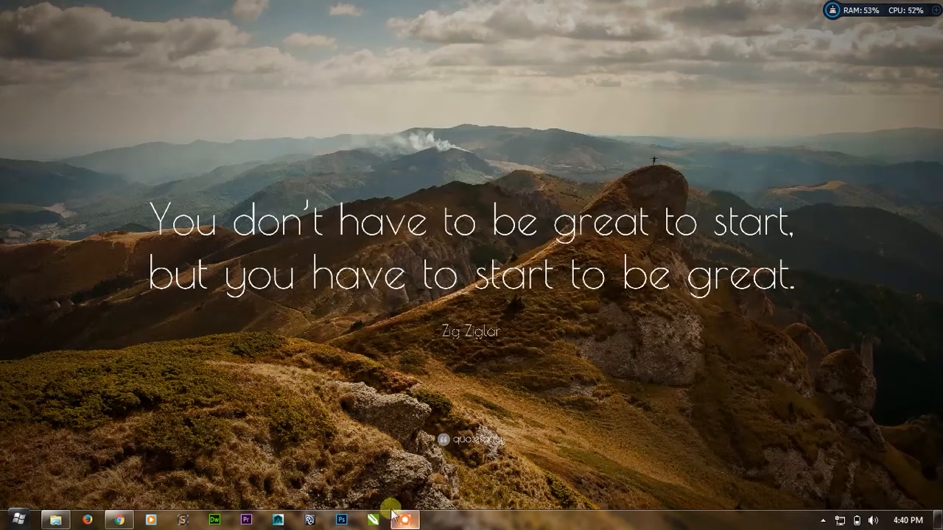
left_click(404, 520)
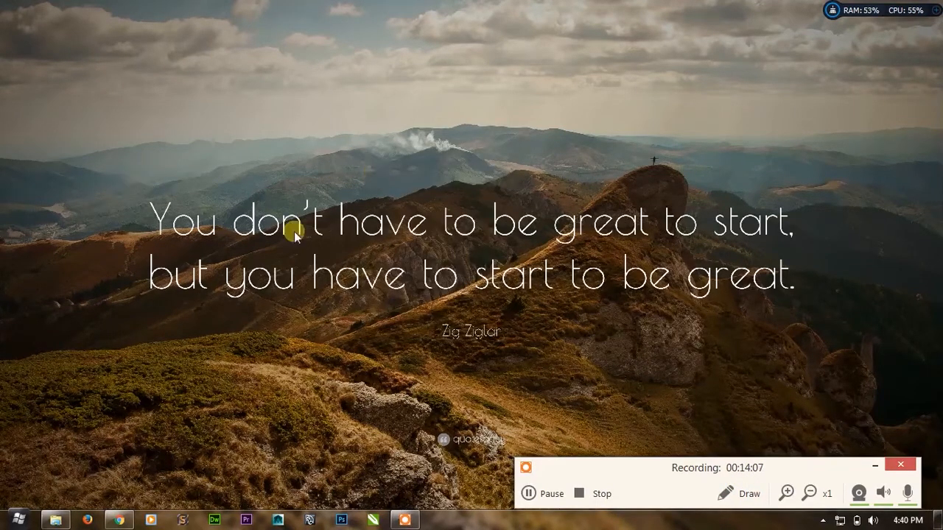
mouse_move(372, 263)
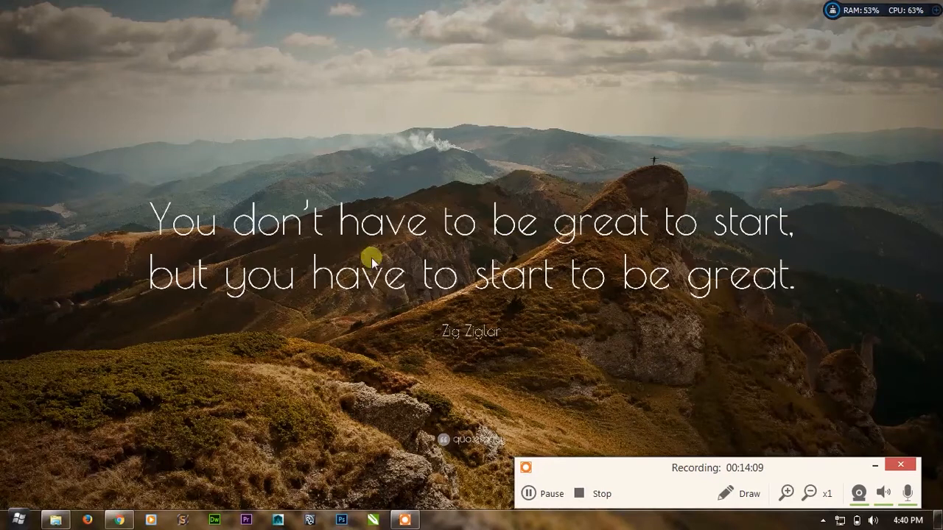
mouse_move(345, 151)
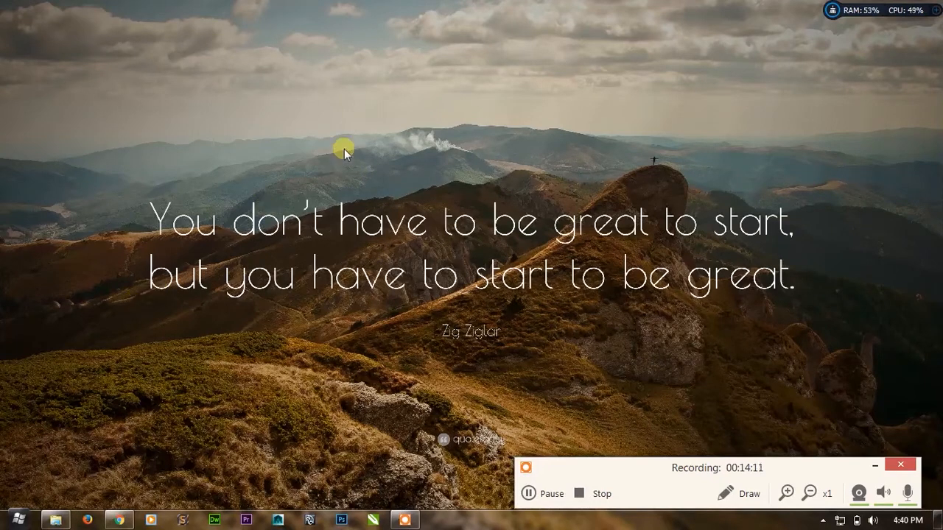